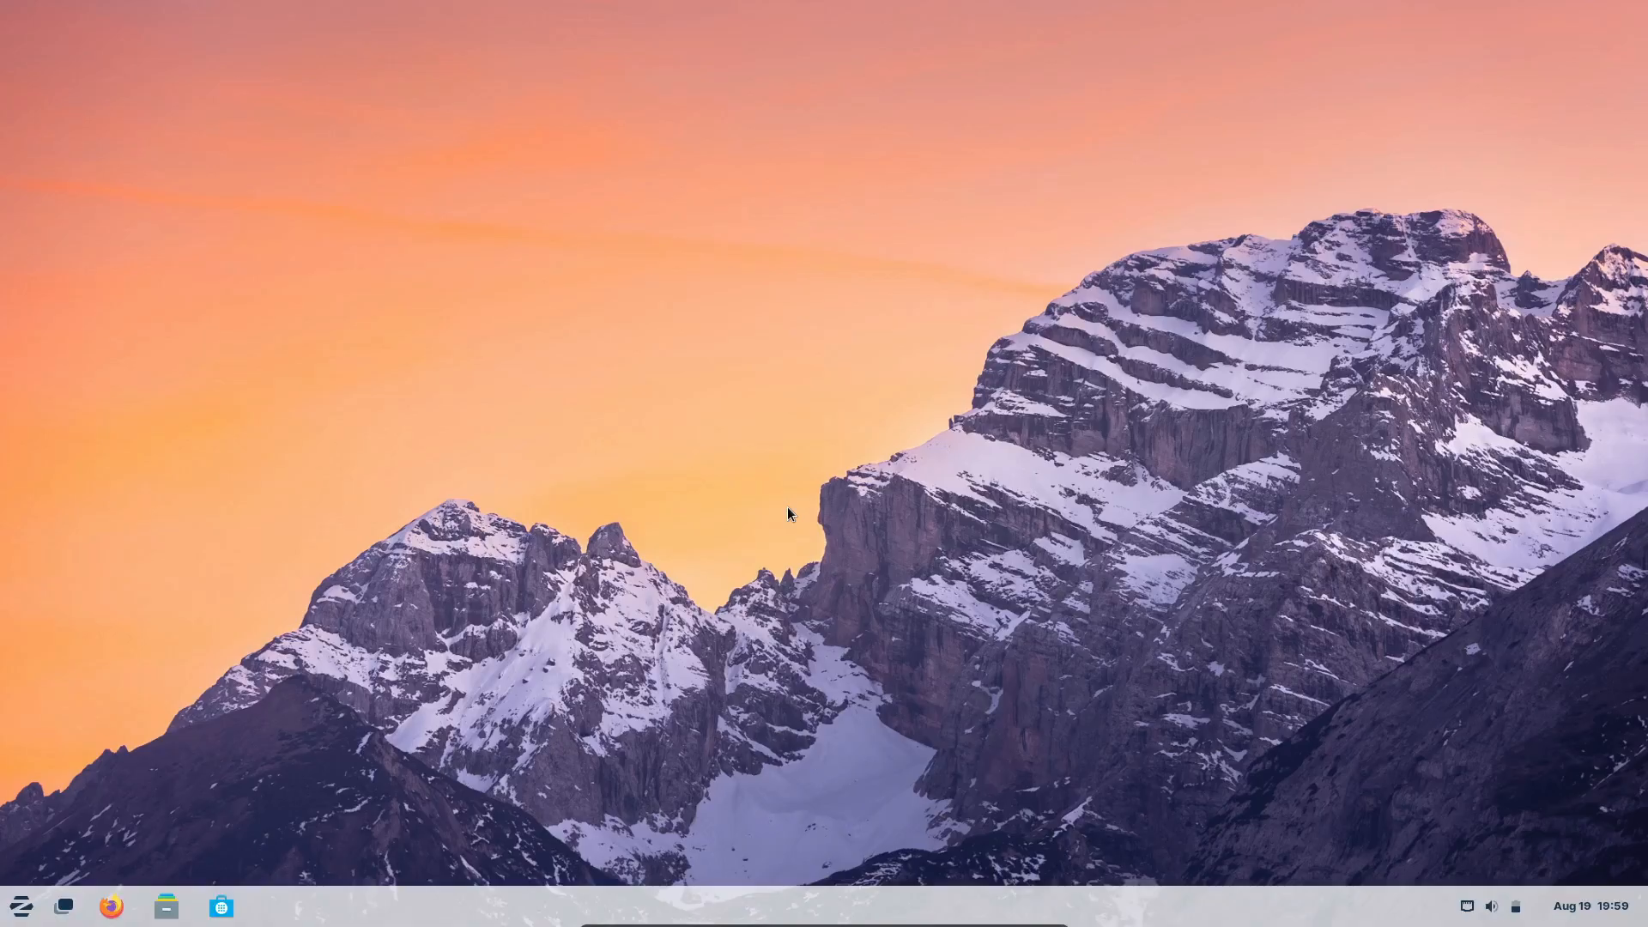
Step: View Settings > Displays from the Zorin menu, close it and reopen the application menu
left_click(21, 905)
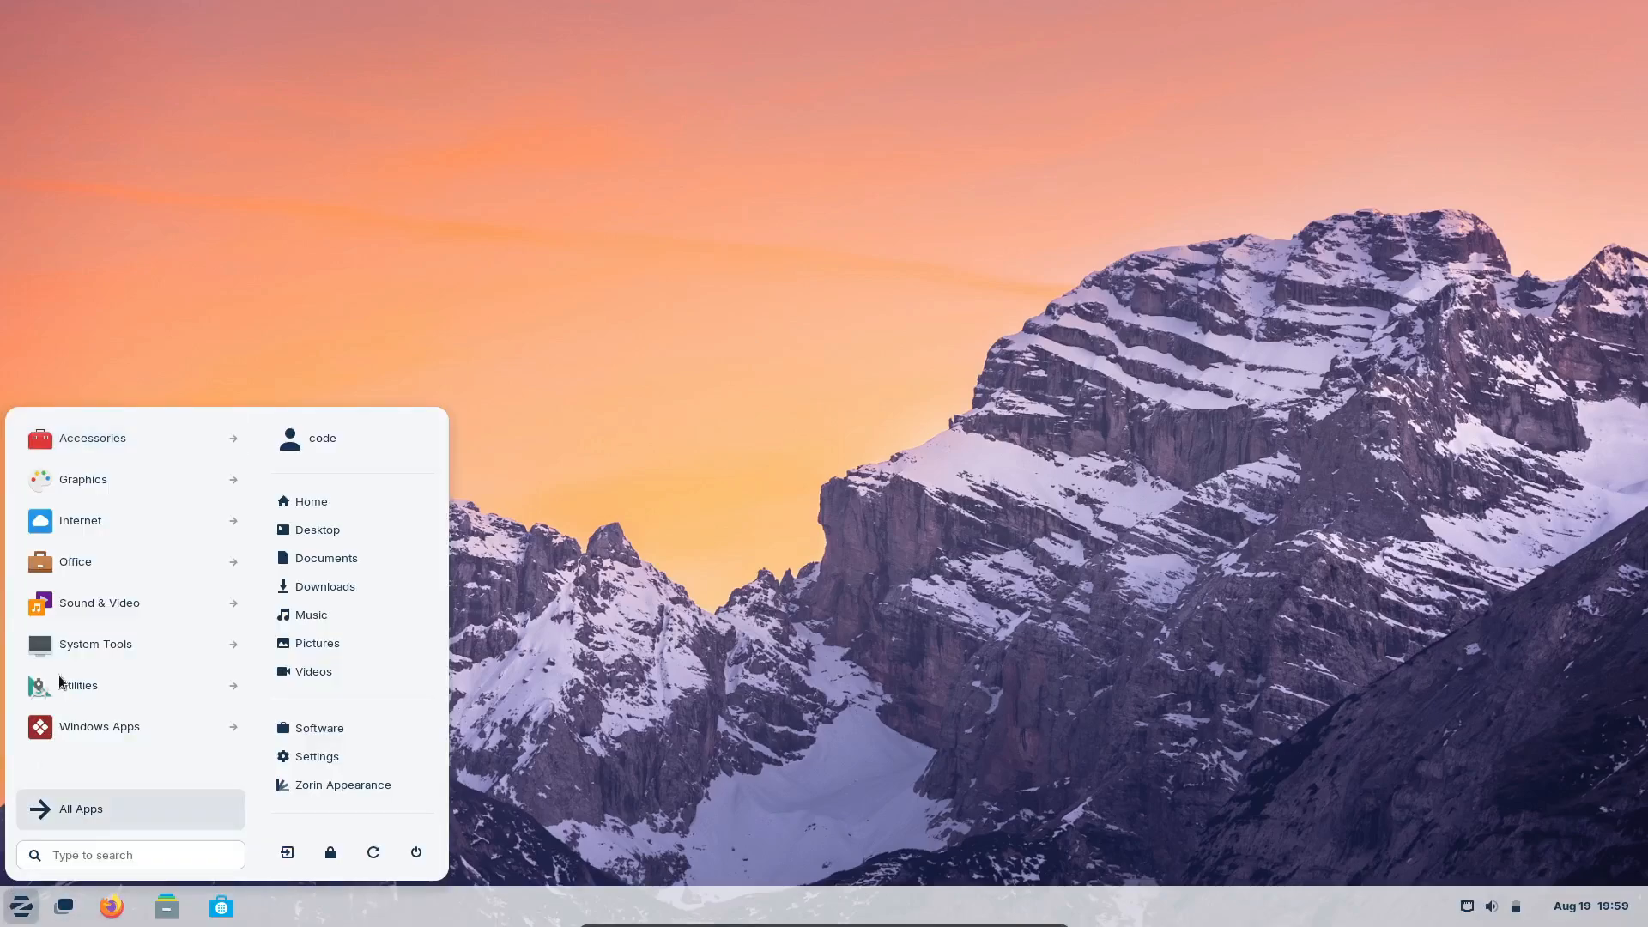
mouse_move(221, 807)
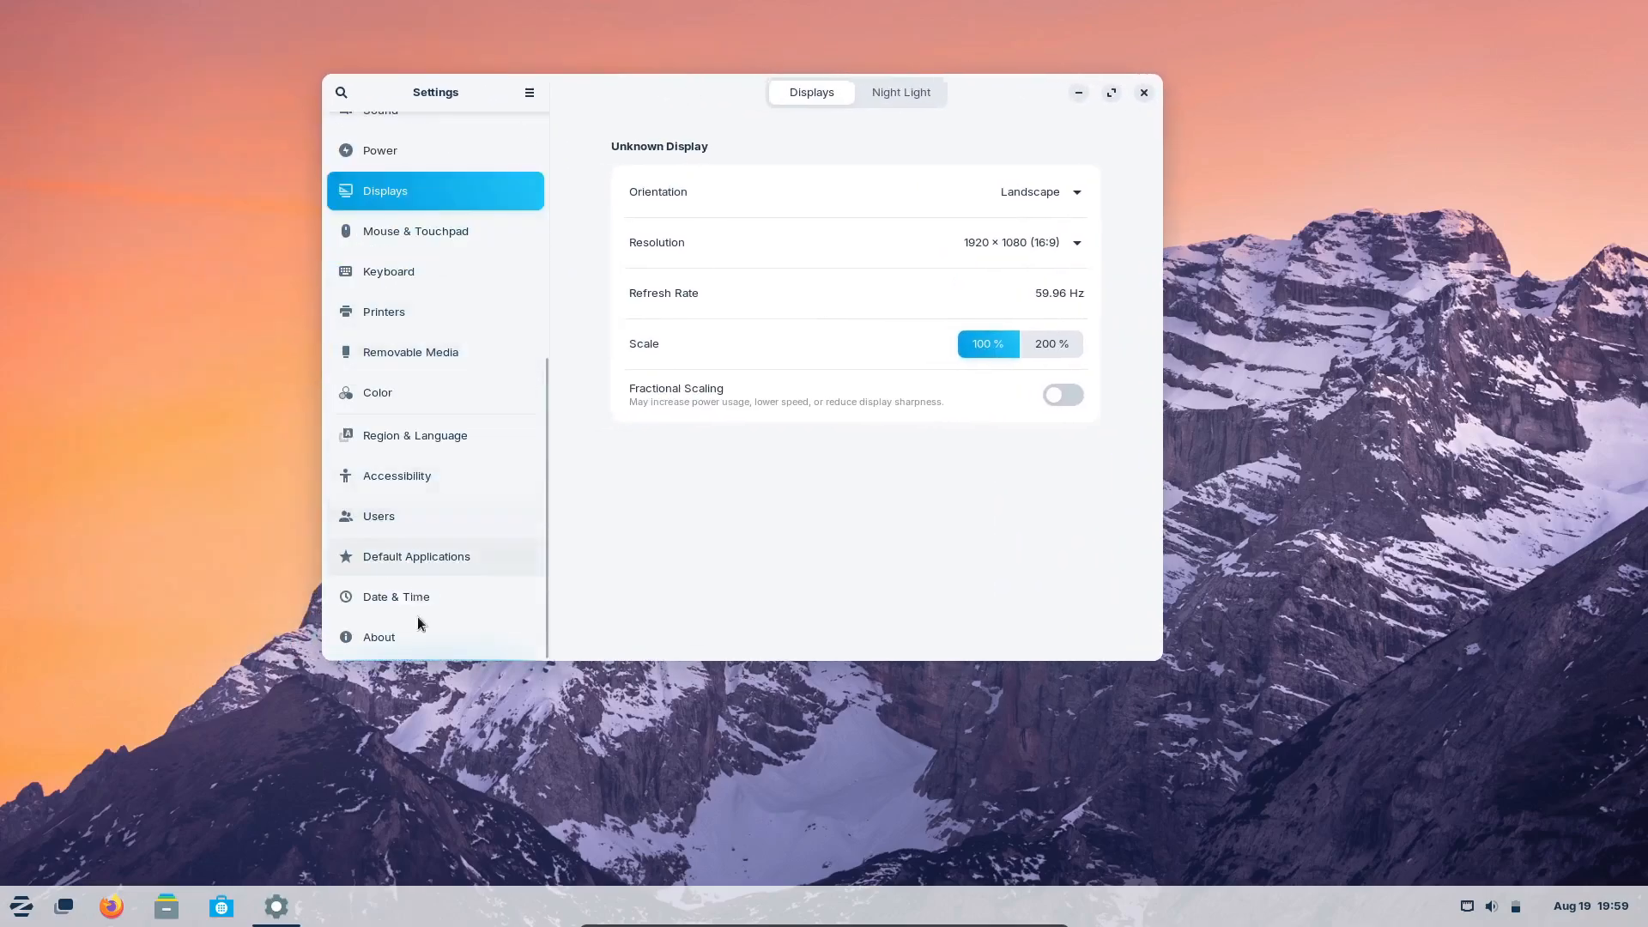
left_click(378, 636)
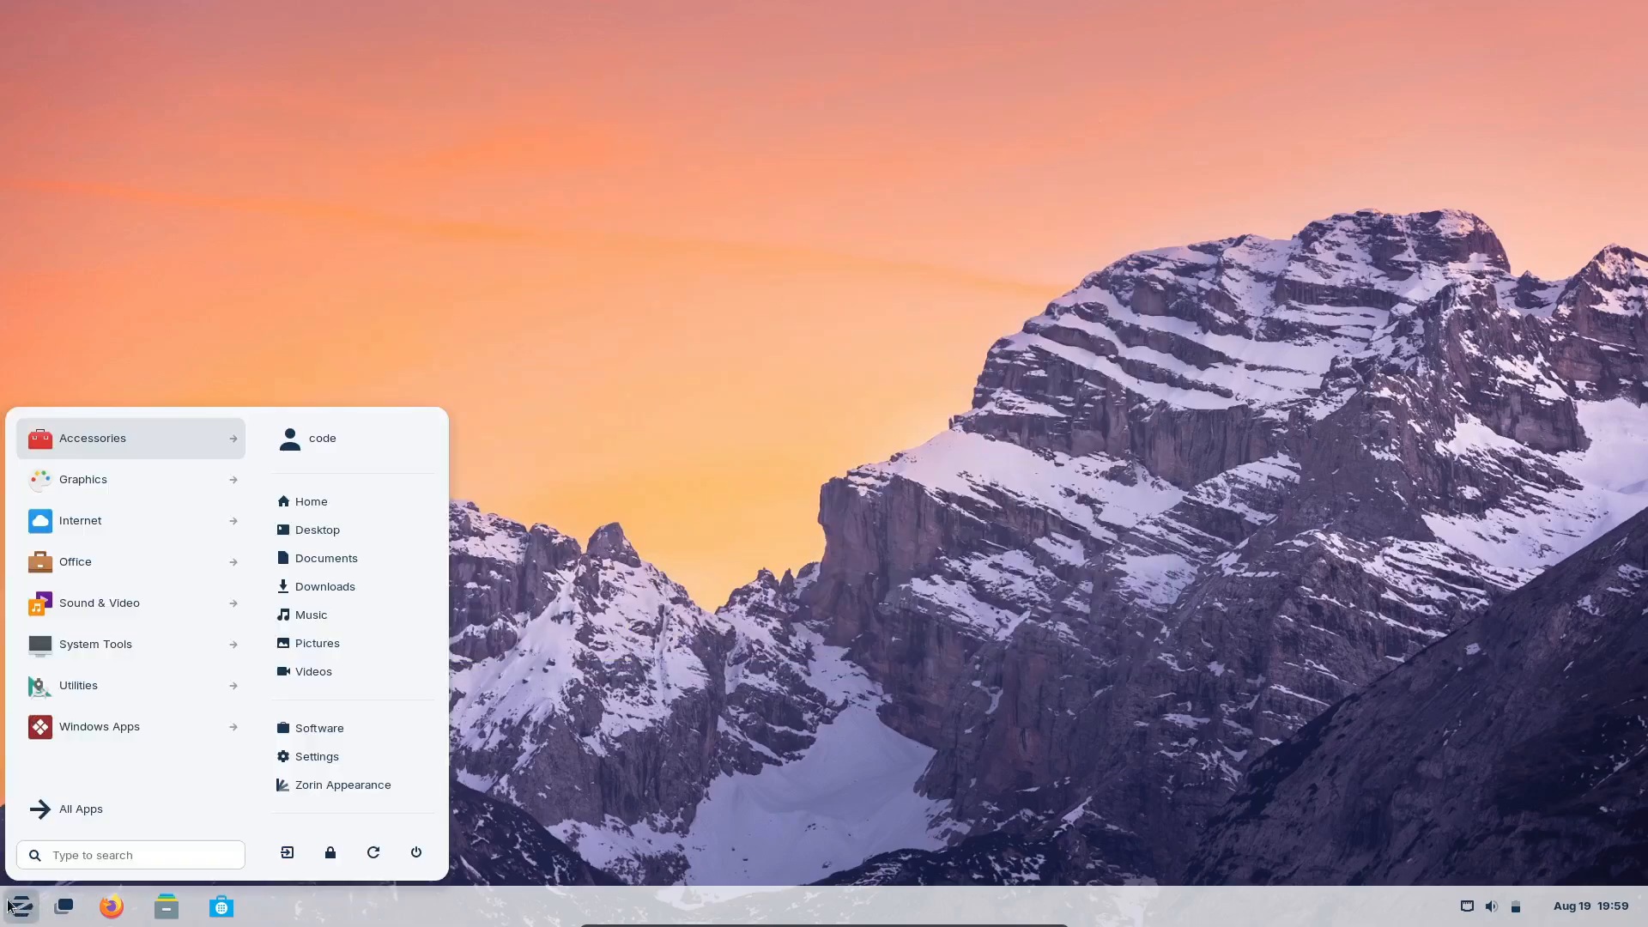
Step: Launch Terminal from a menu search, run neofetch to show Zorin OS 17.1 info, then close it
type("termin")
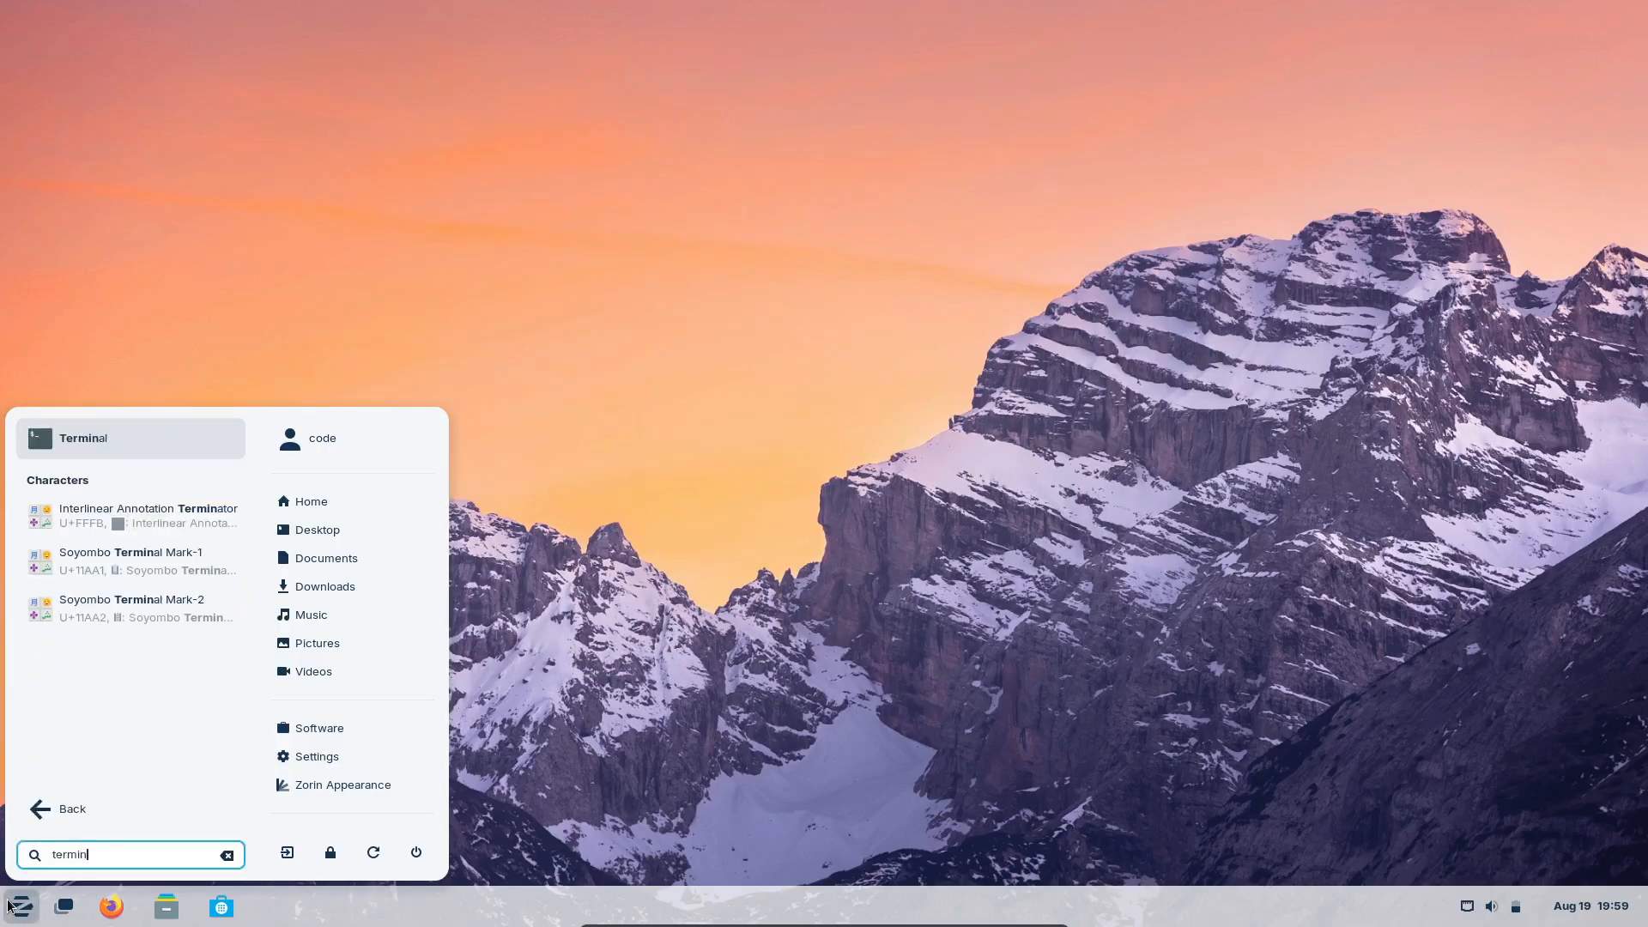
left_click(82, 437)
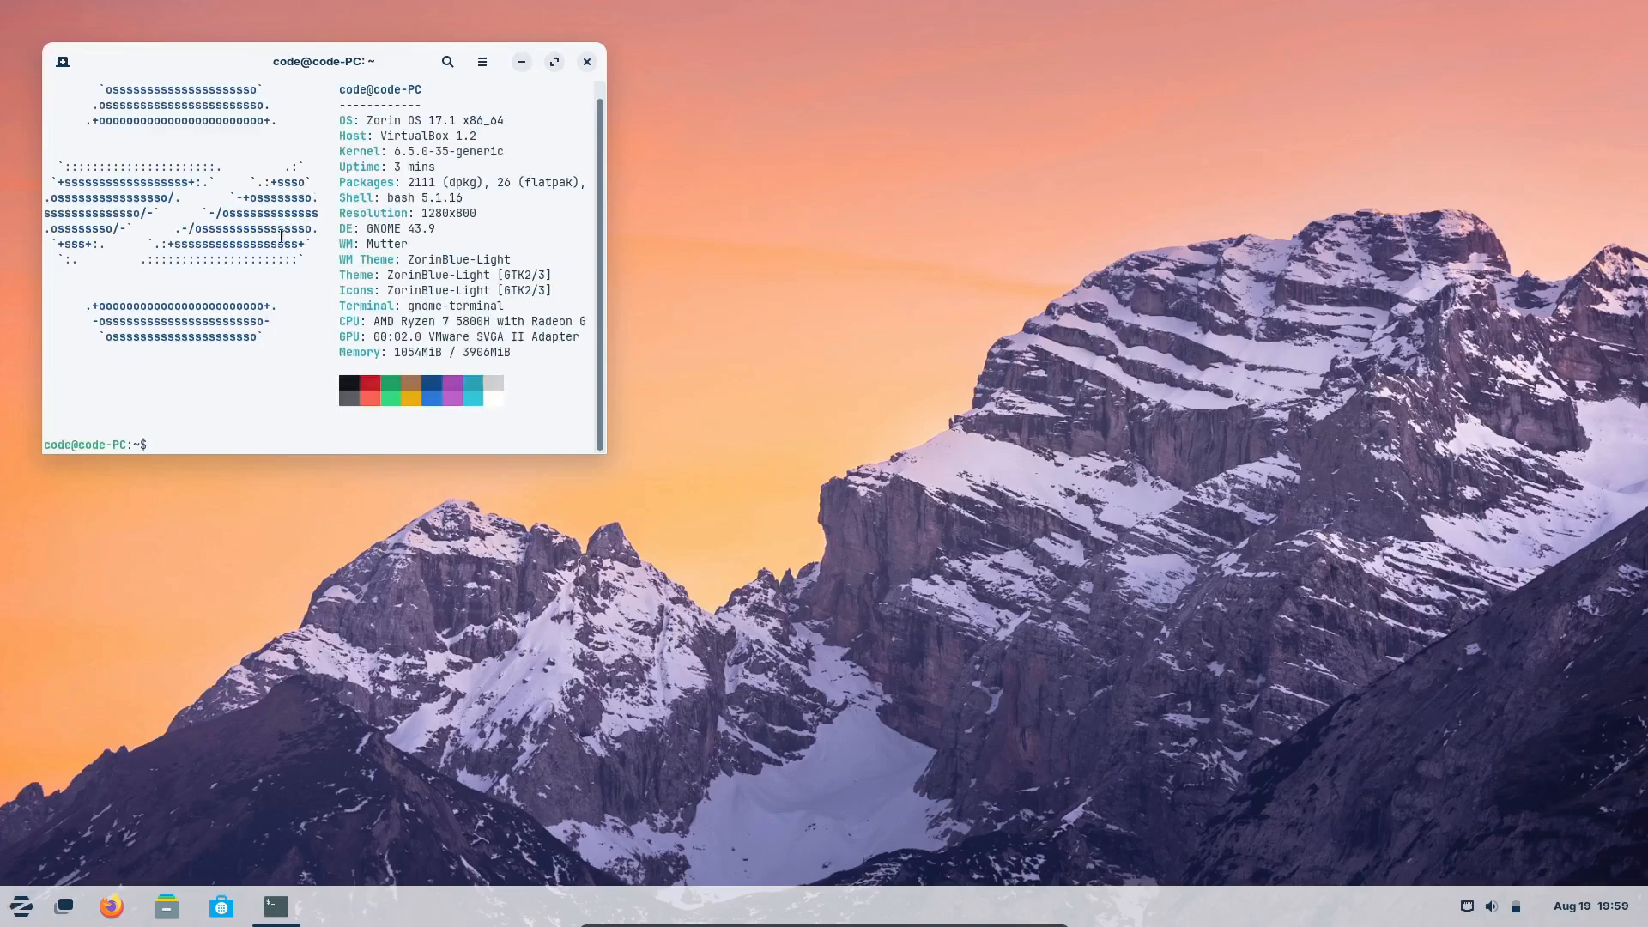
left_click_drag(325, 62, 820, 180)
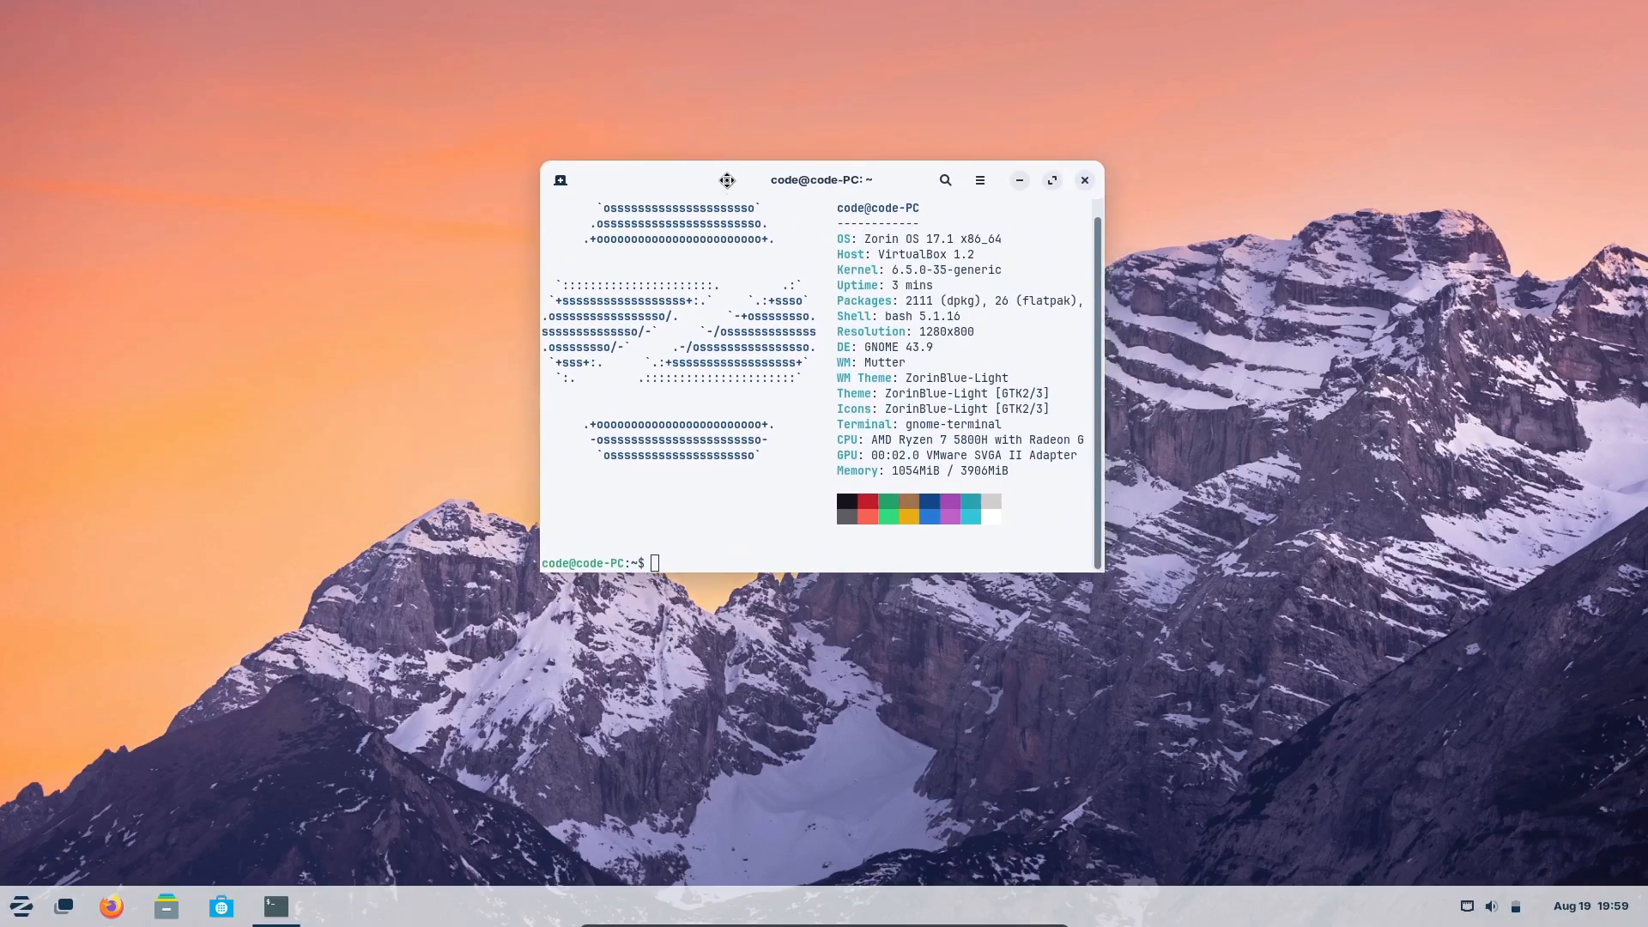
type("neofetch")
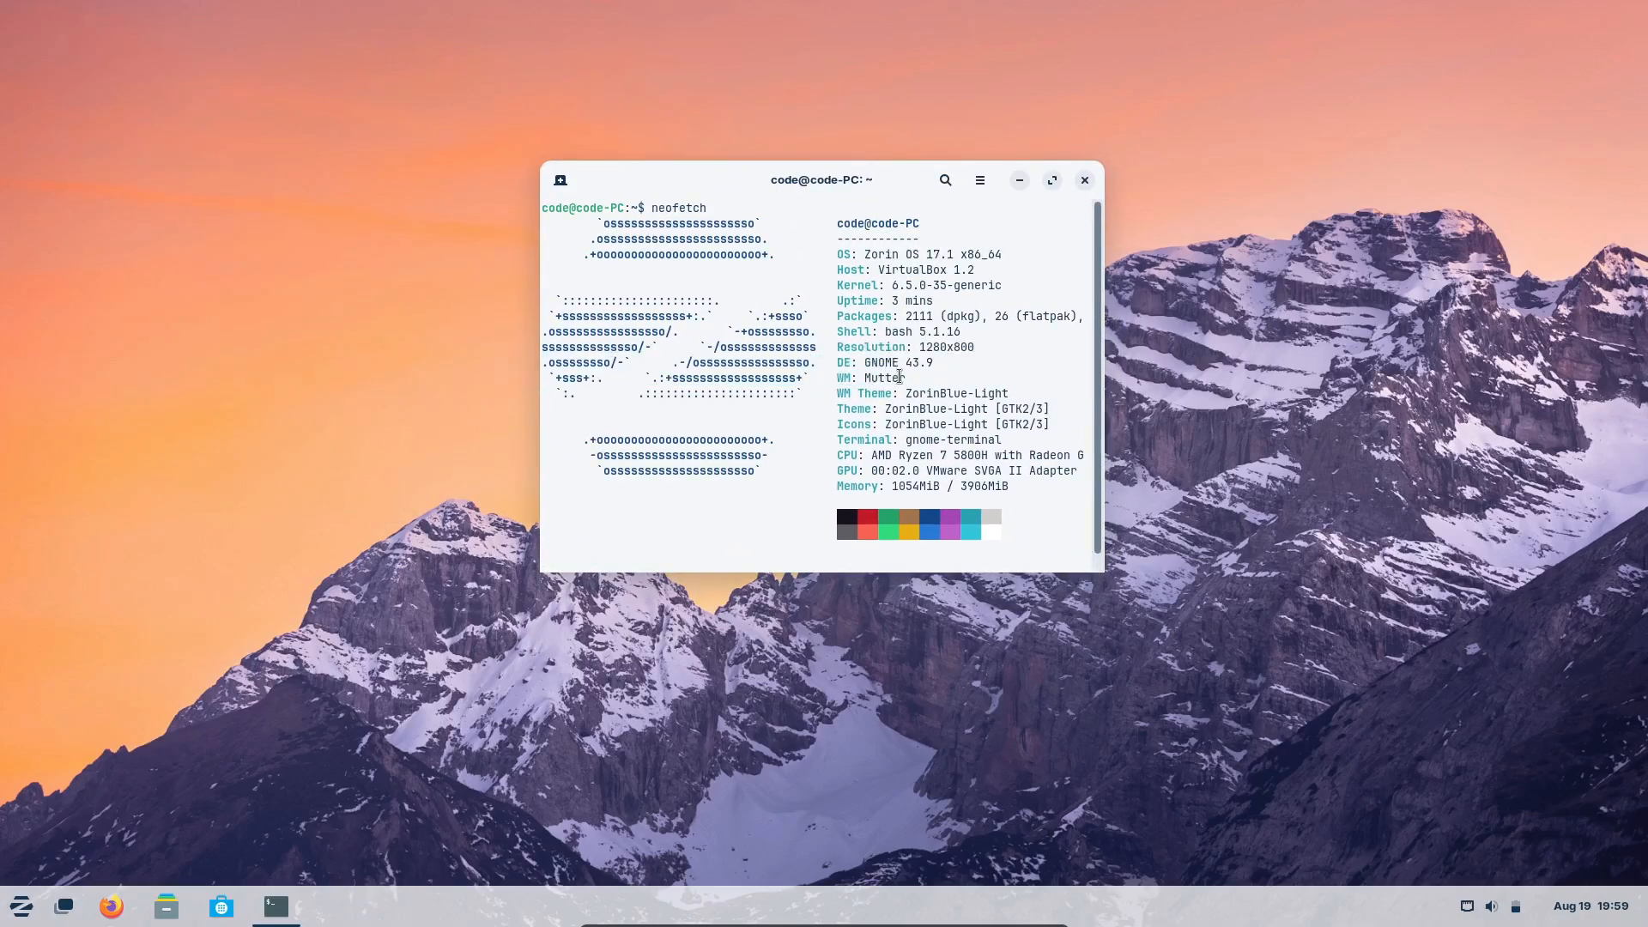
mouse_move(1006, 309)
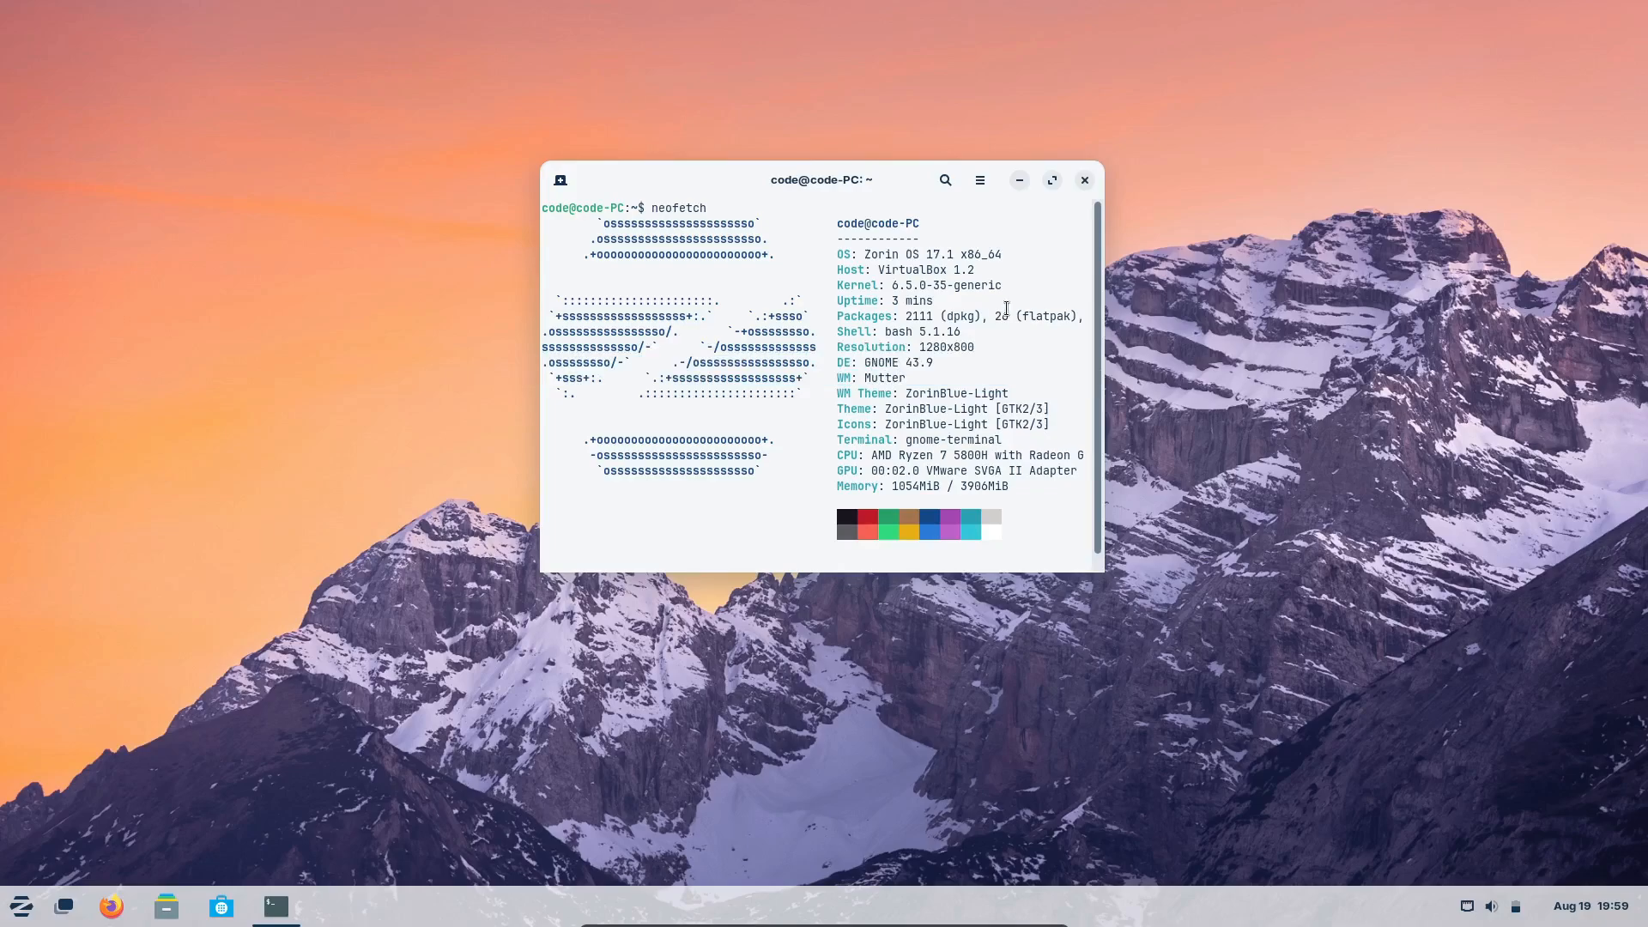
left_click(1083, 180)
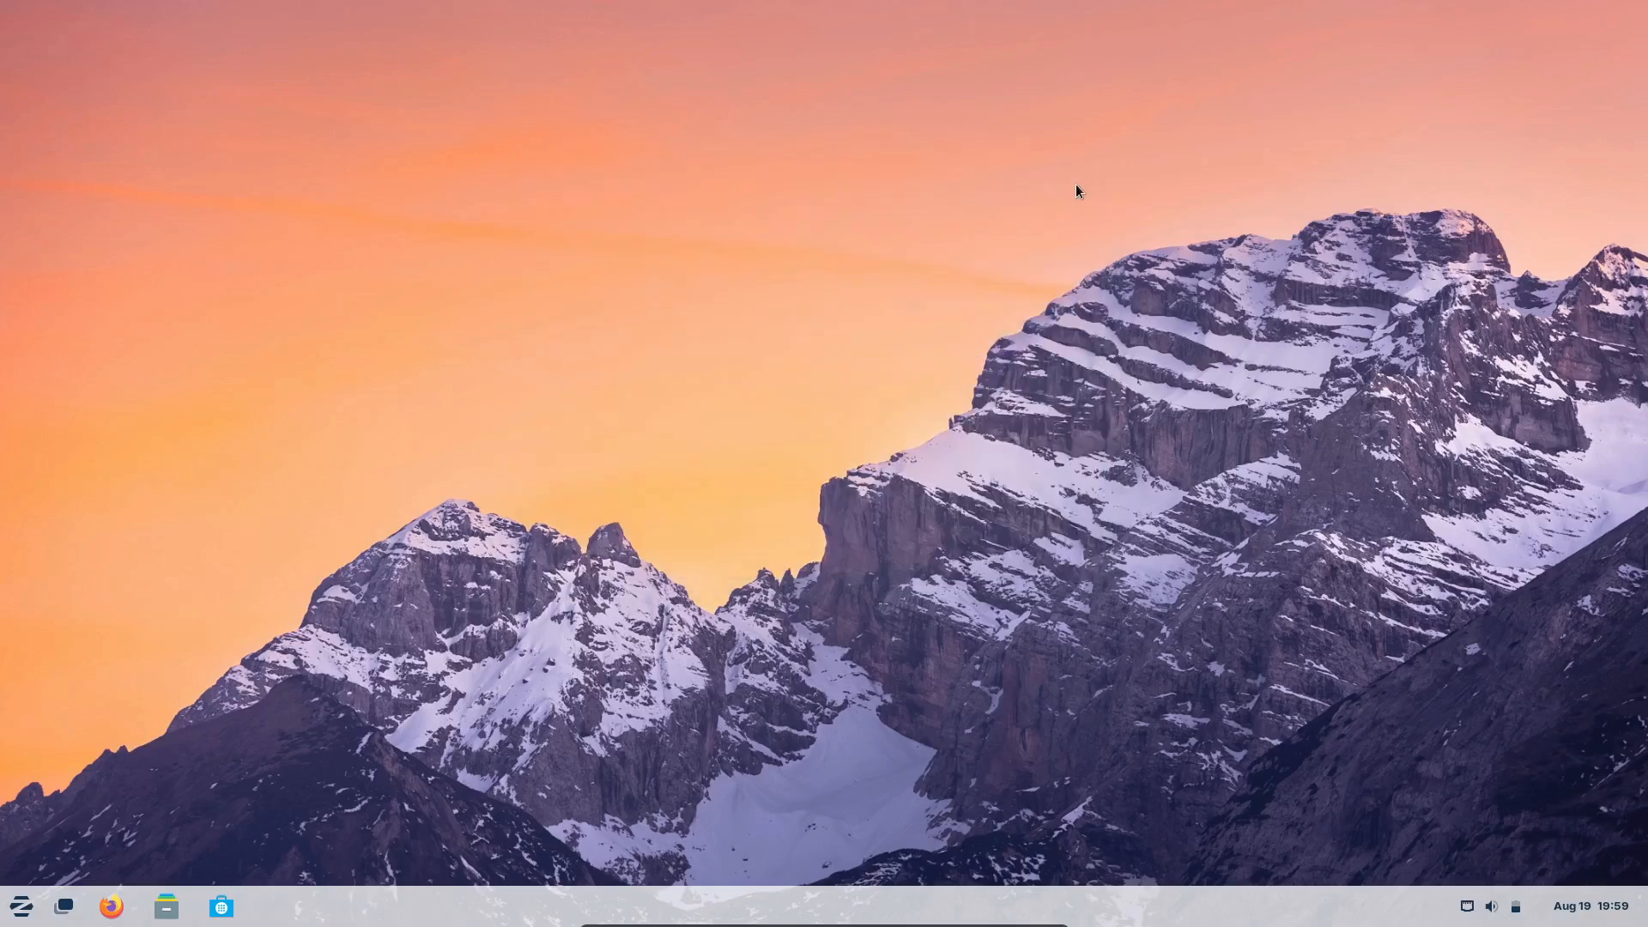
mouse_move(424, 756)
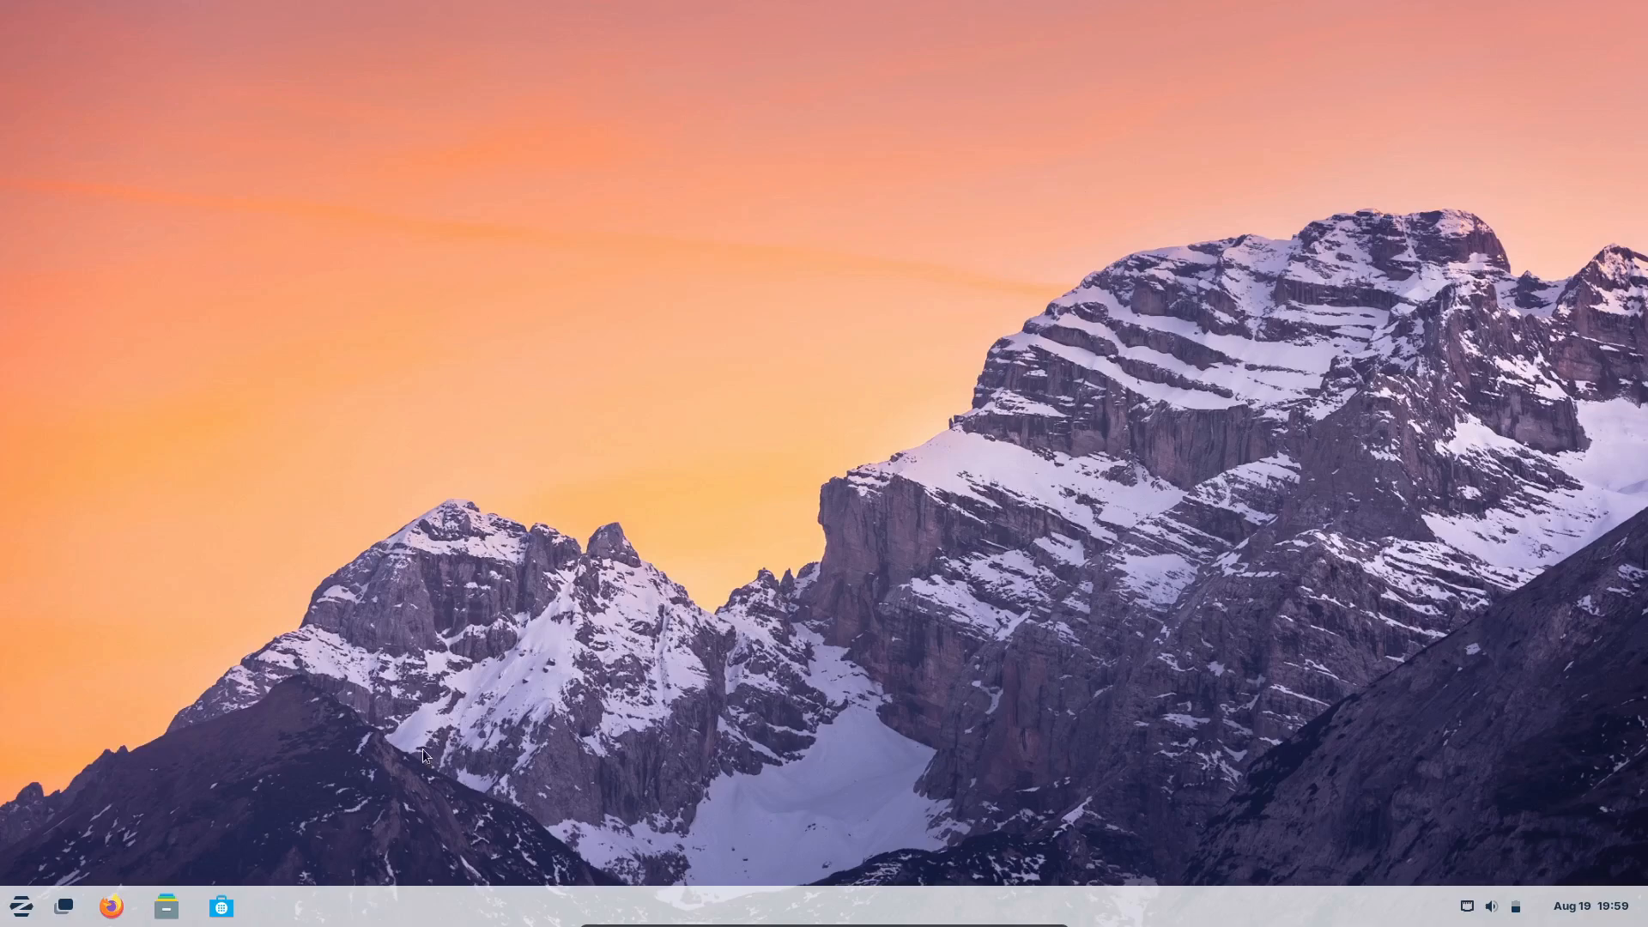
left_click(20, 905)
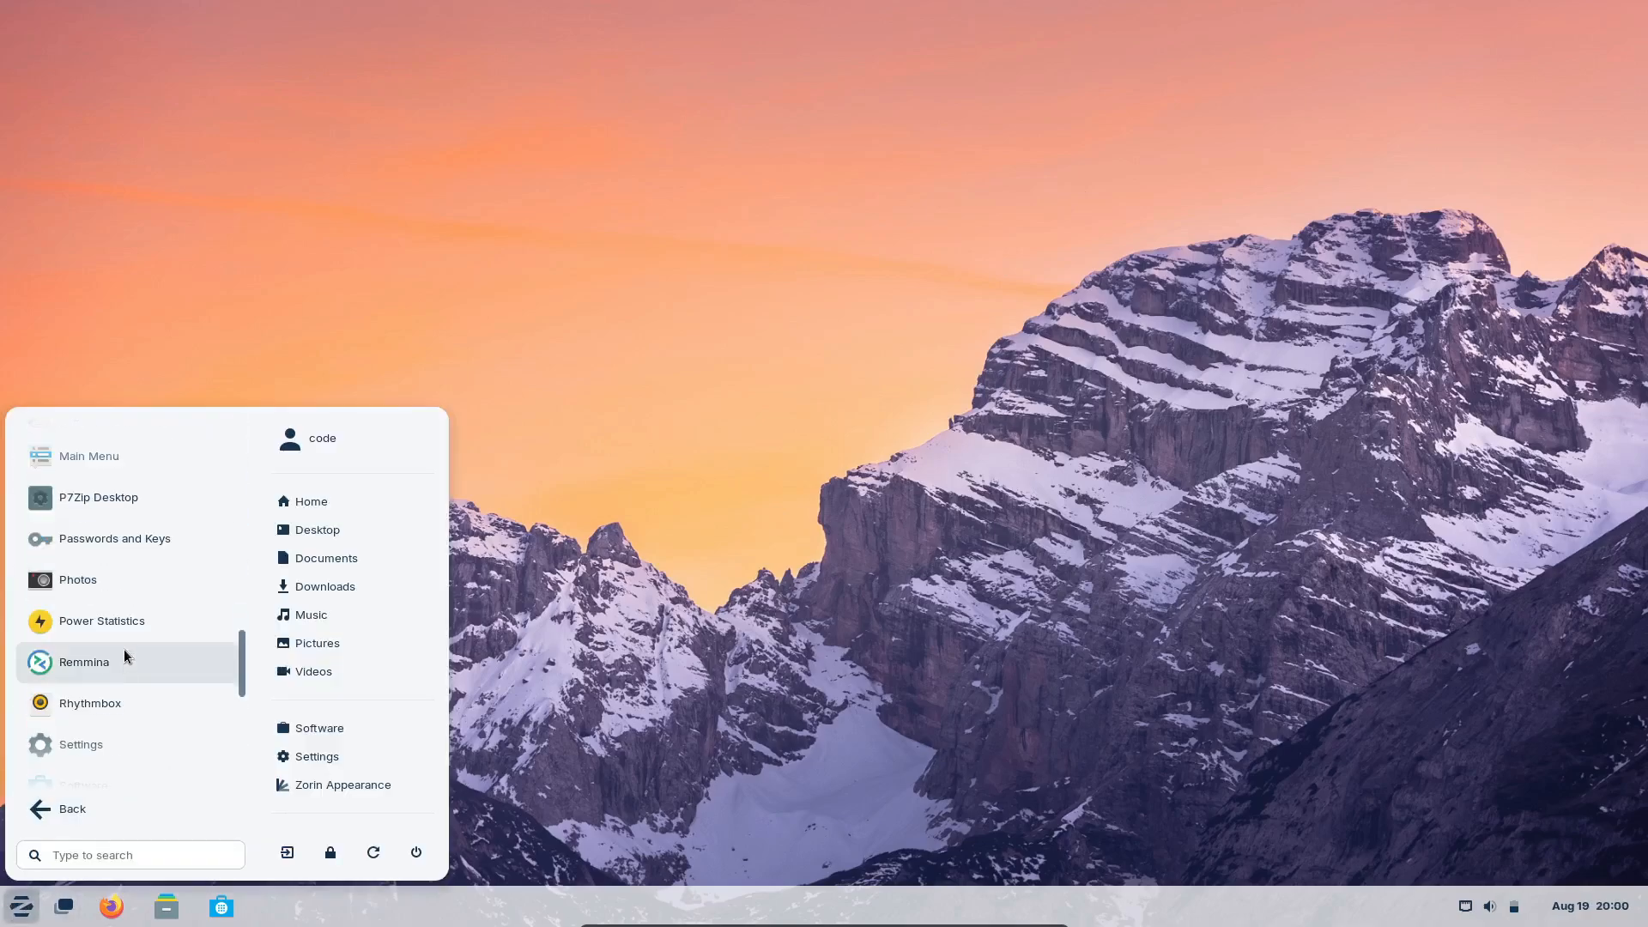
left_click(72, 808)
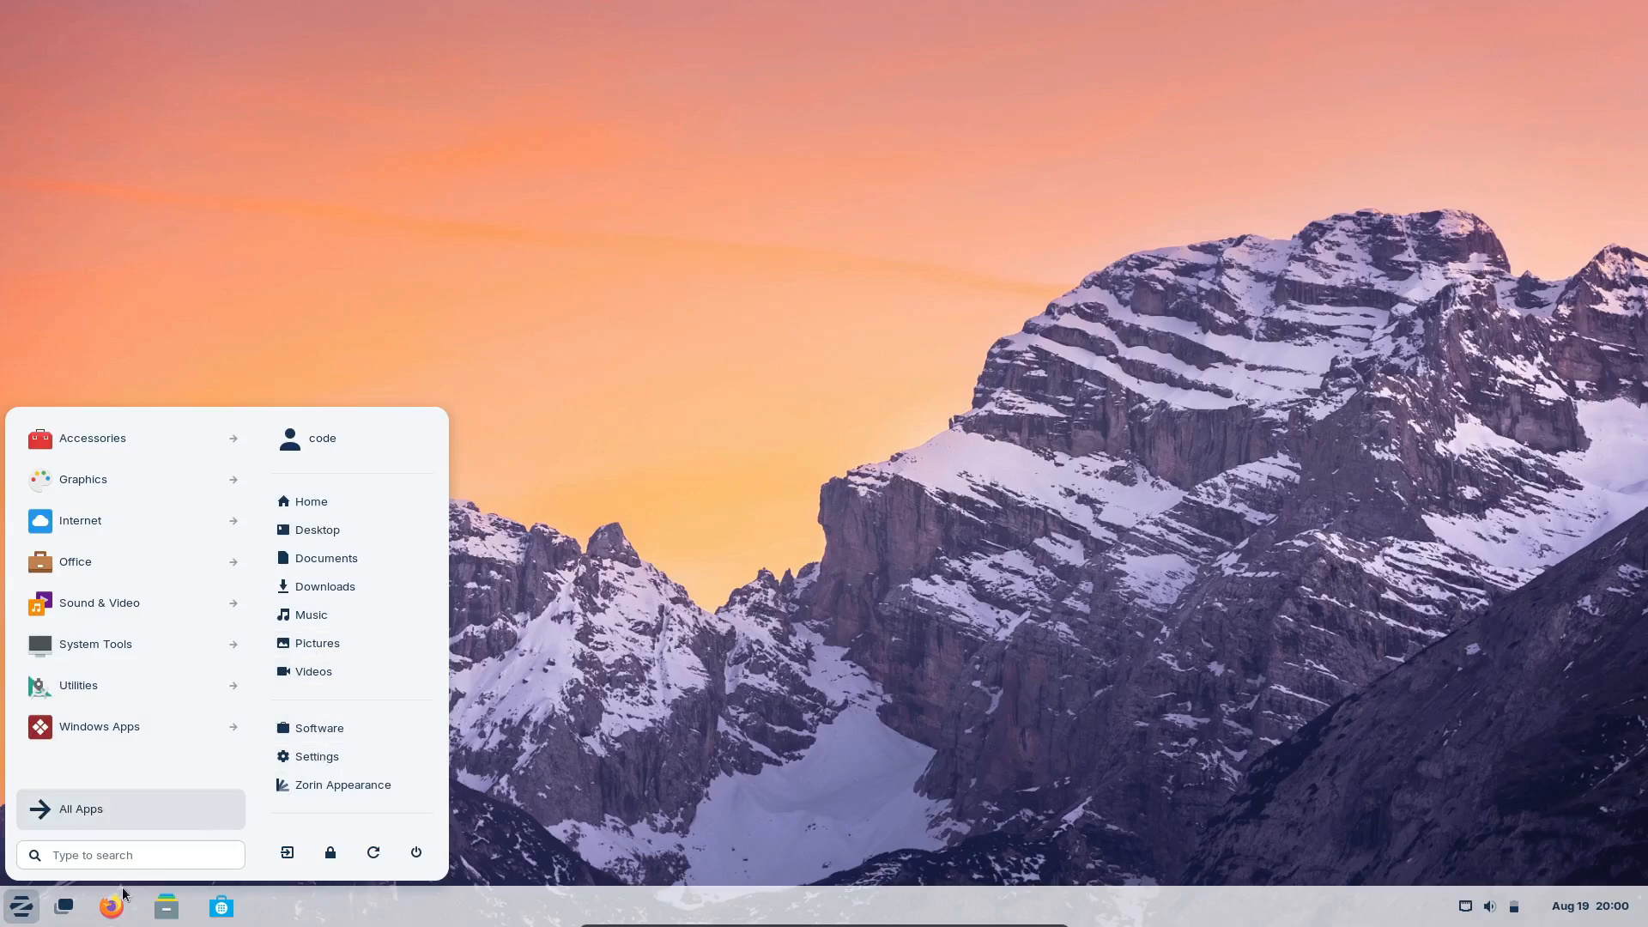
left_click(311, 501)
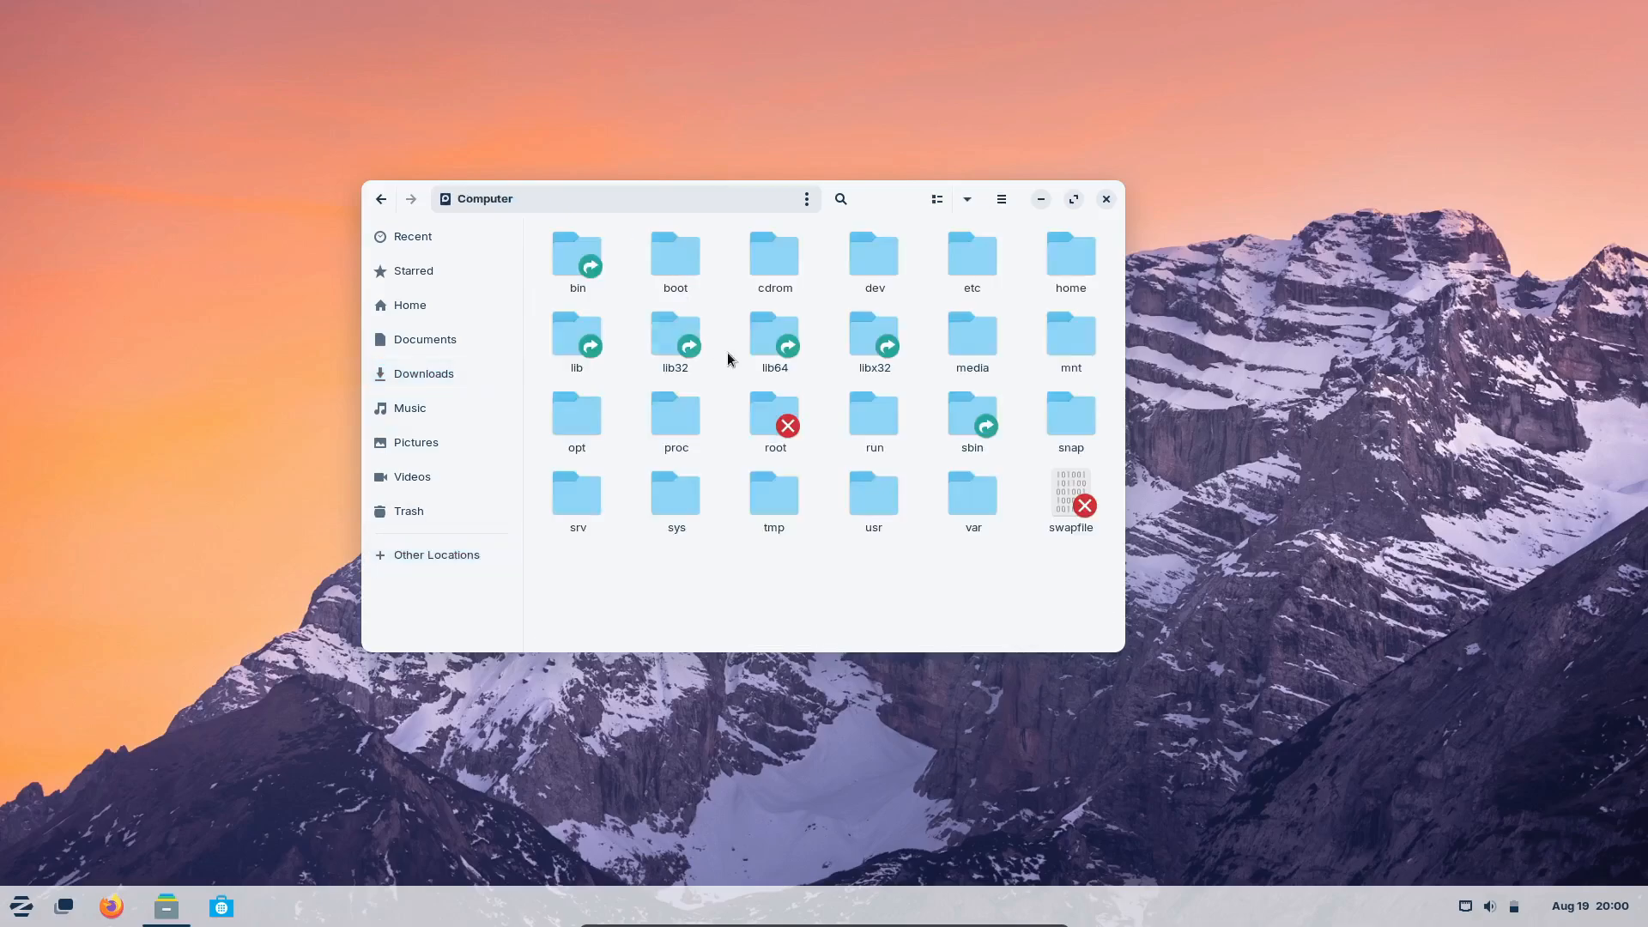
left_click(1103, 199)
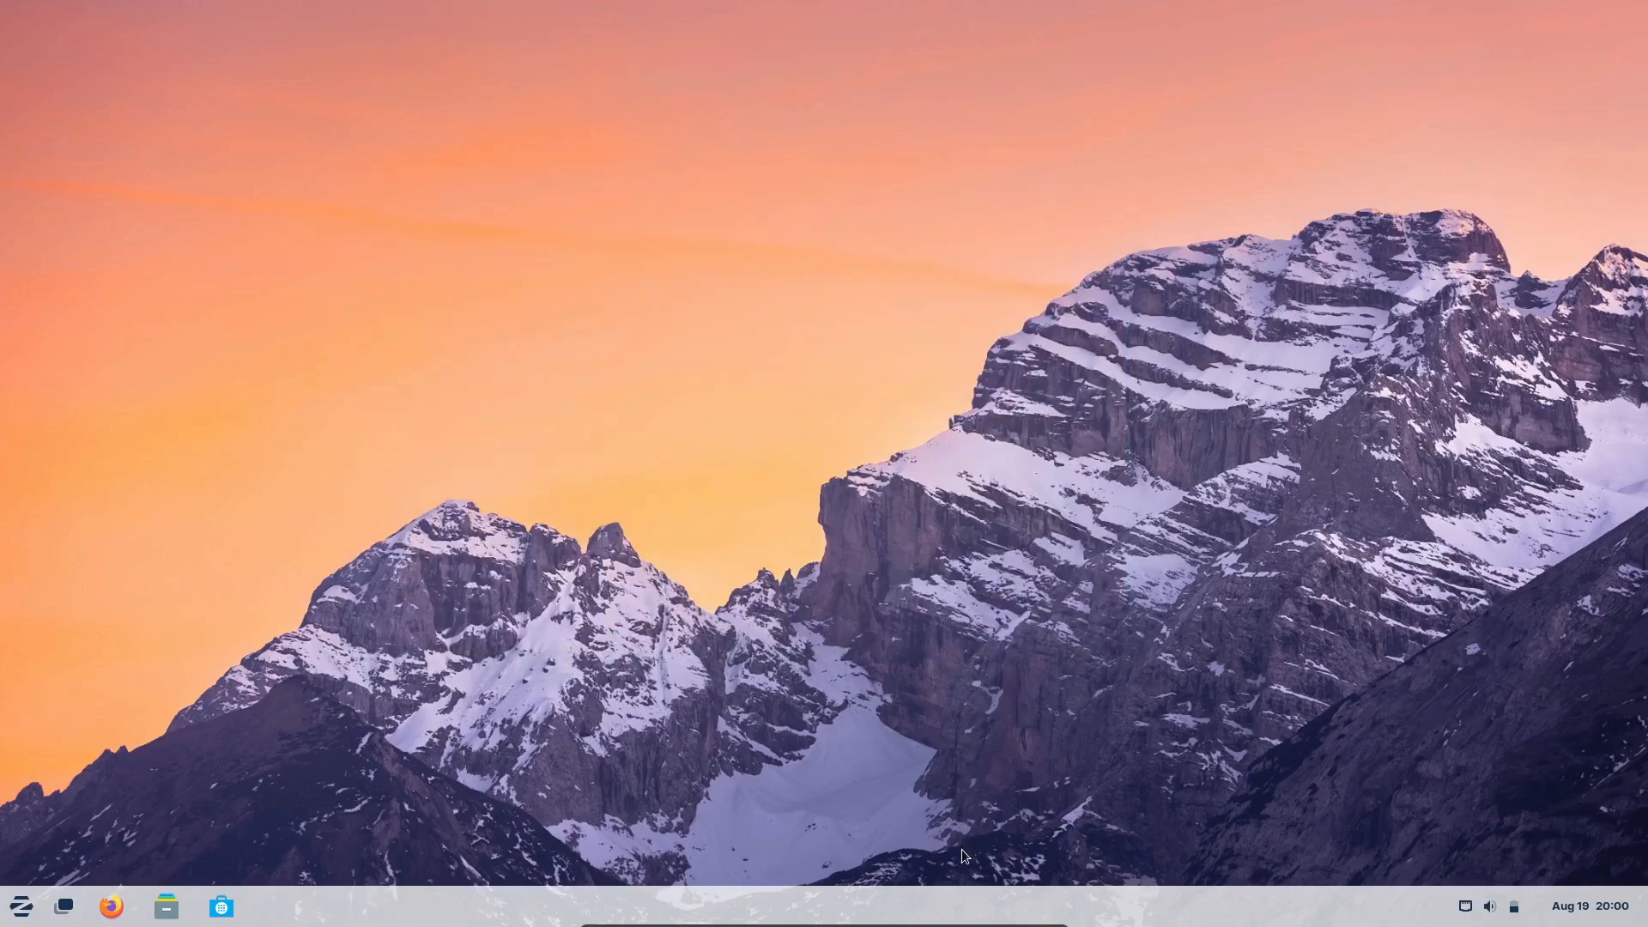
left_click(1490, 905)
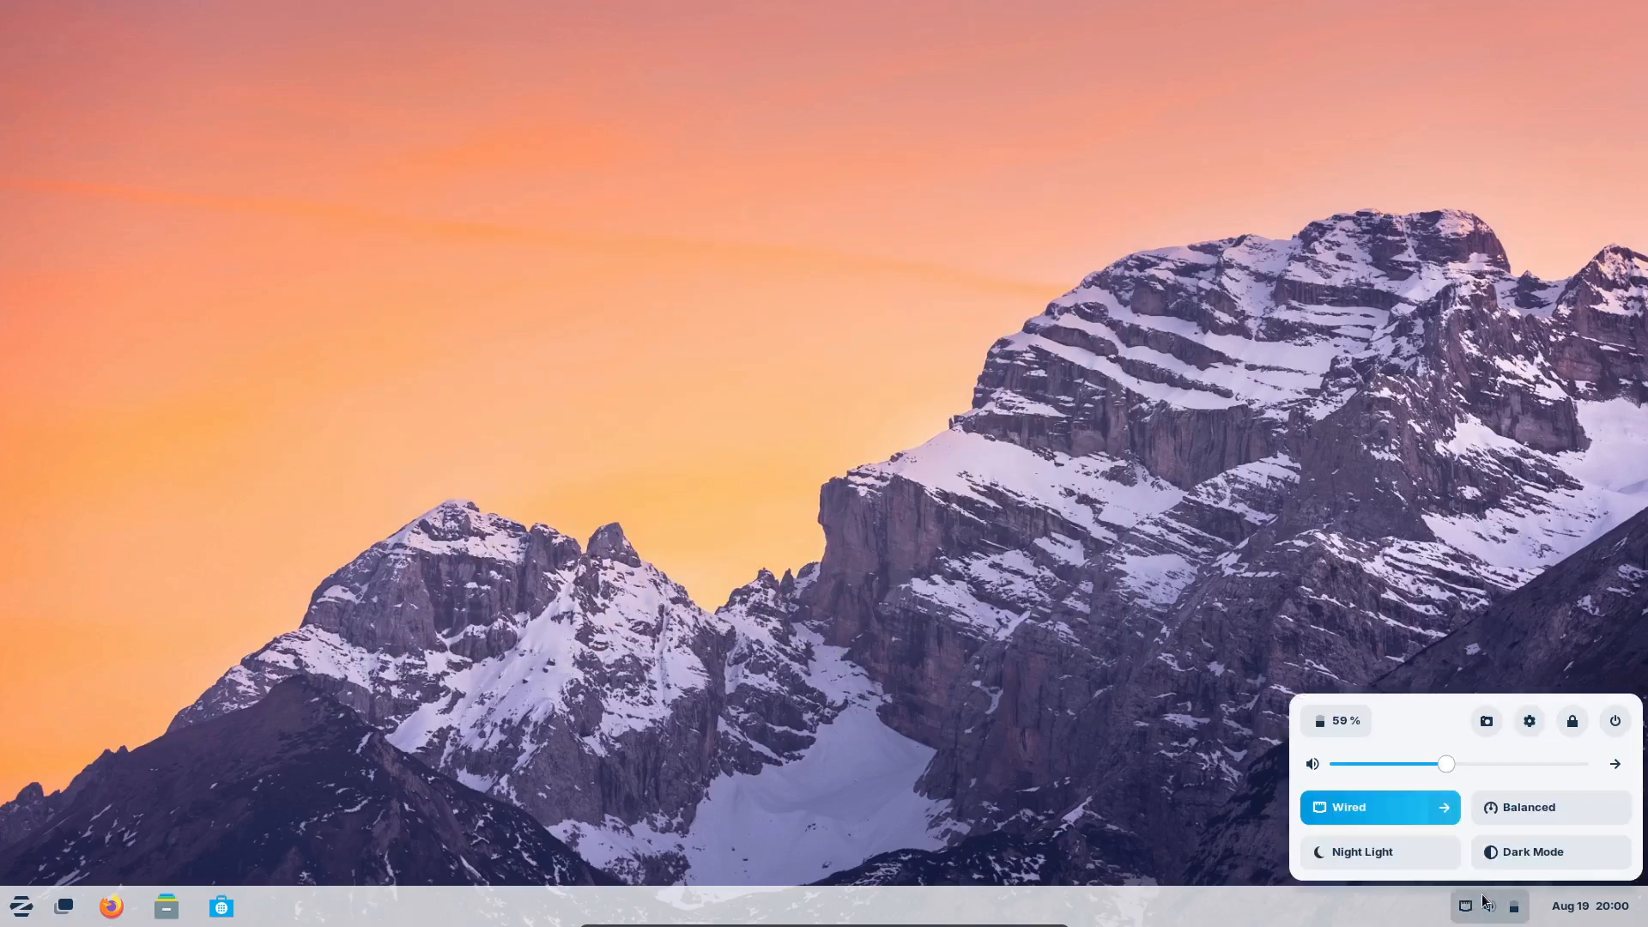
left_click(1311, 764)
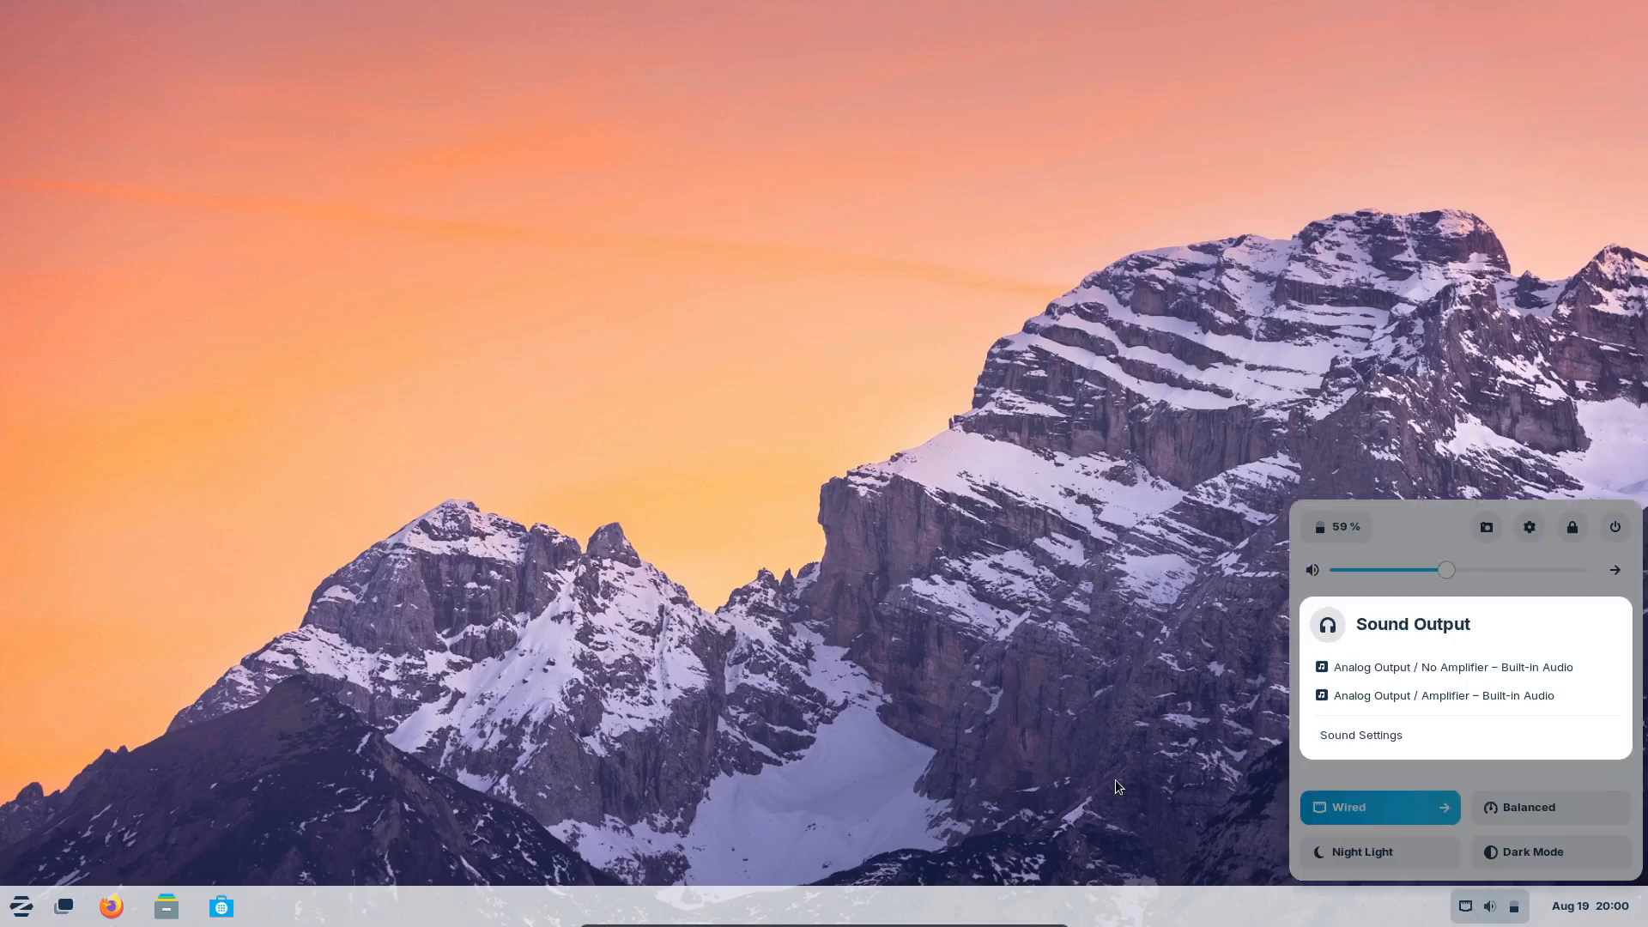
left_click(1586, 904)
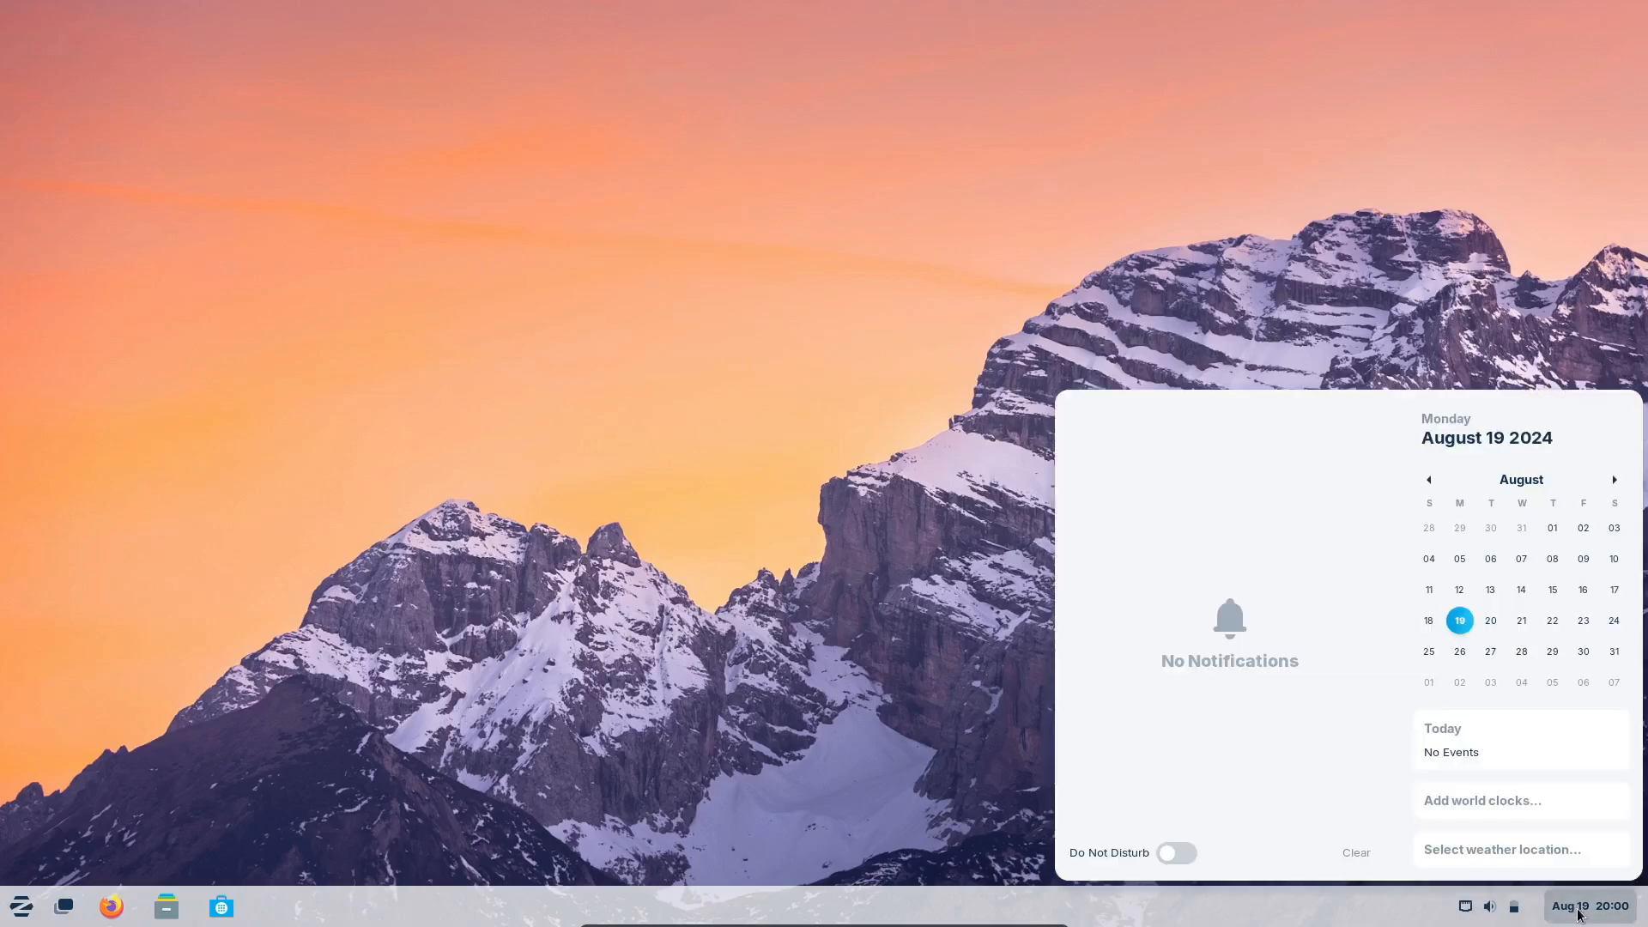
left_click(1581, 905)
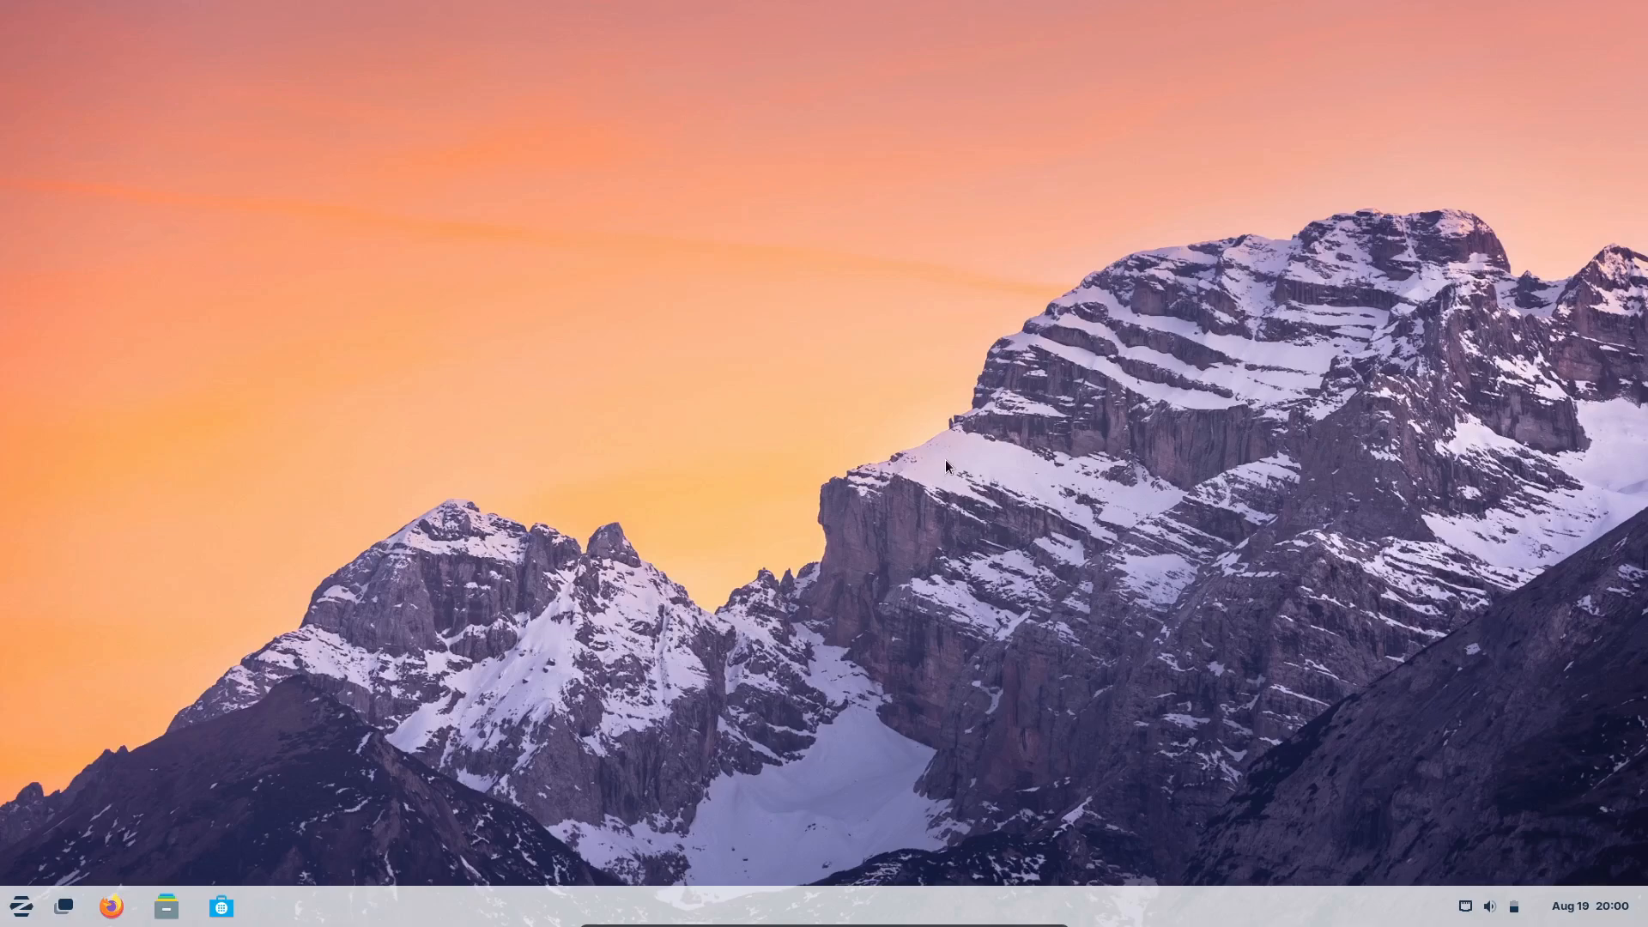
right_click(944, 465)
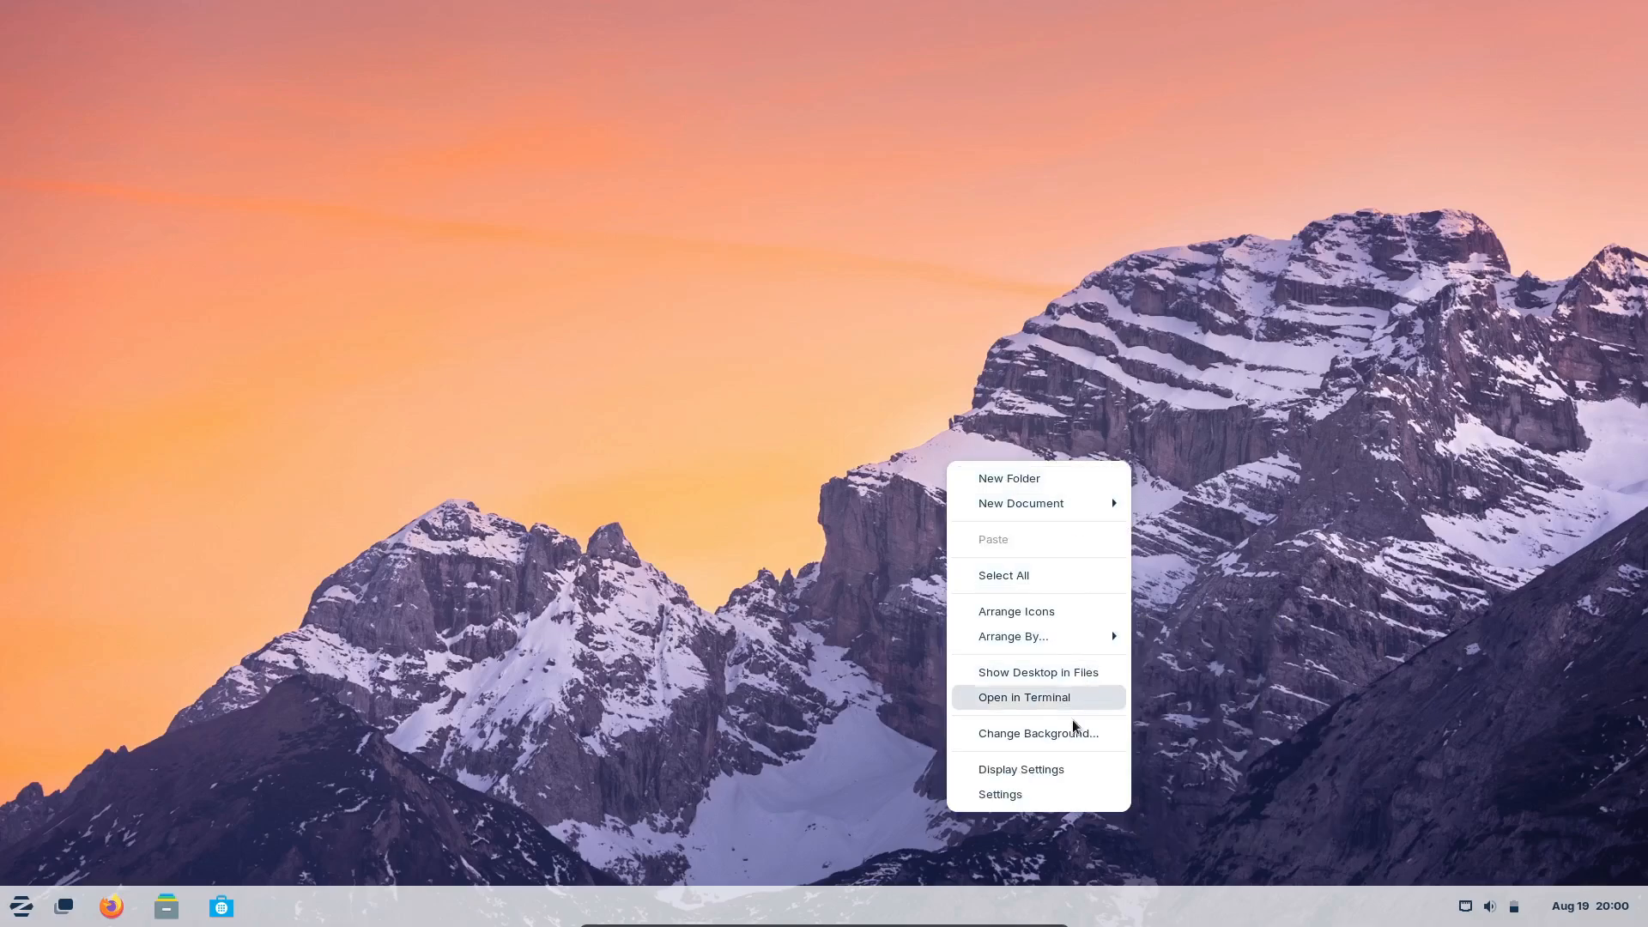
left_click(20, 905)
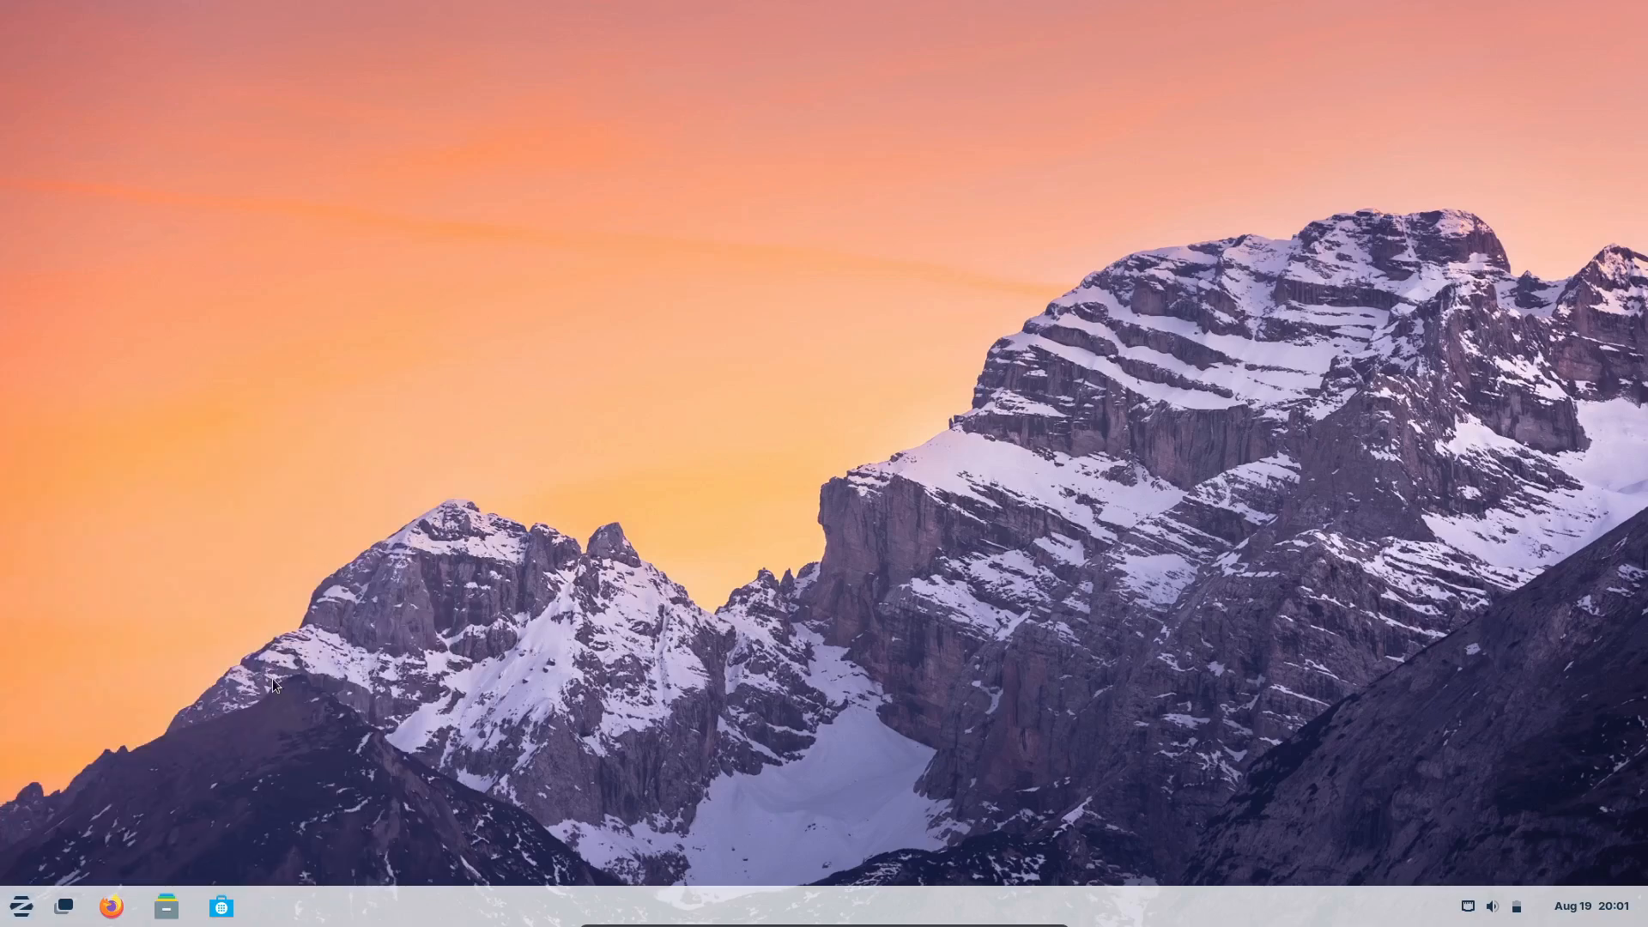
Step: Launch Zorin Appearance from the menu and apply the app-grid, centred-taskbar desktop layout
left_click(21, 905)
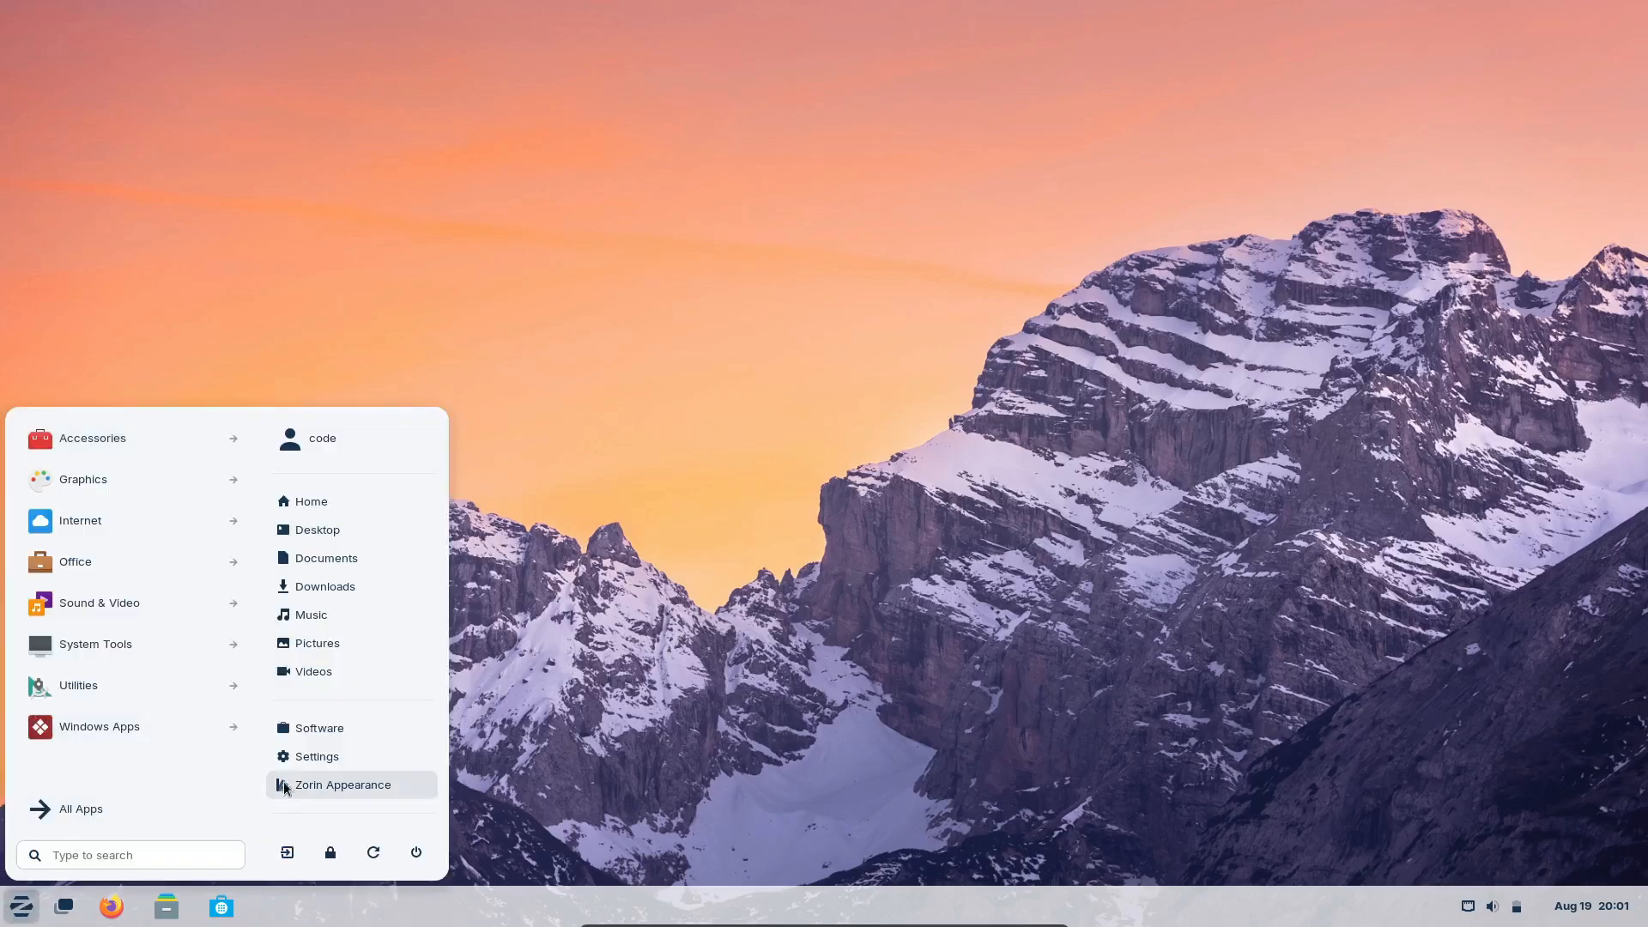
left_click(344, 785)
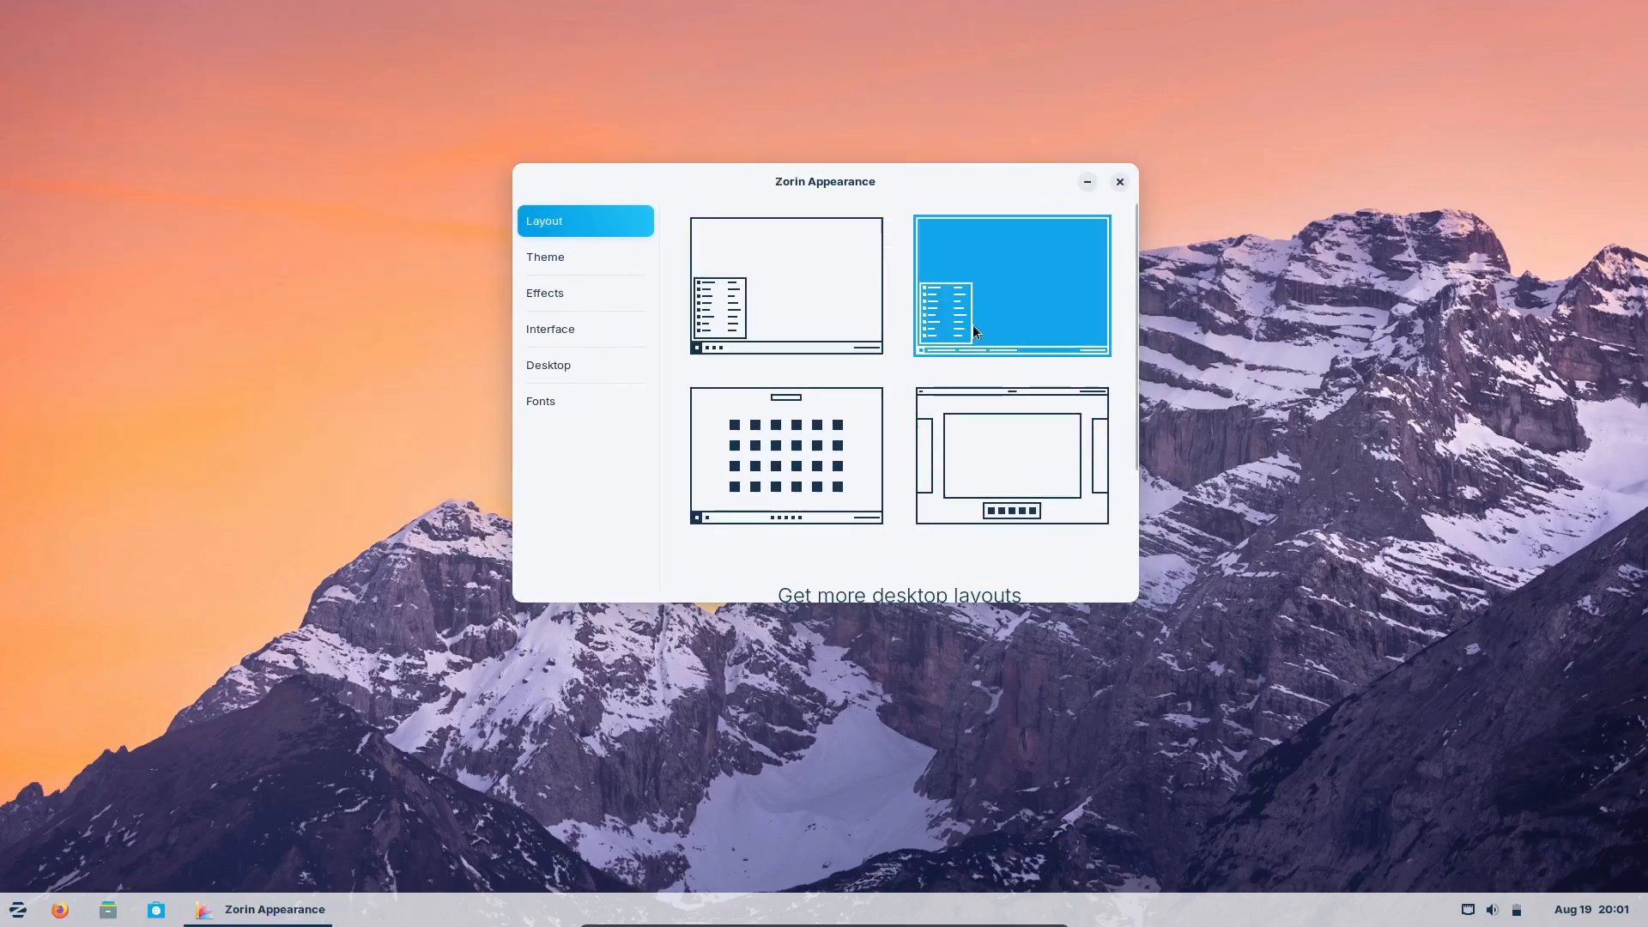
left_click(1009, 454)
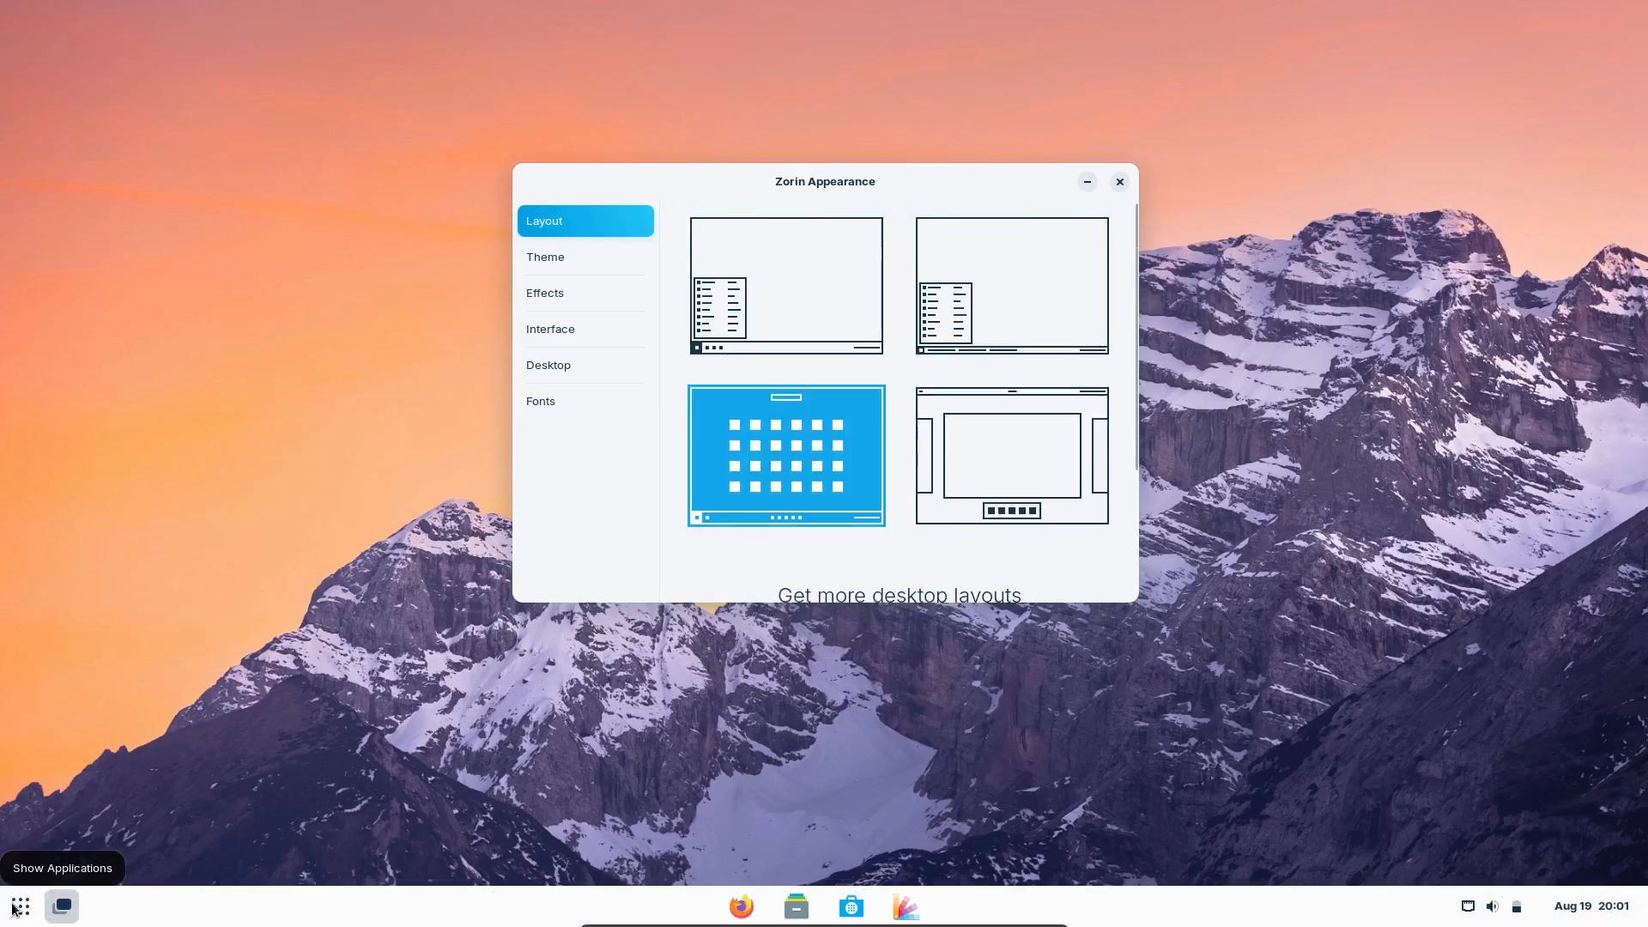
left_click(60, 906)
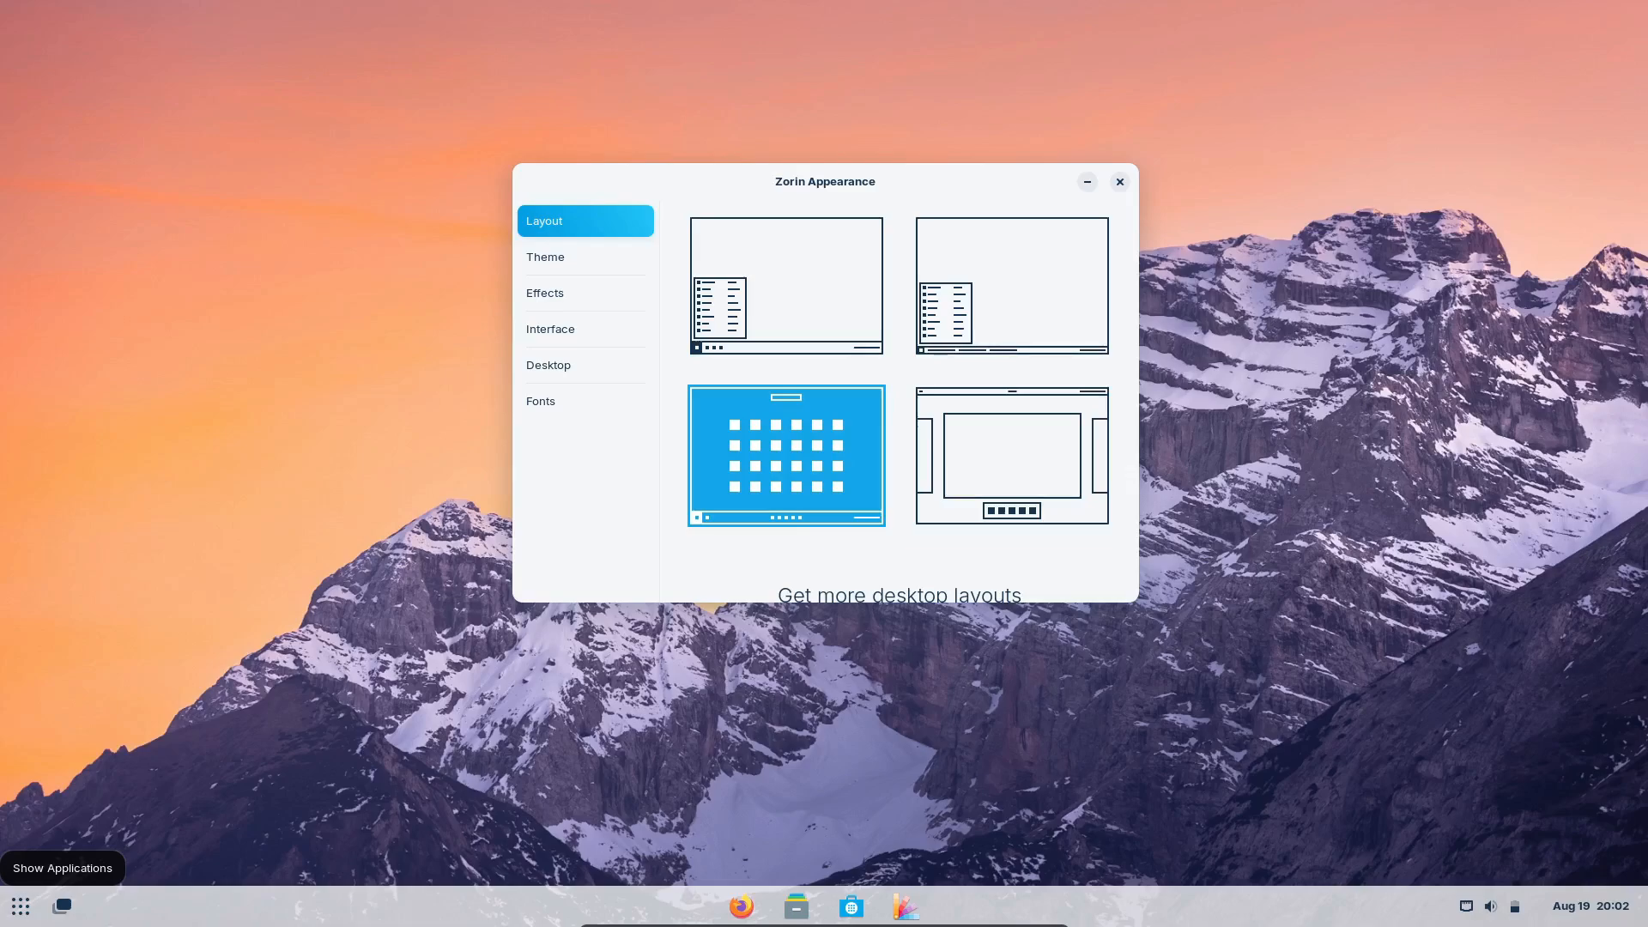
Step: In Effects, turn Jelly Mode off and Desktop Cube on
left_click(545, 256)
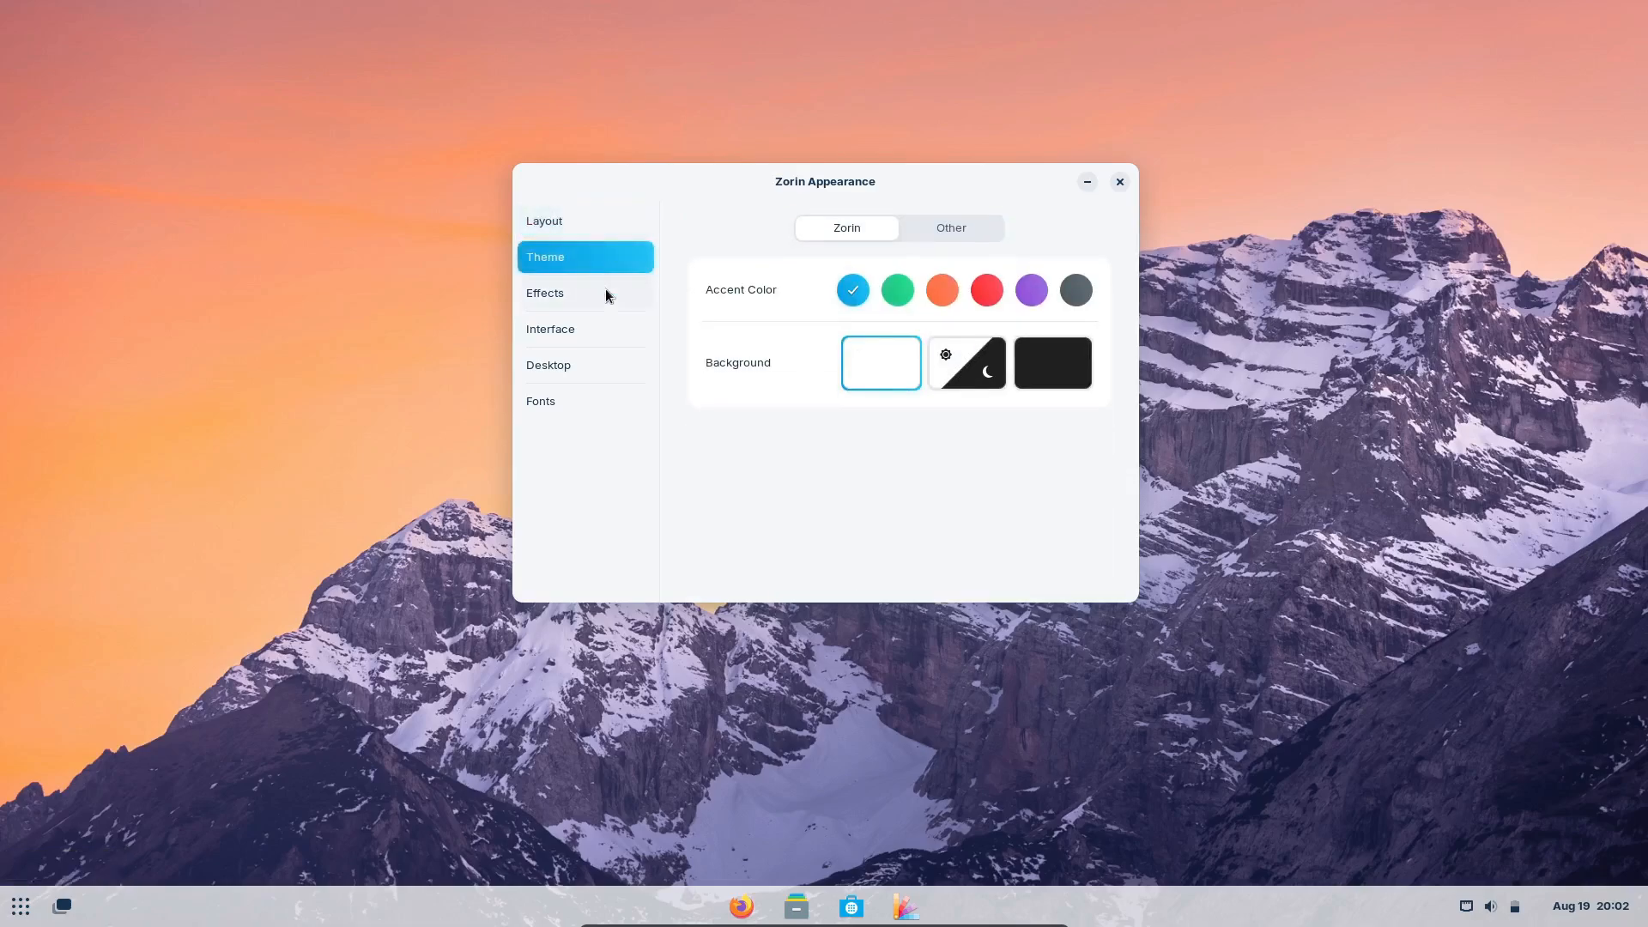
left_click(583, 292)
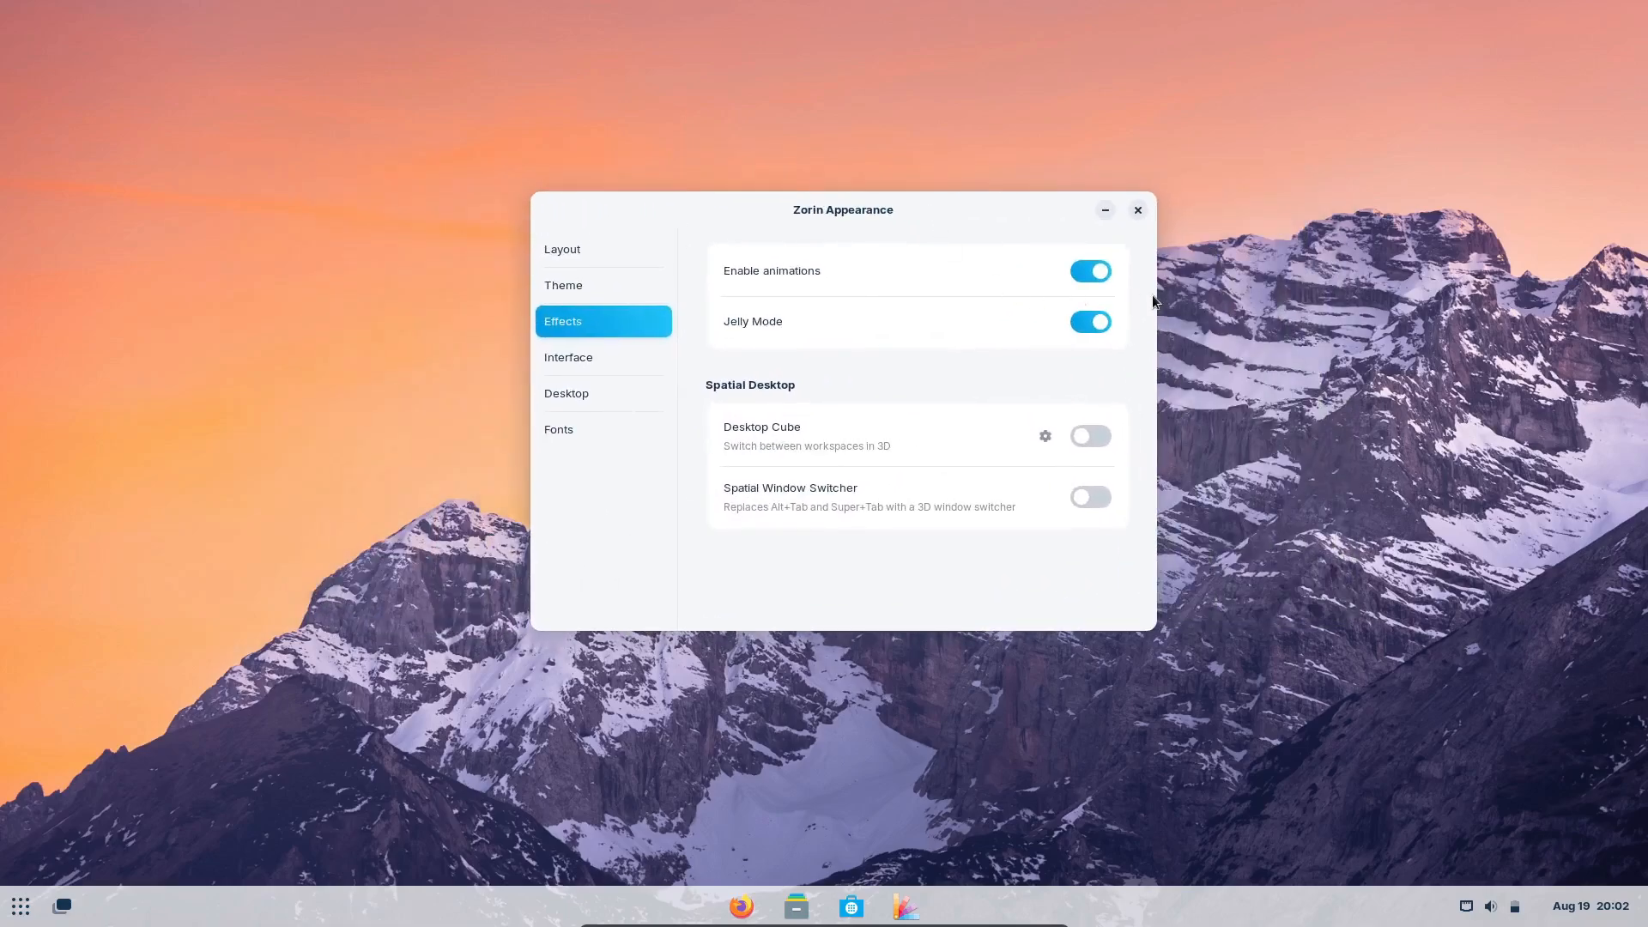
left_click(1090, 321)
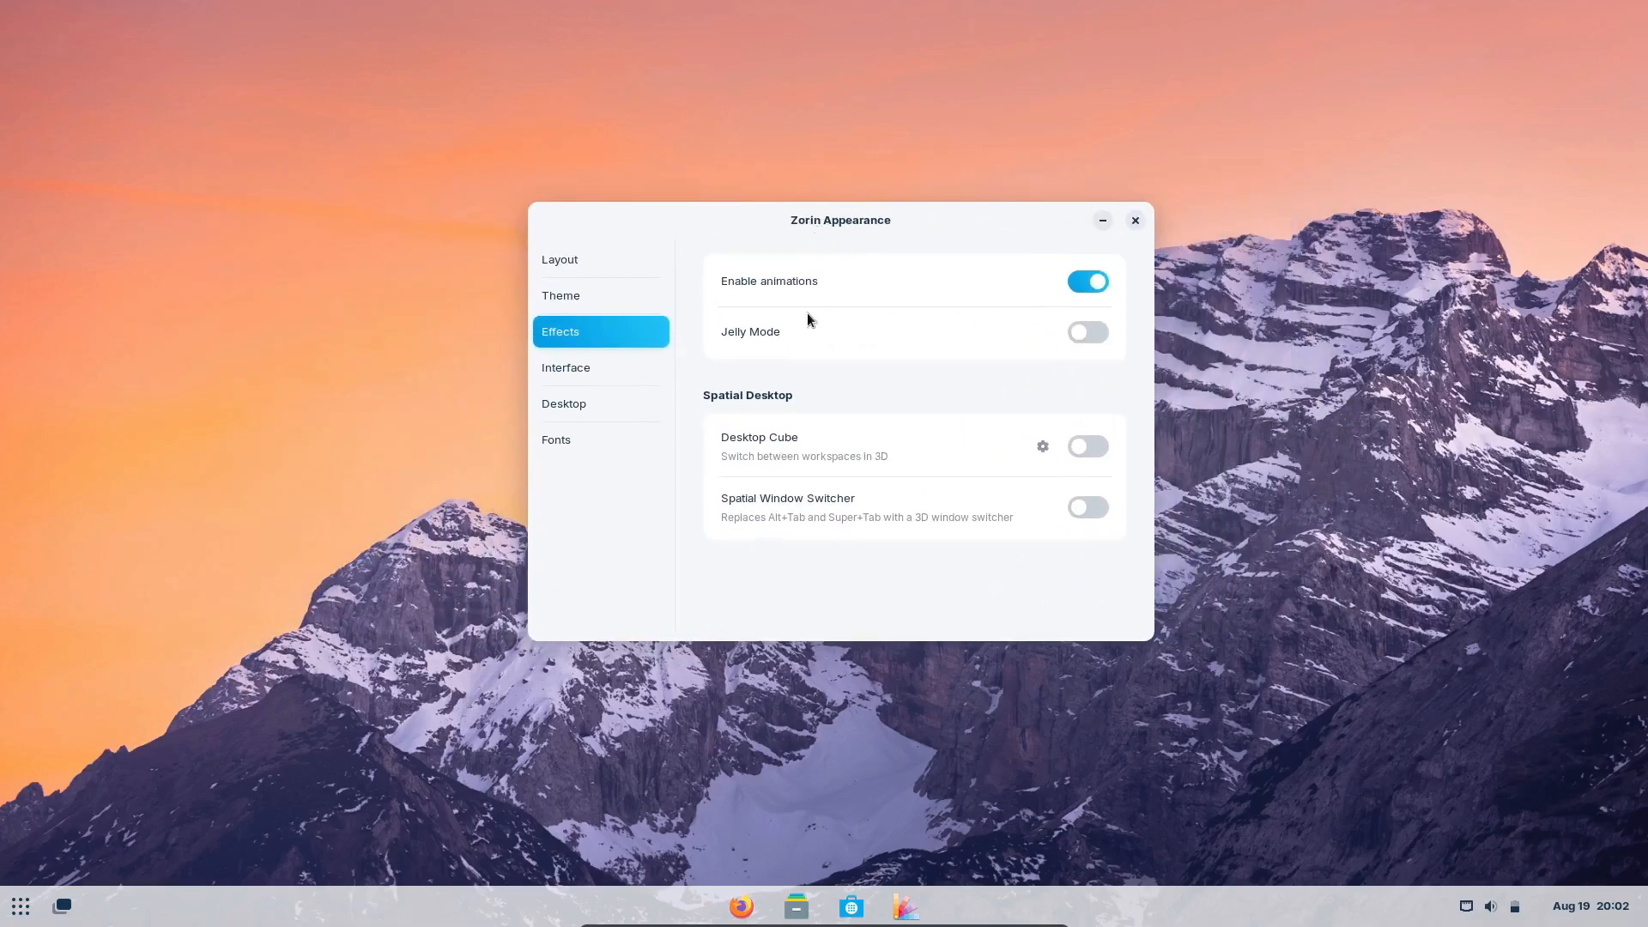
left_click(1086, 446)
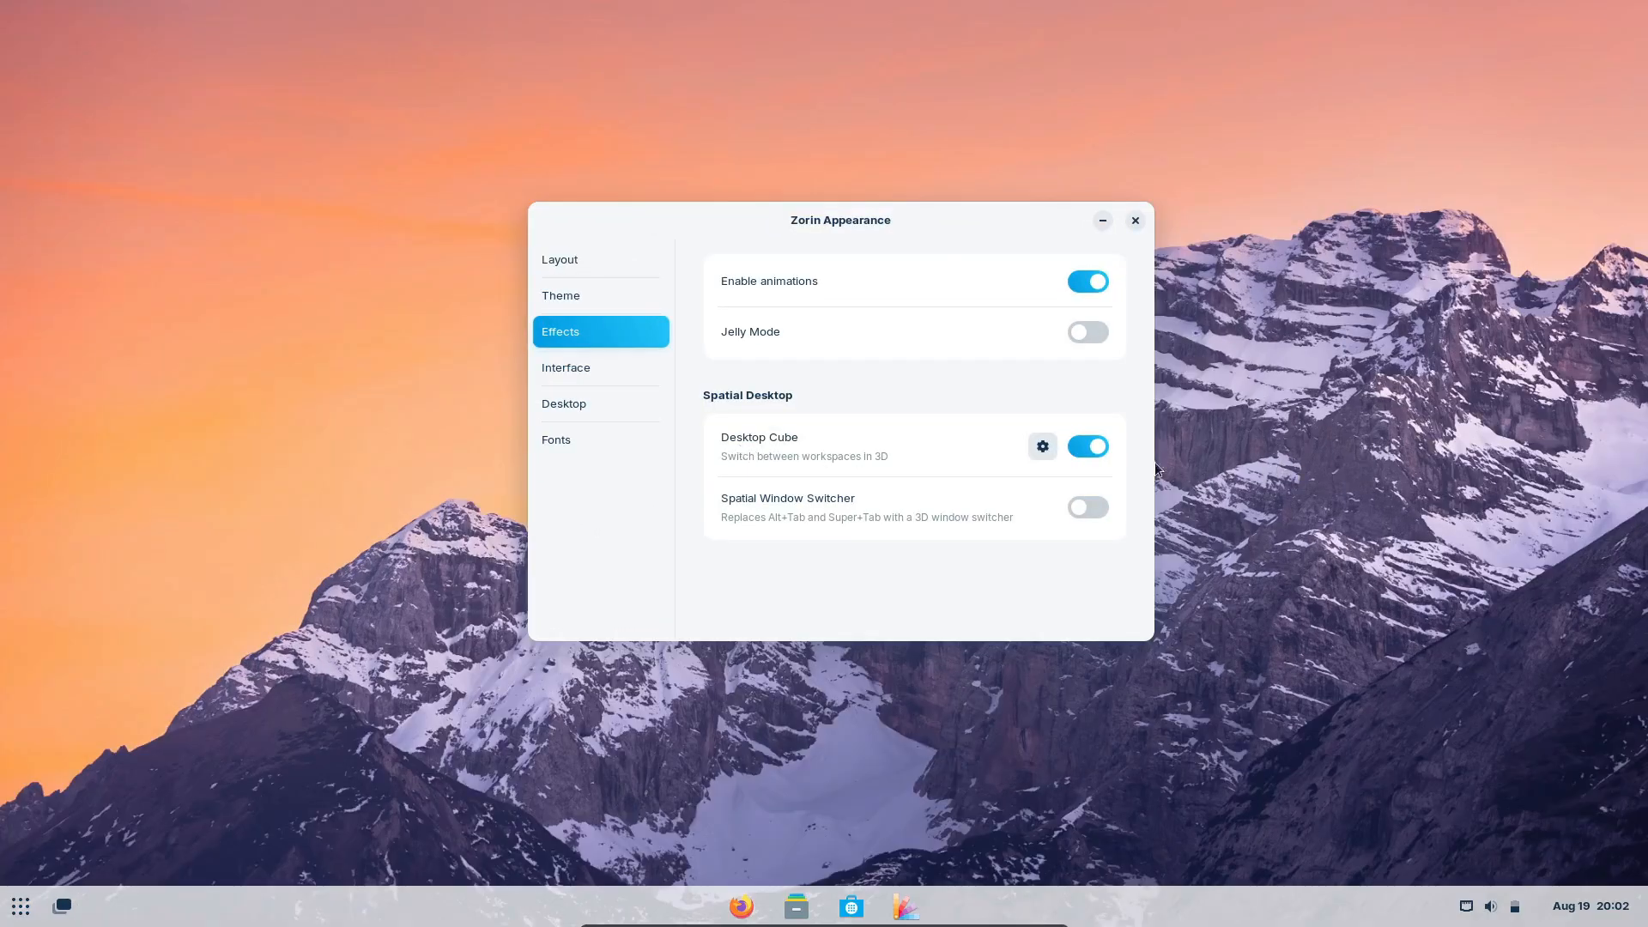
Step: Visit Interface, restore the Windows-like layout with the menu at left, and close Zorin Appearance
left_click(565, 367)
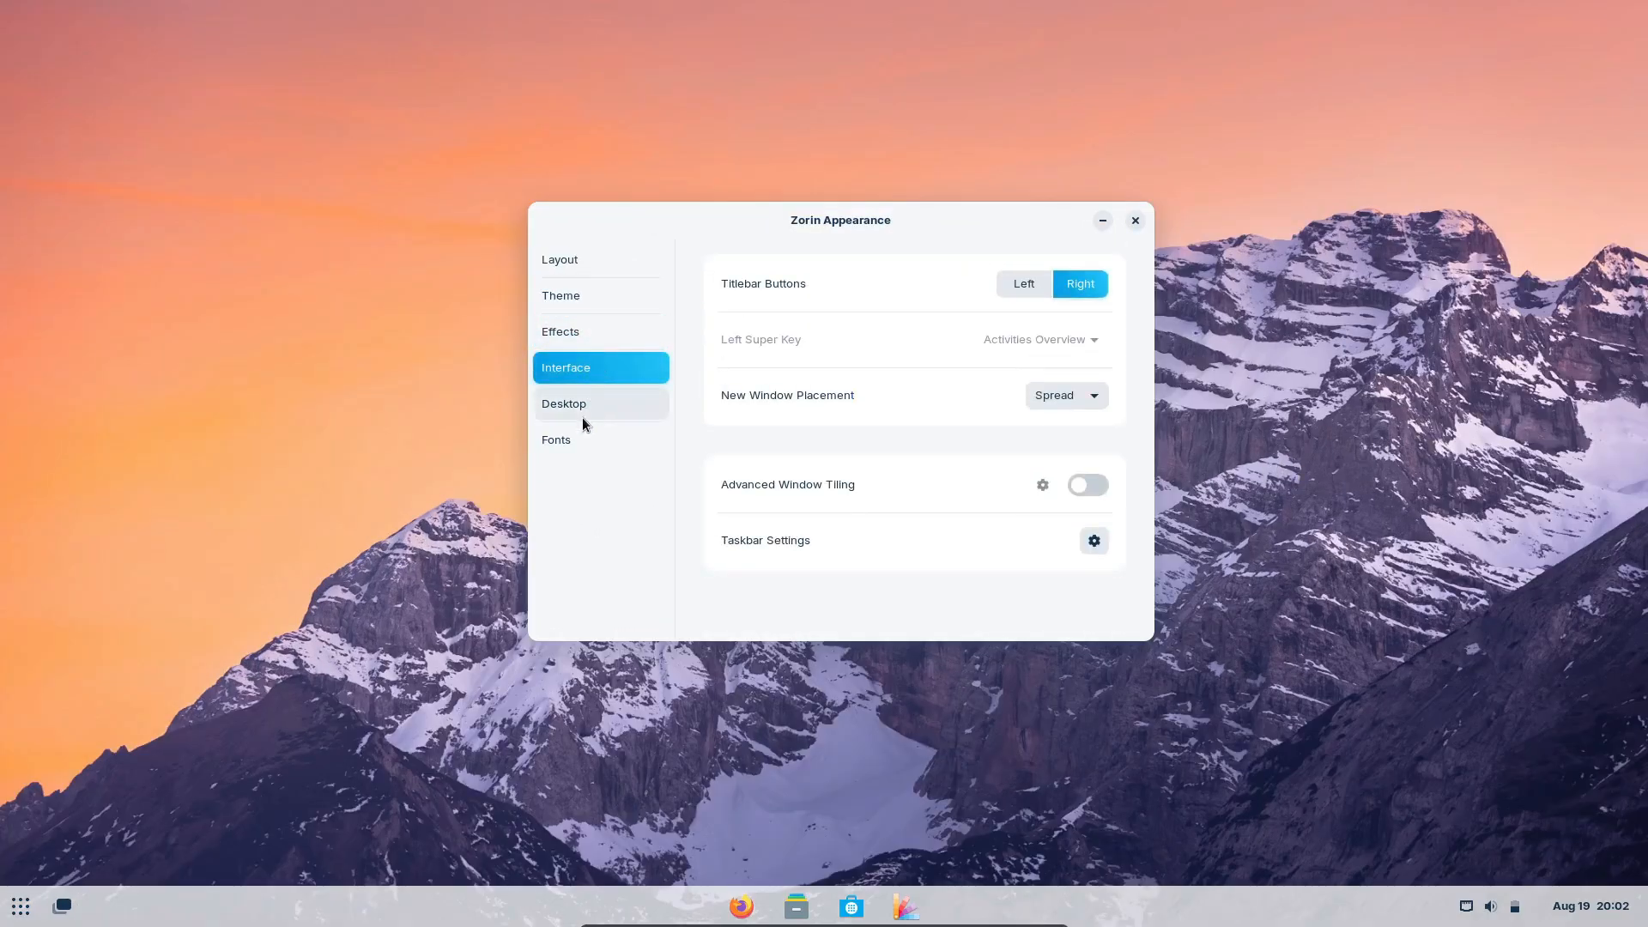
left_click(560, 259)
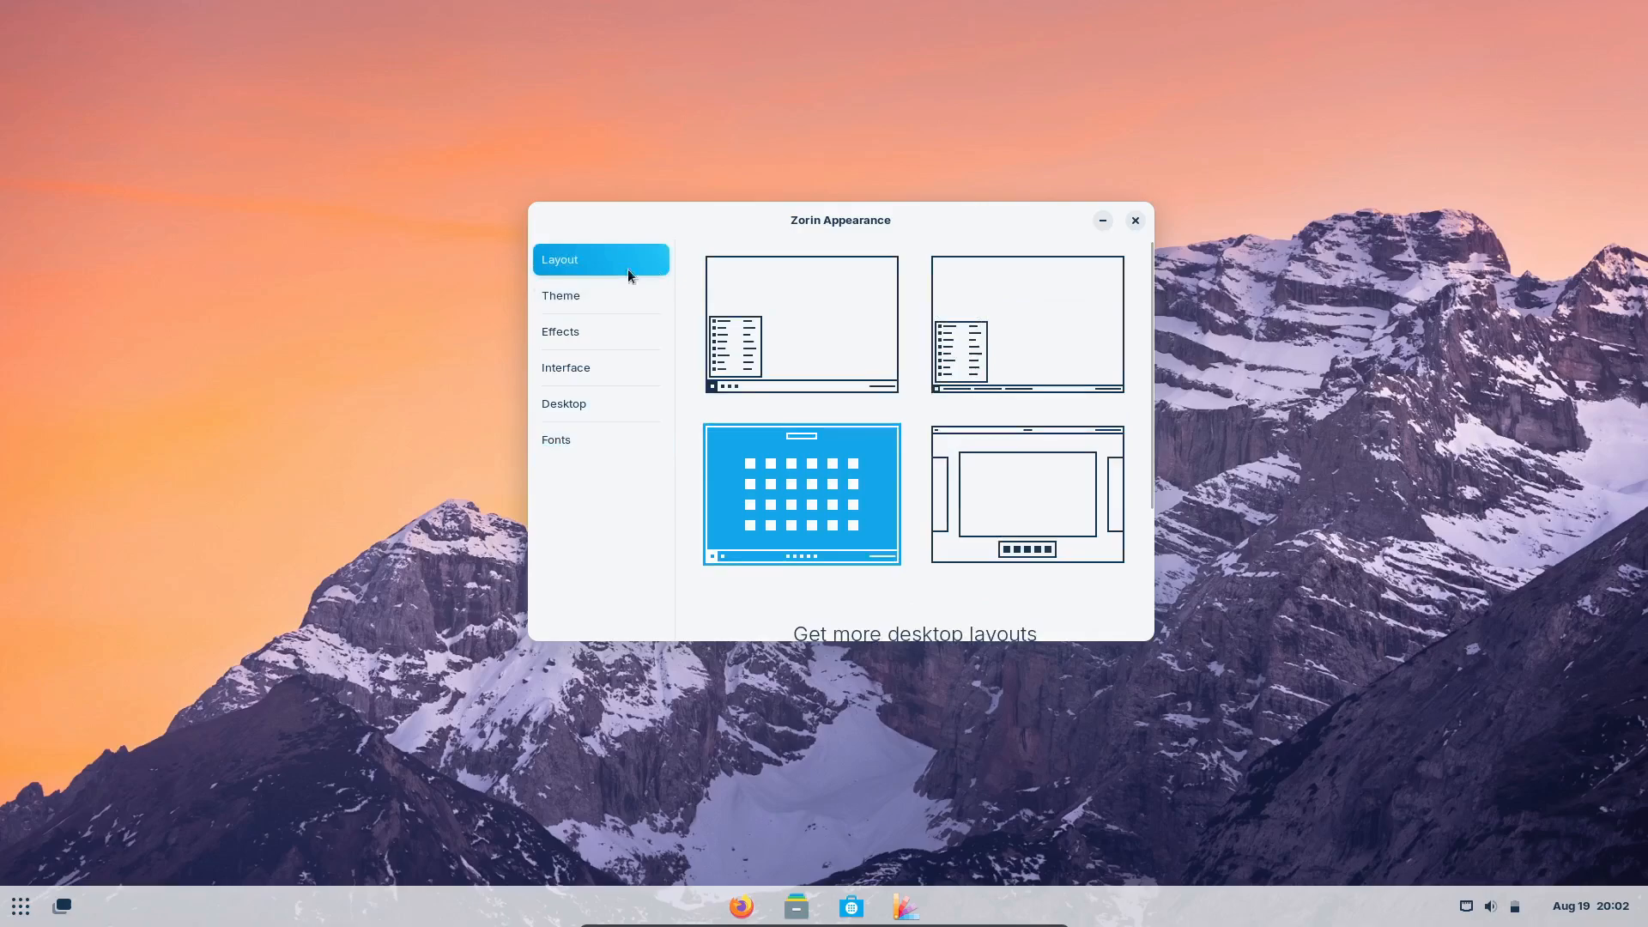
left_click(802, 323)
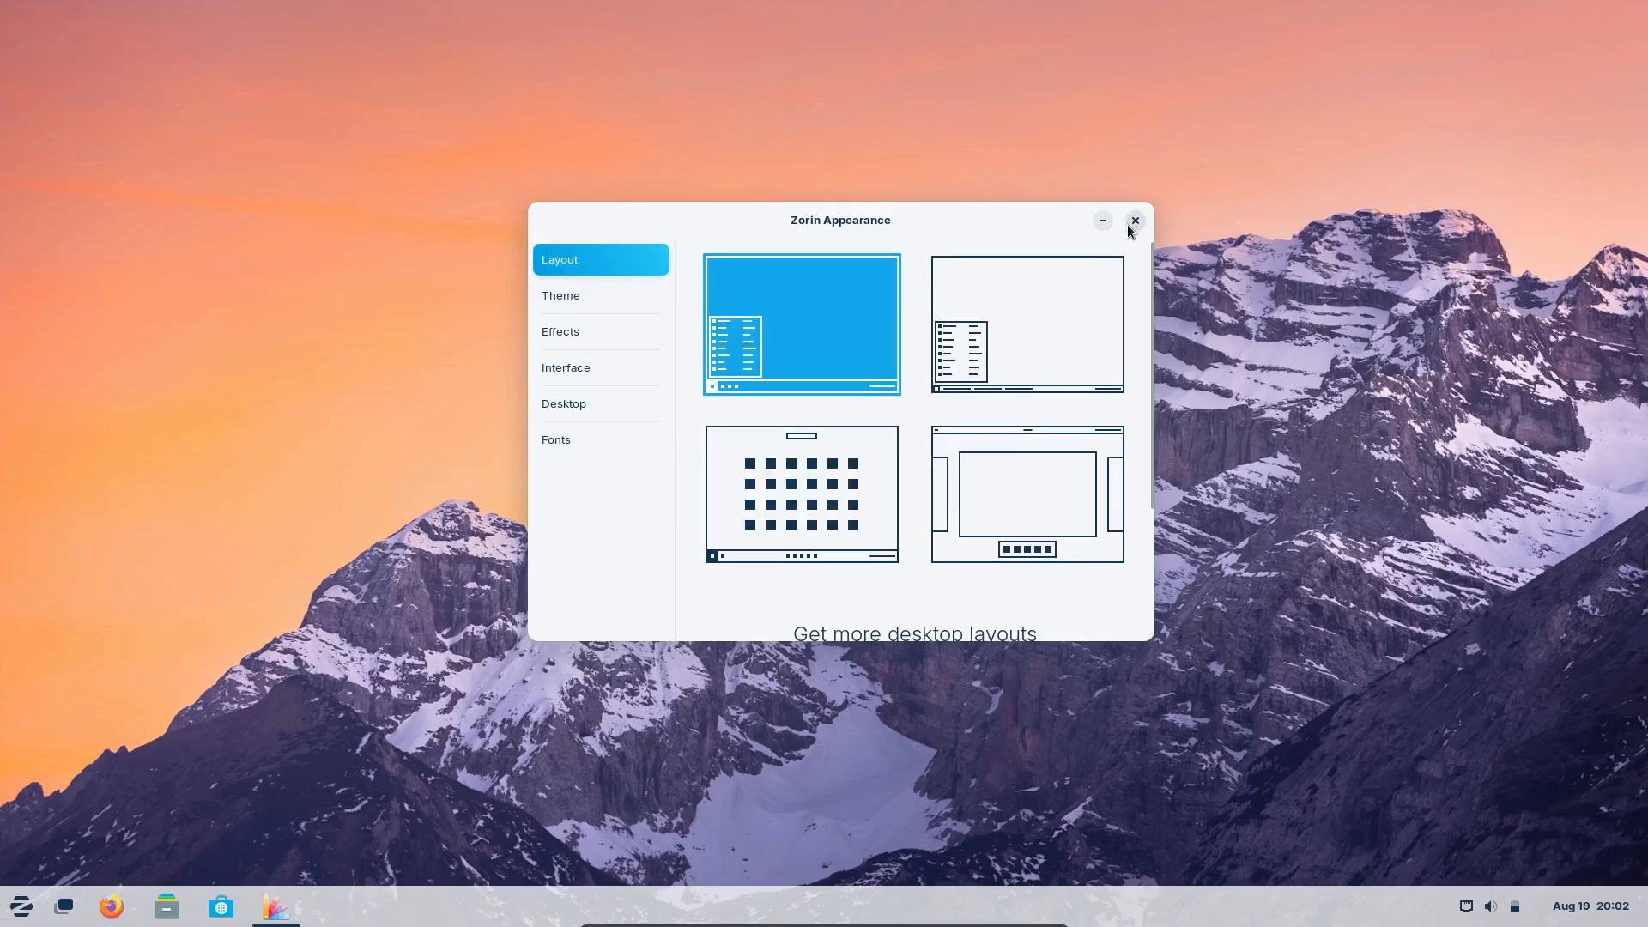
left_click(1135, 219)
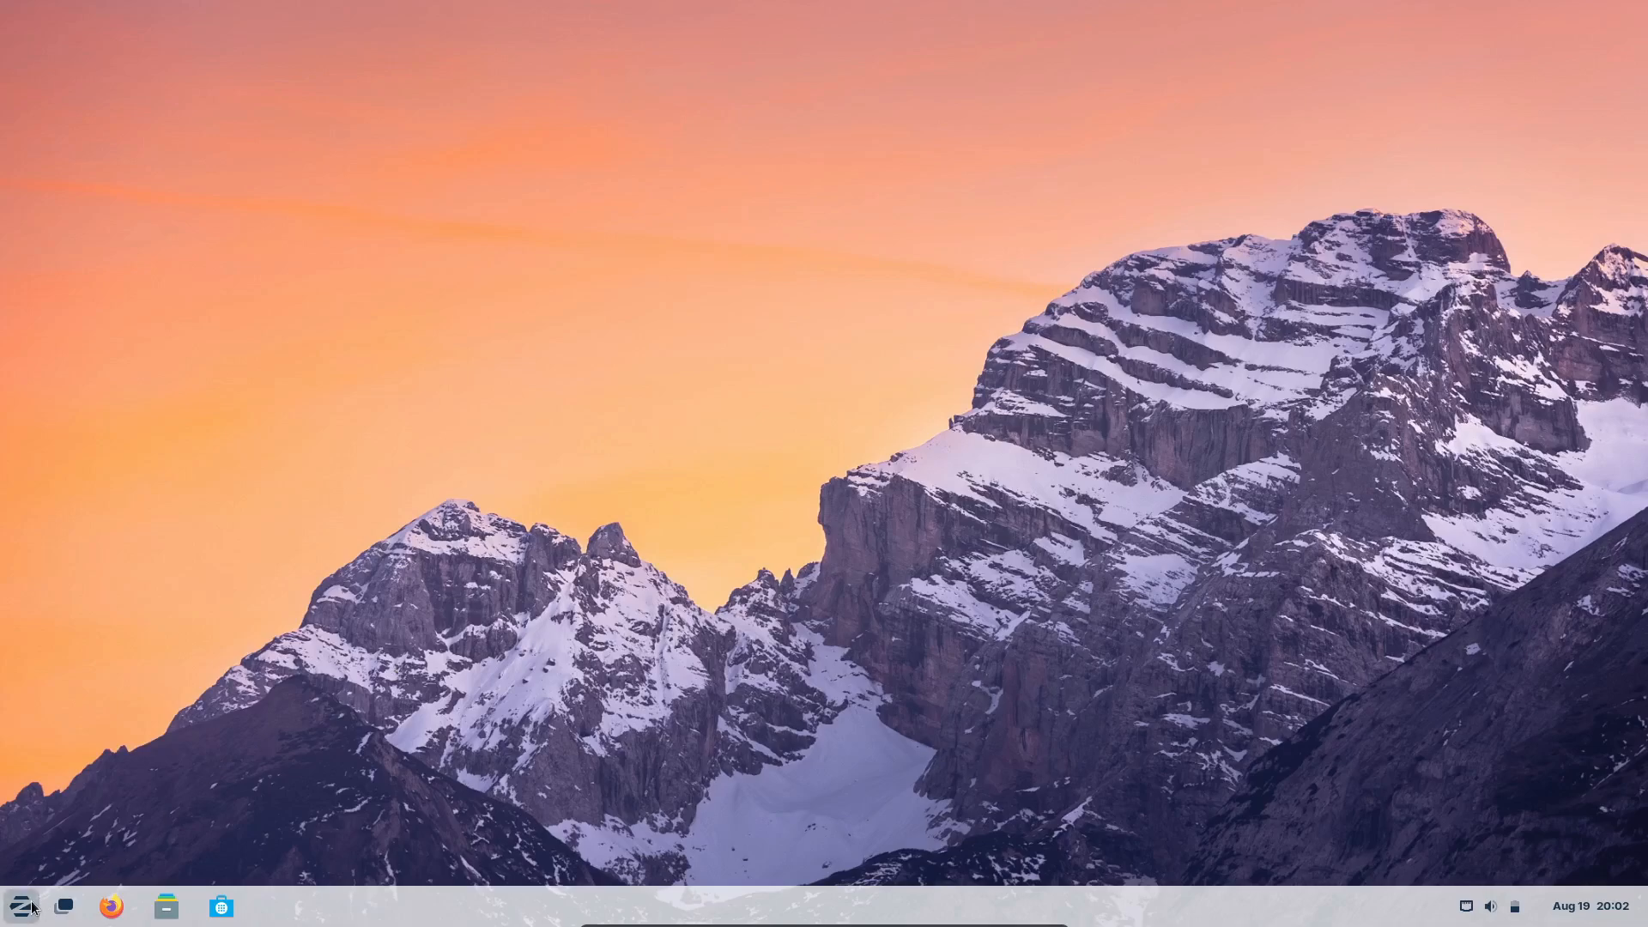
left_click(21, 904)
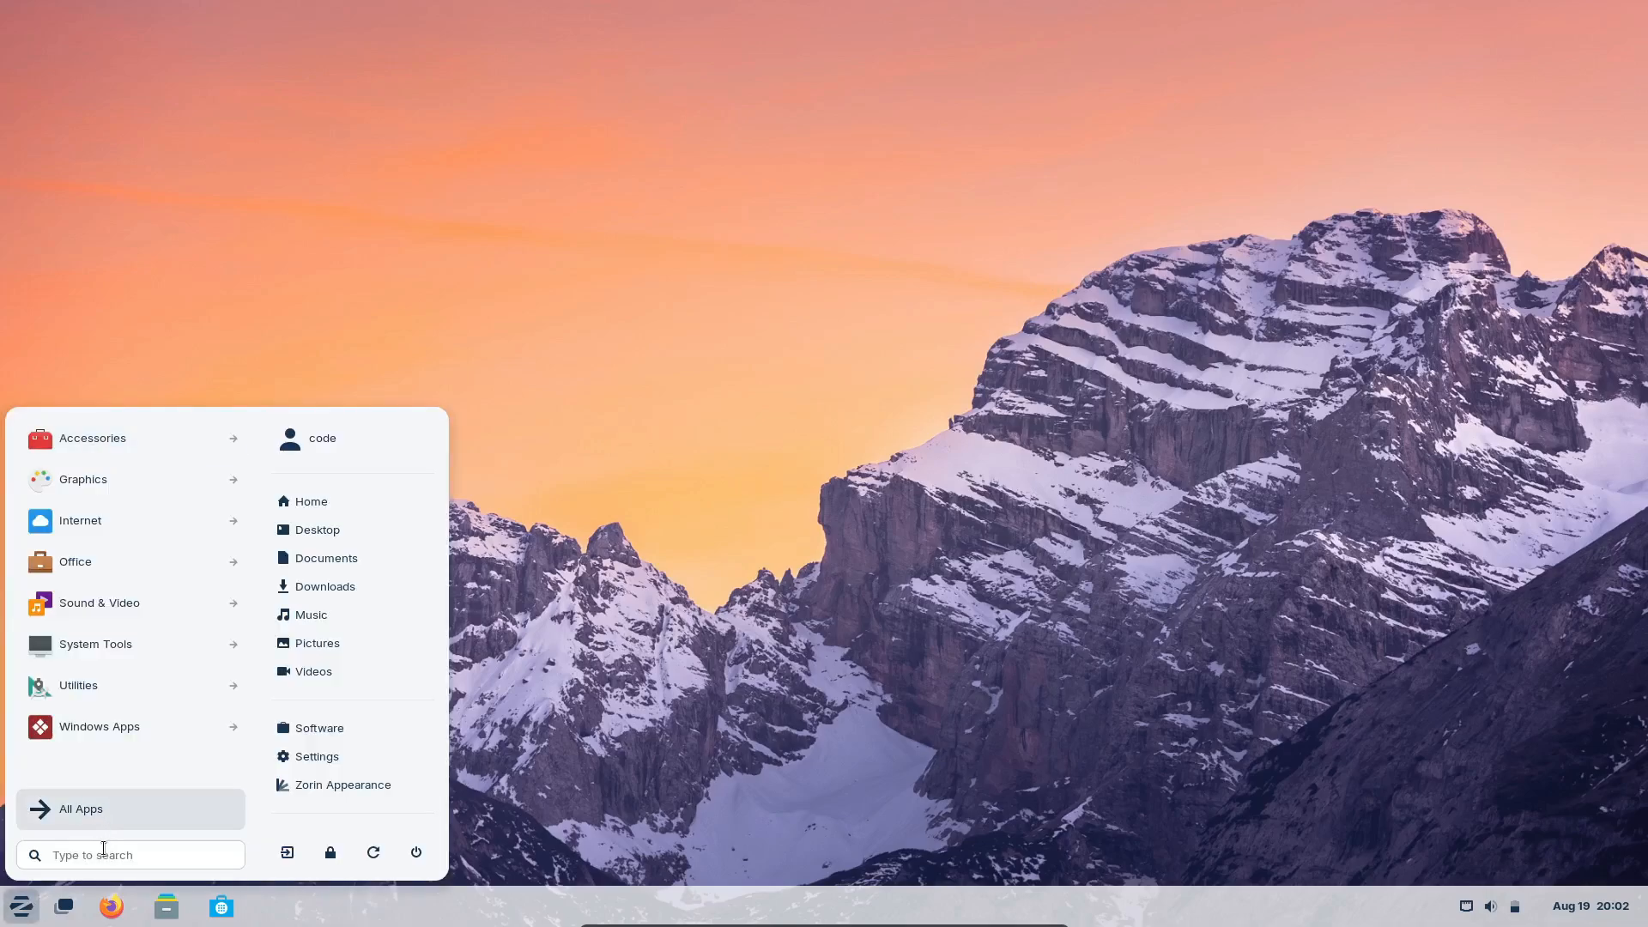
type("term")
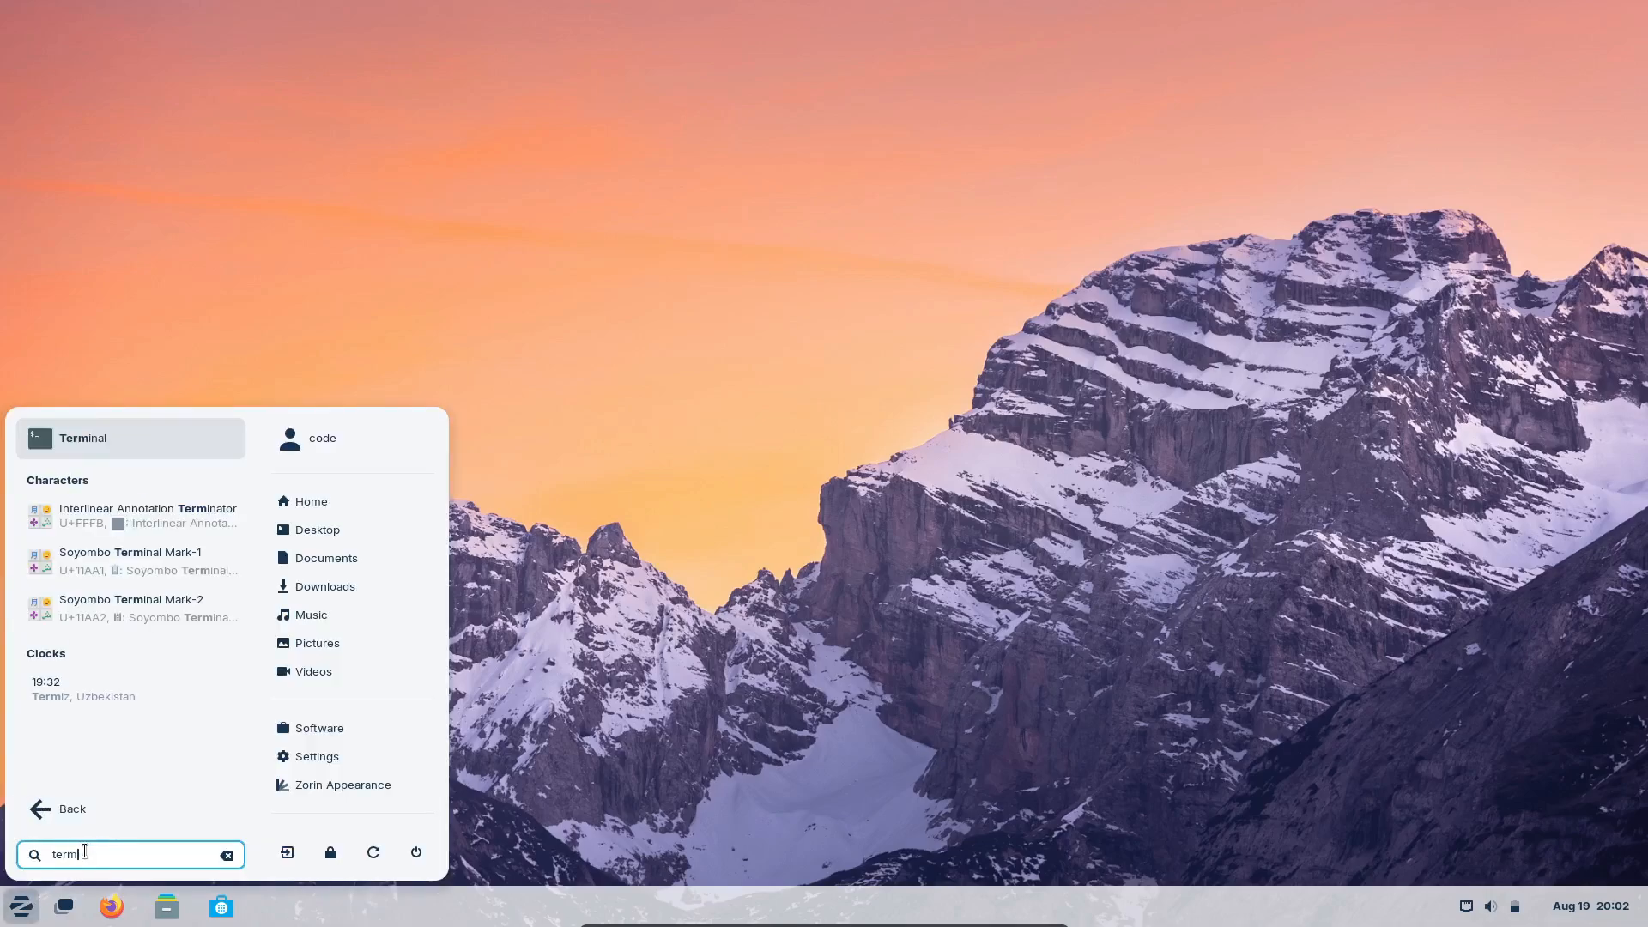
left_click(83, 437)
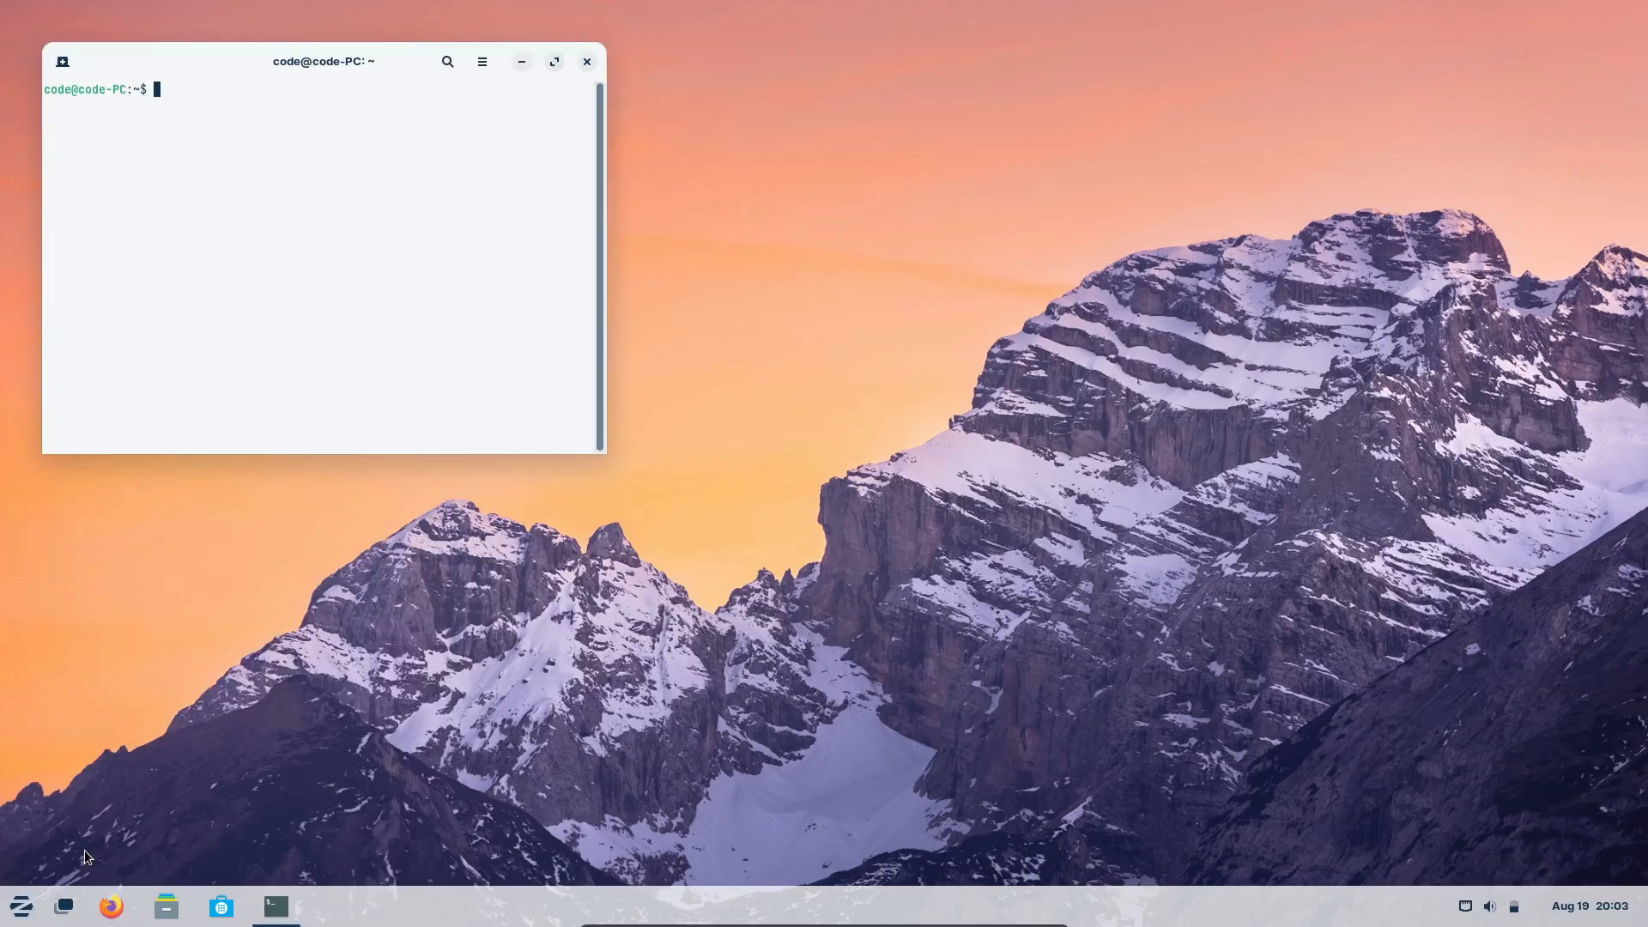
type("neofetch")
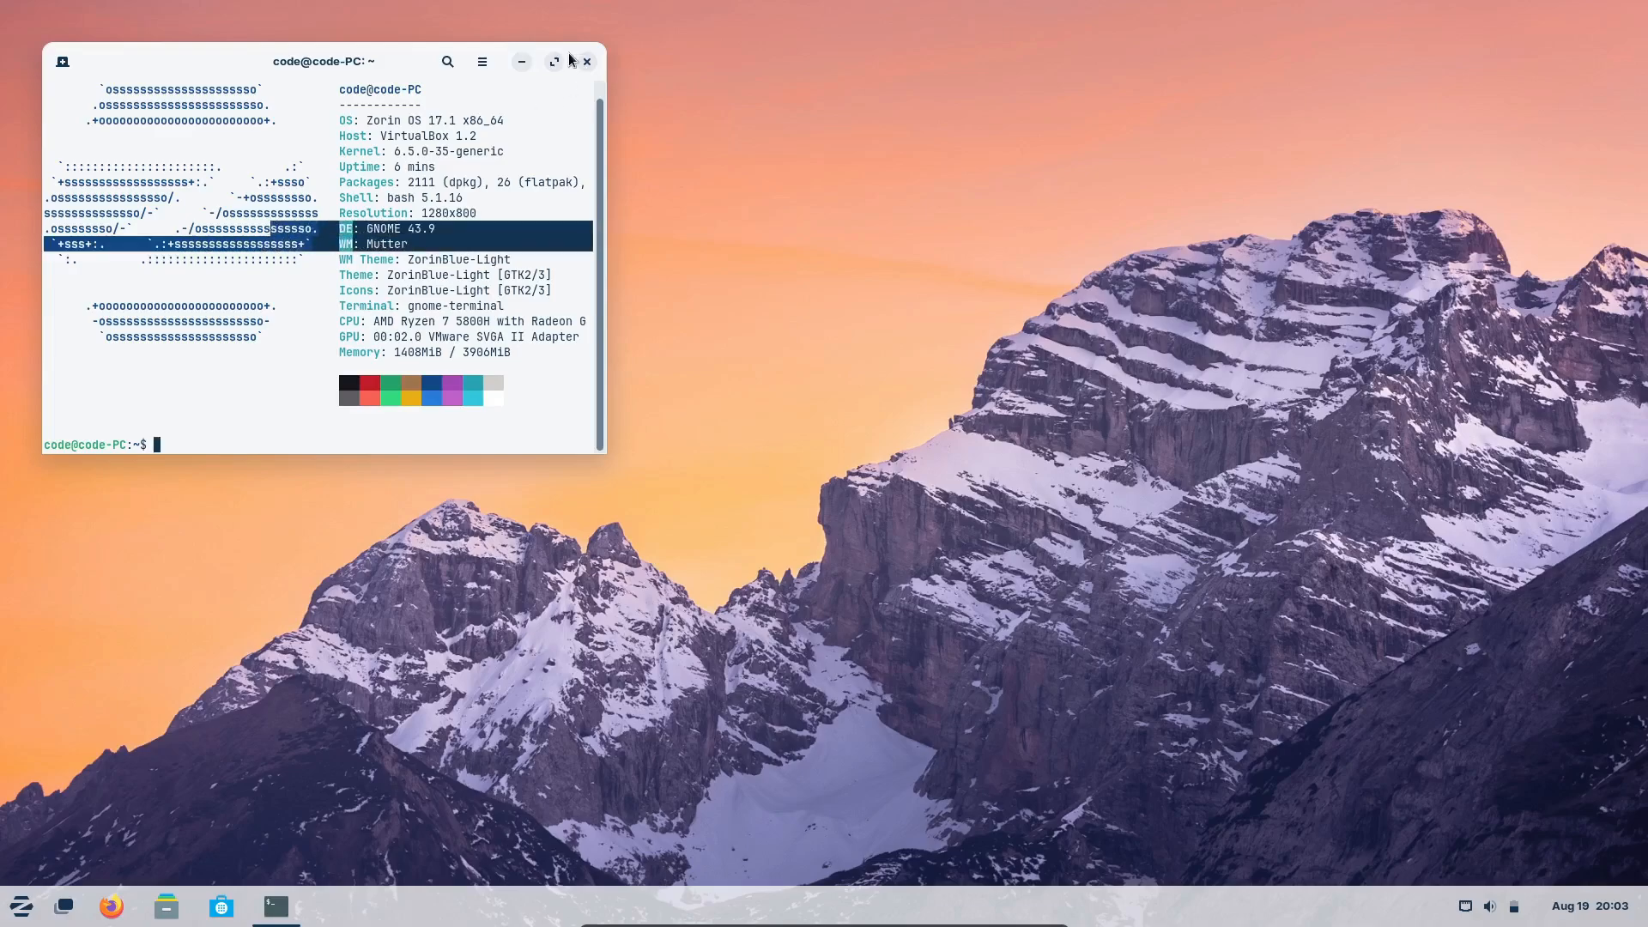
left_click(587, 62)
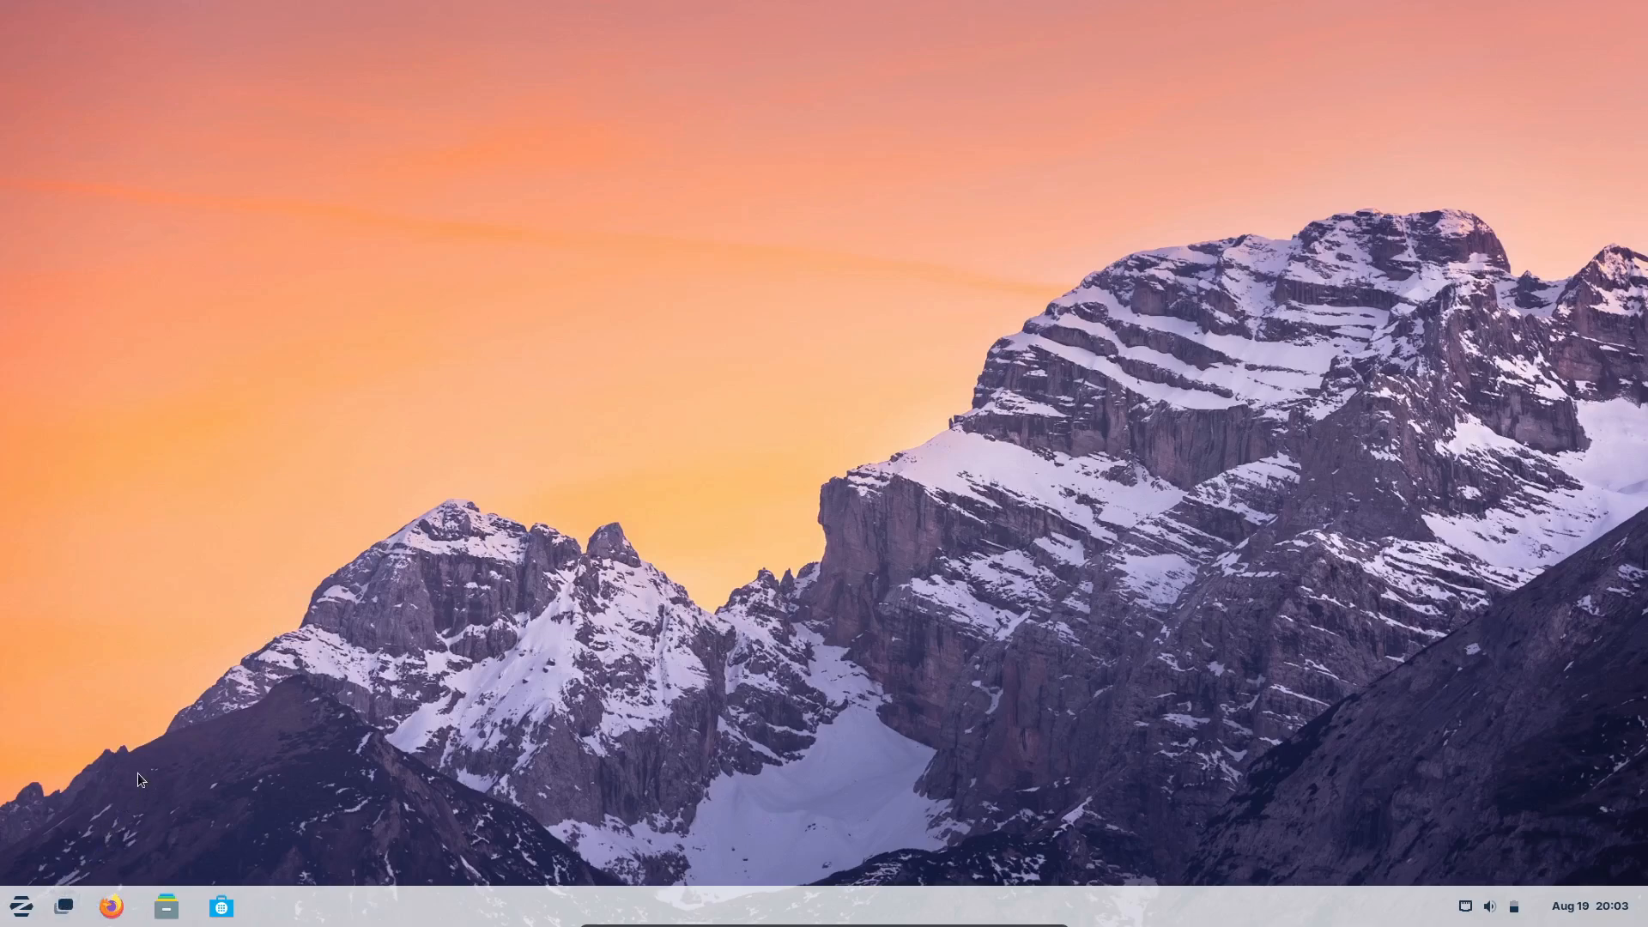
Step: In Firefox, search Google for 'zorin os community' via the address bar, then close the browser
left_click(109, 905)
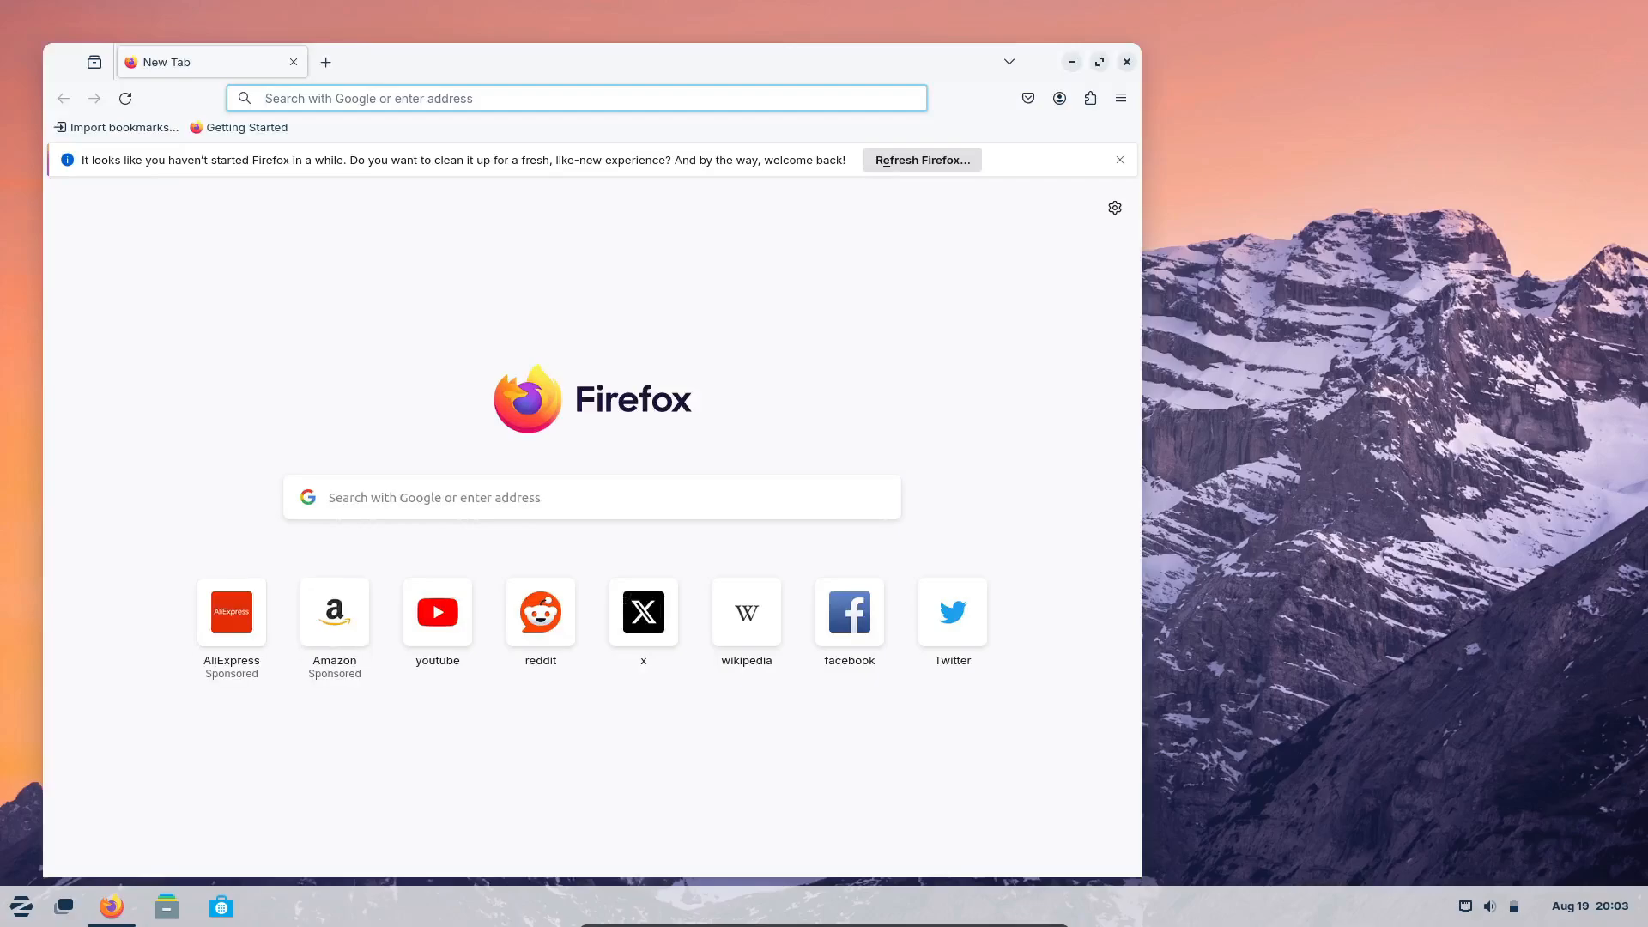
left_click(577, 98)
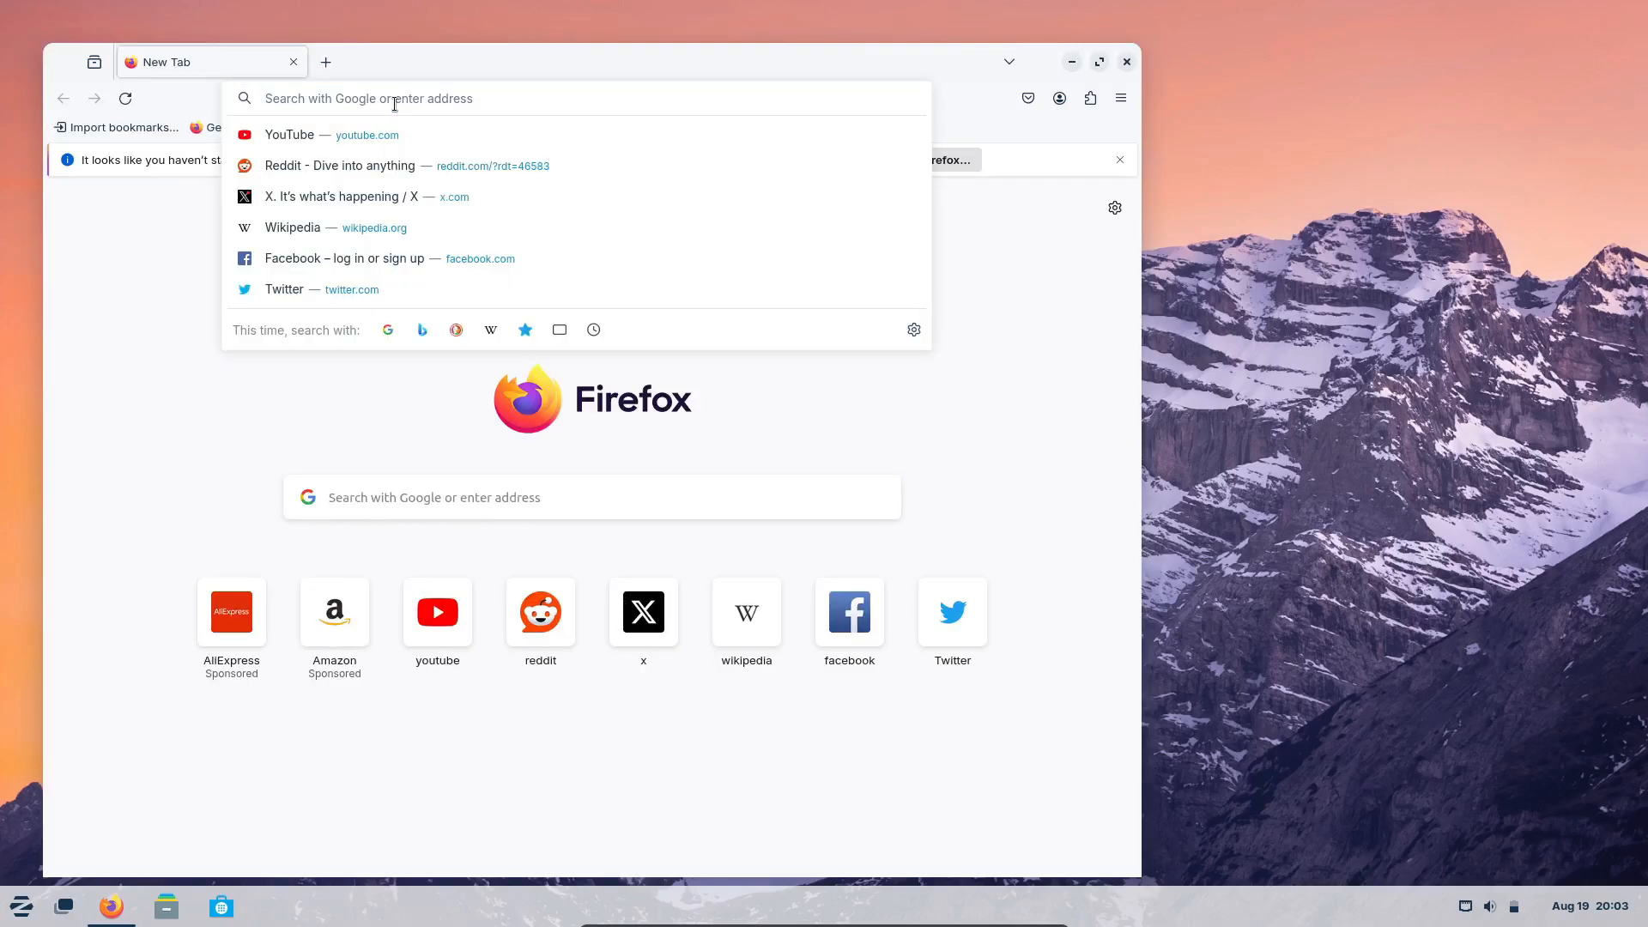
type("zorin os comm")
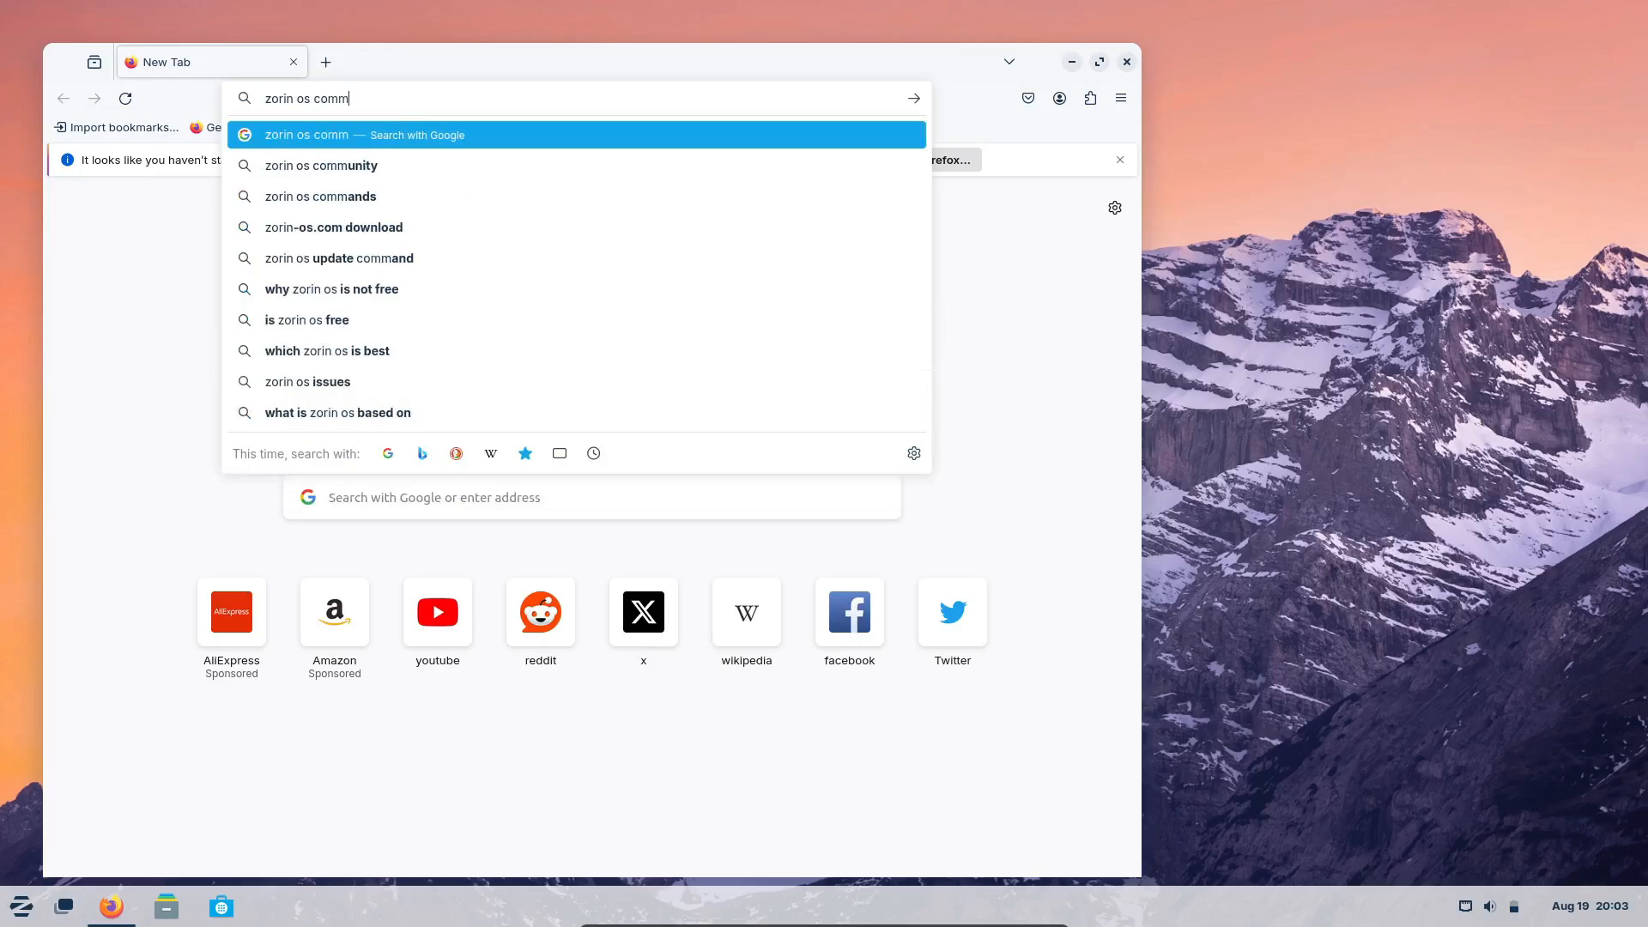
left_click(321, 164)
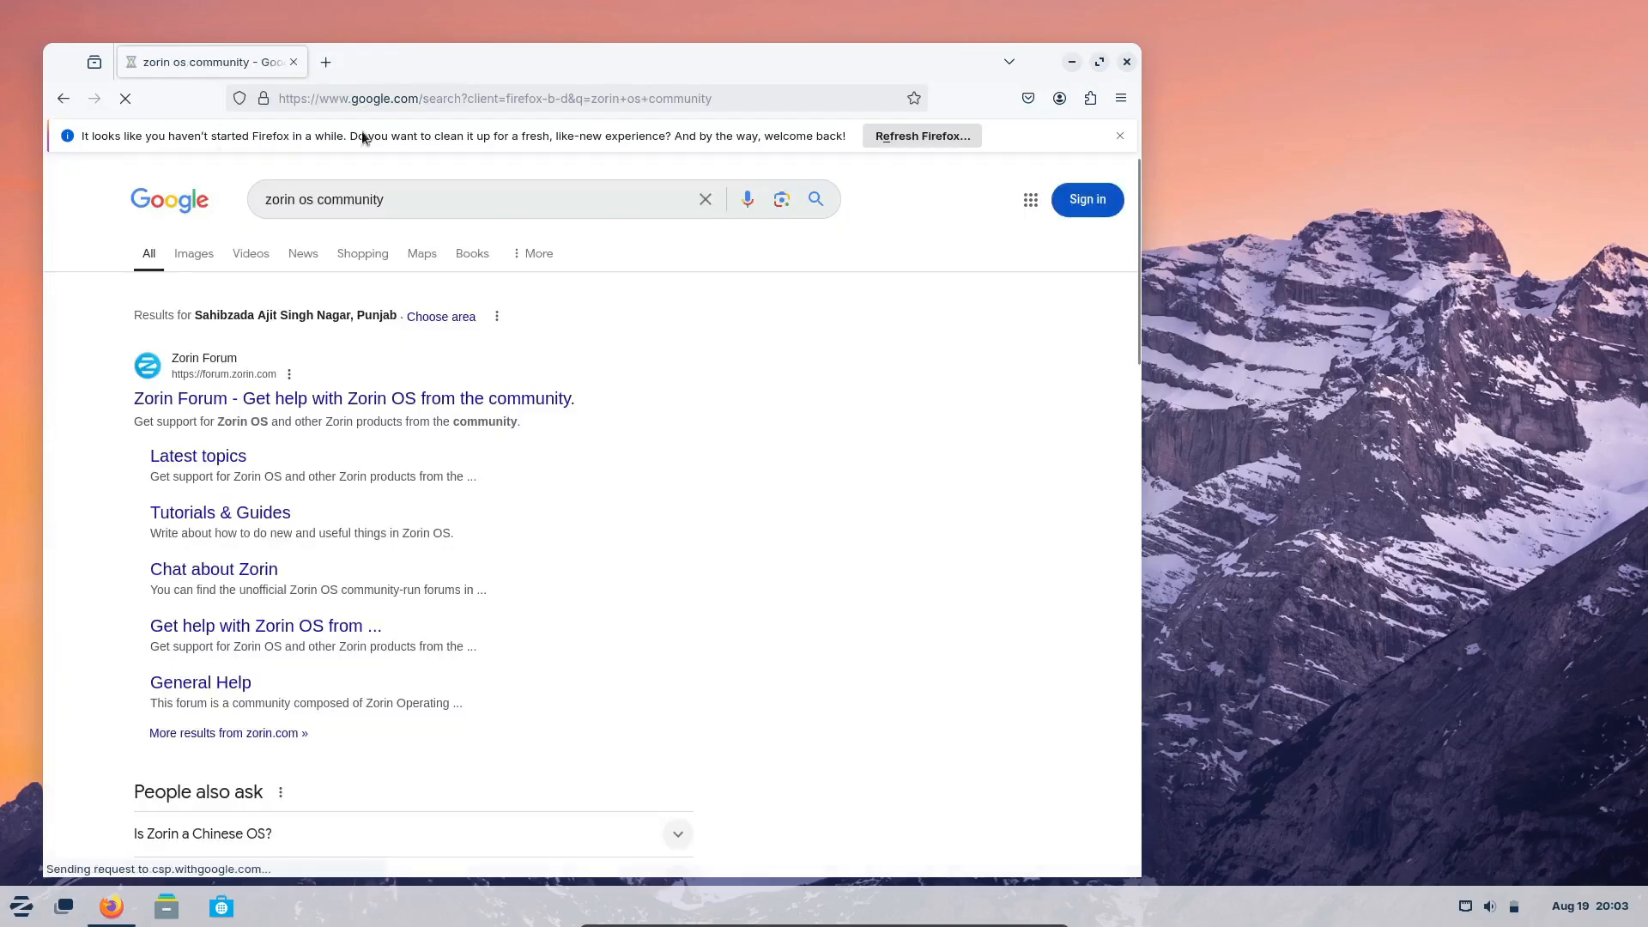
left_click(1126, 62)
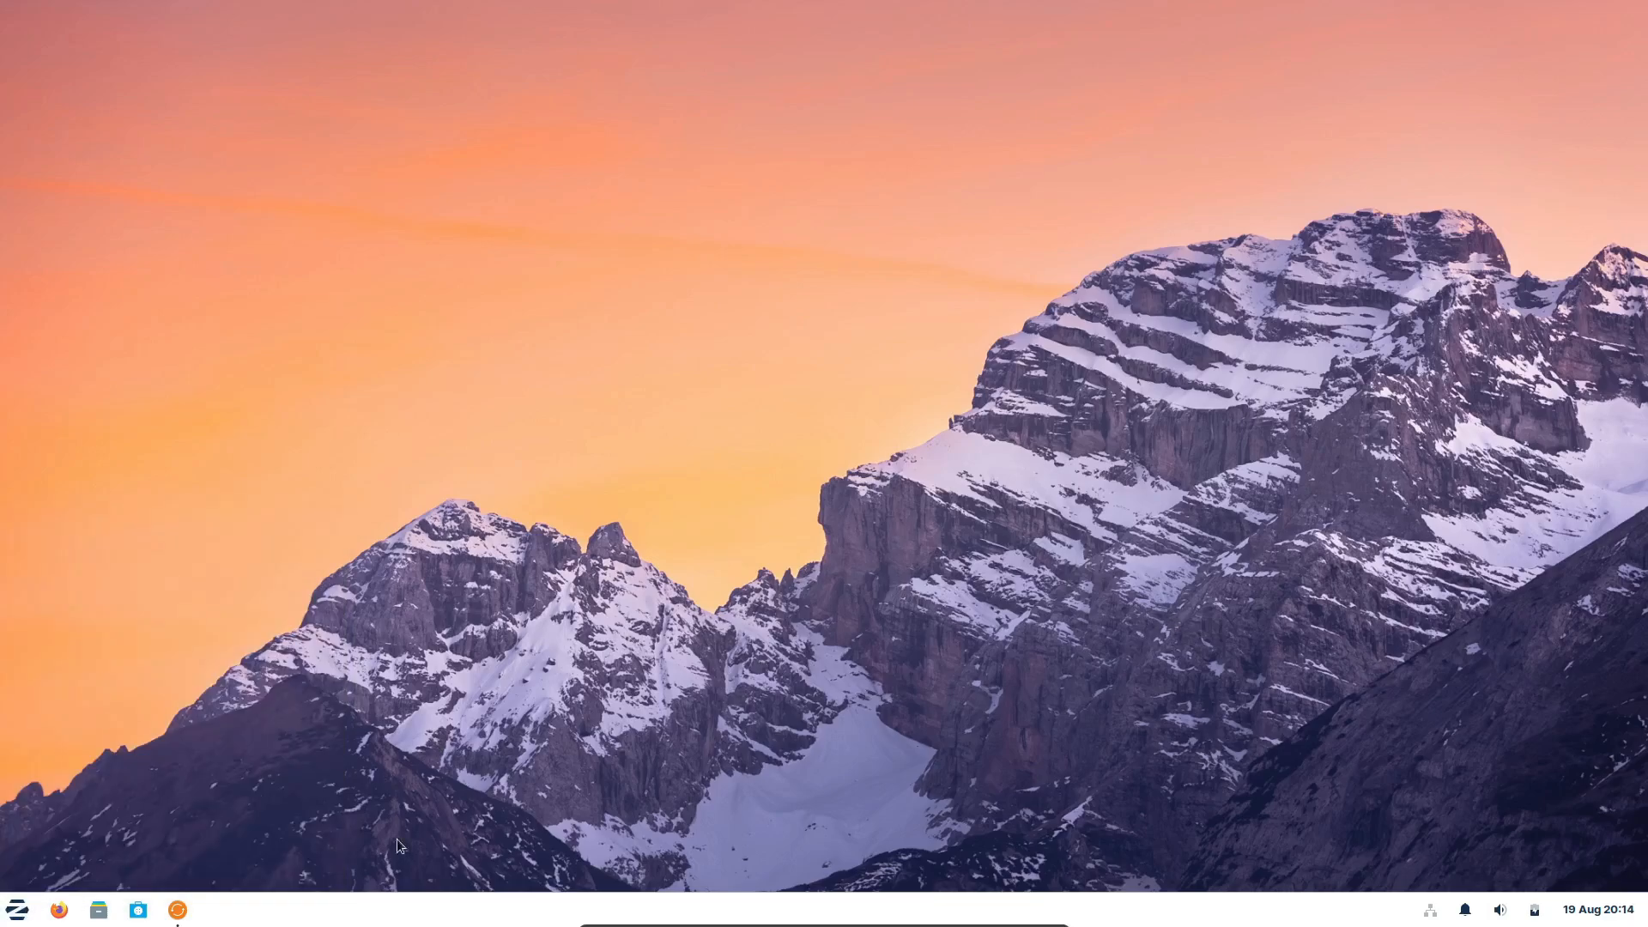
Step: On Zorin OS Lite, show the calendar, run neofetch in a terminal and search the menu for 'term'
left_click(1590, 910)
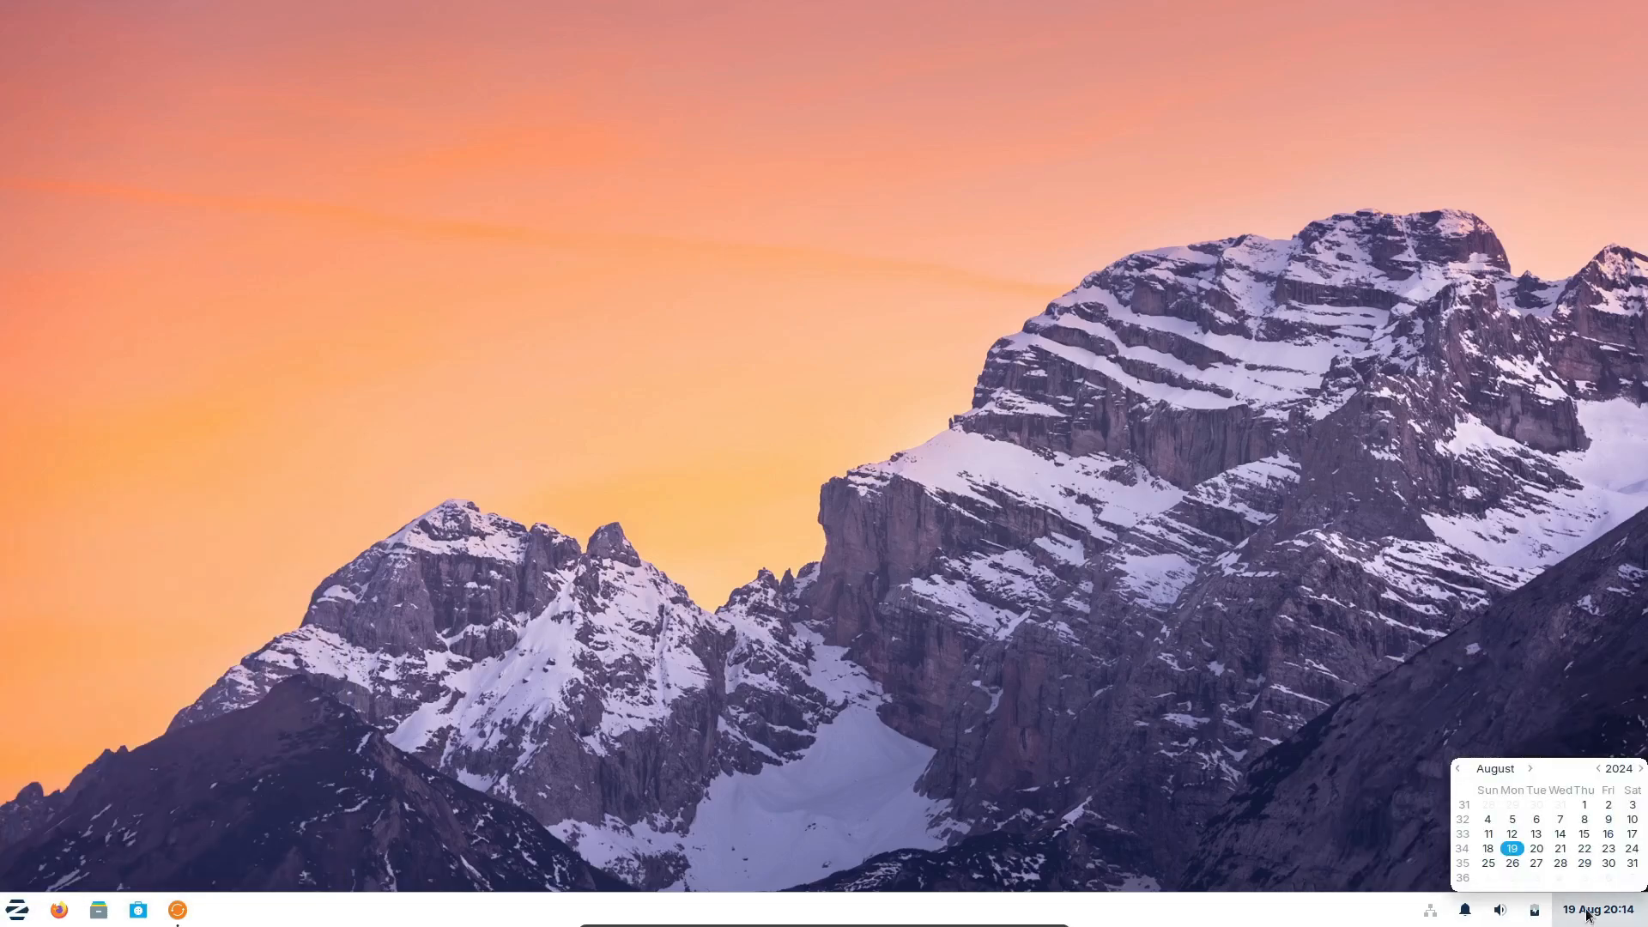
left_click(17, 910)
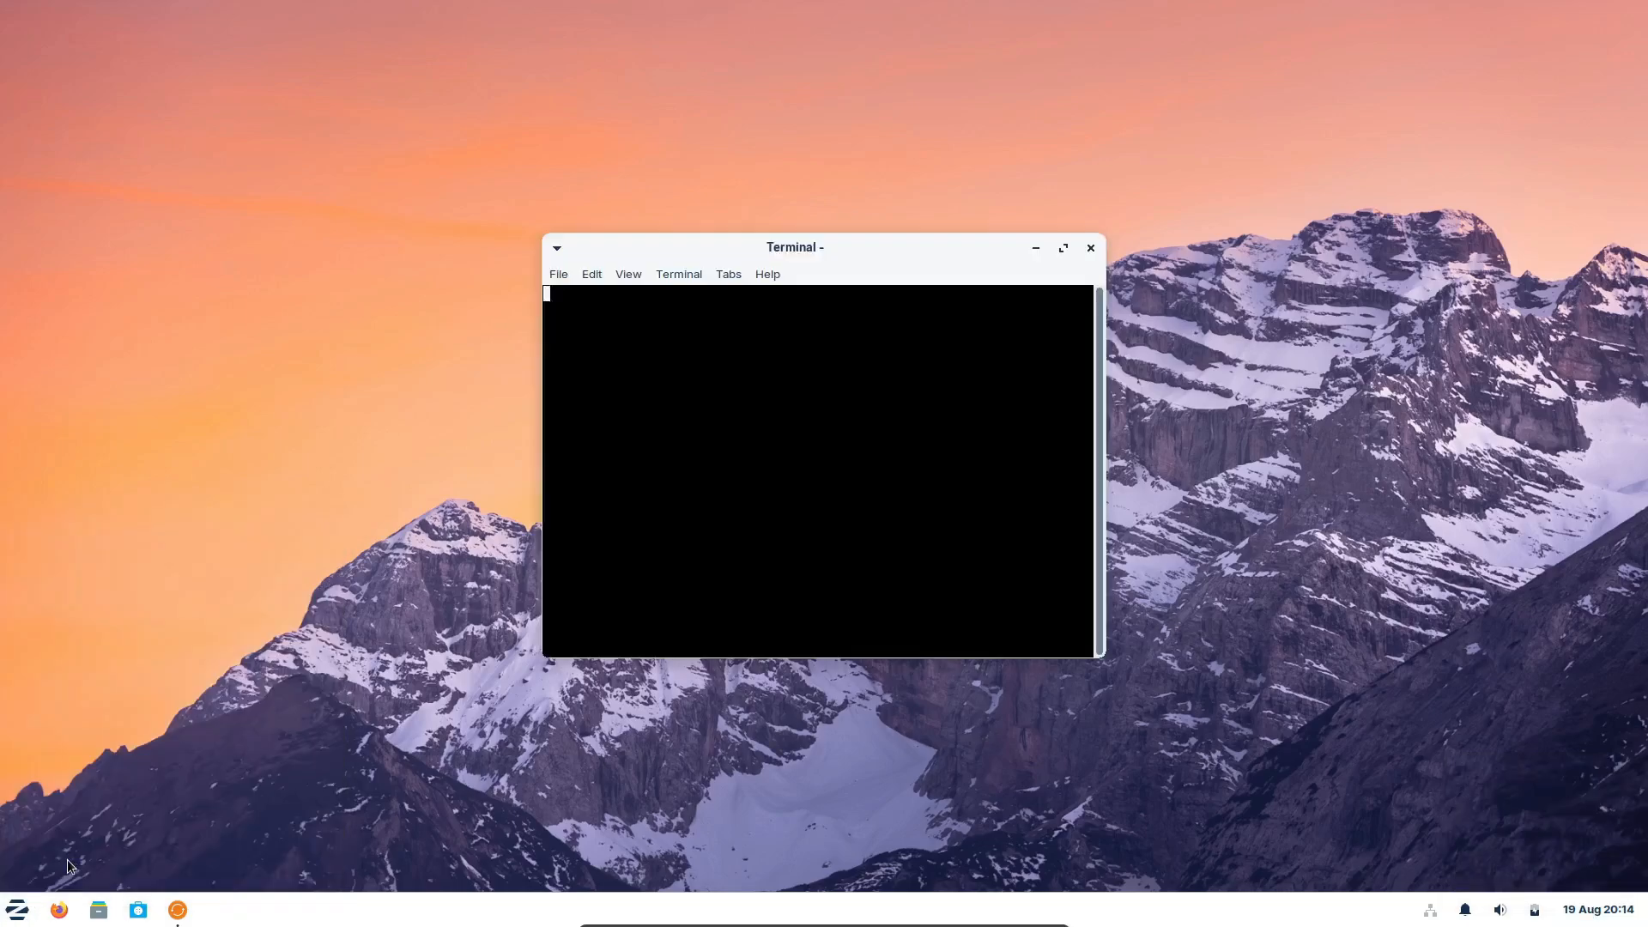
type("neofetch")
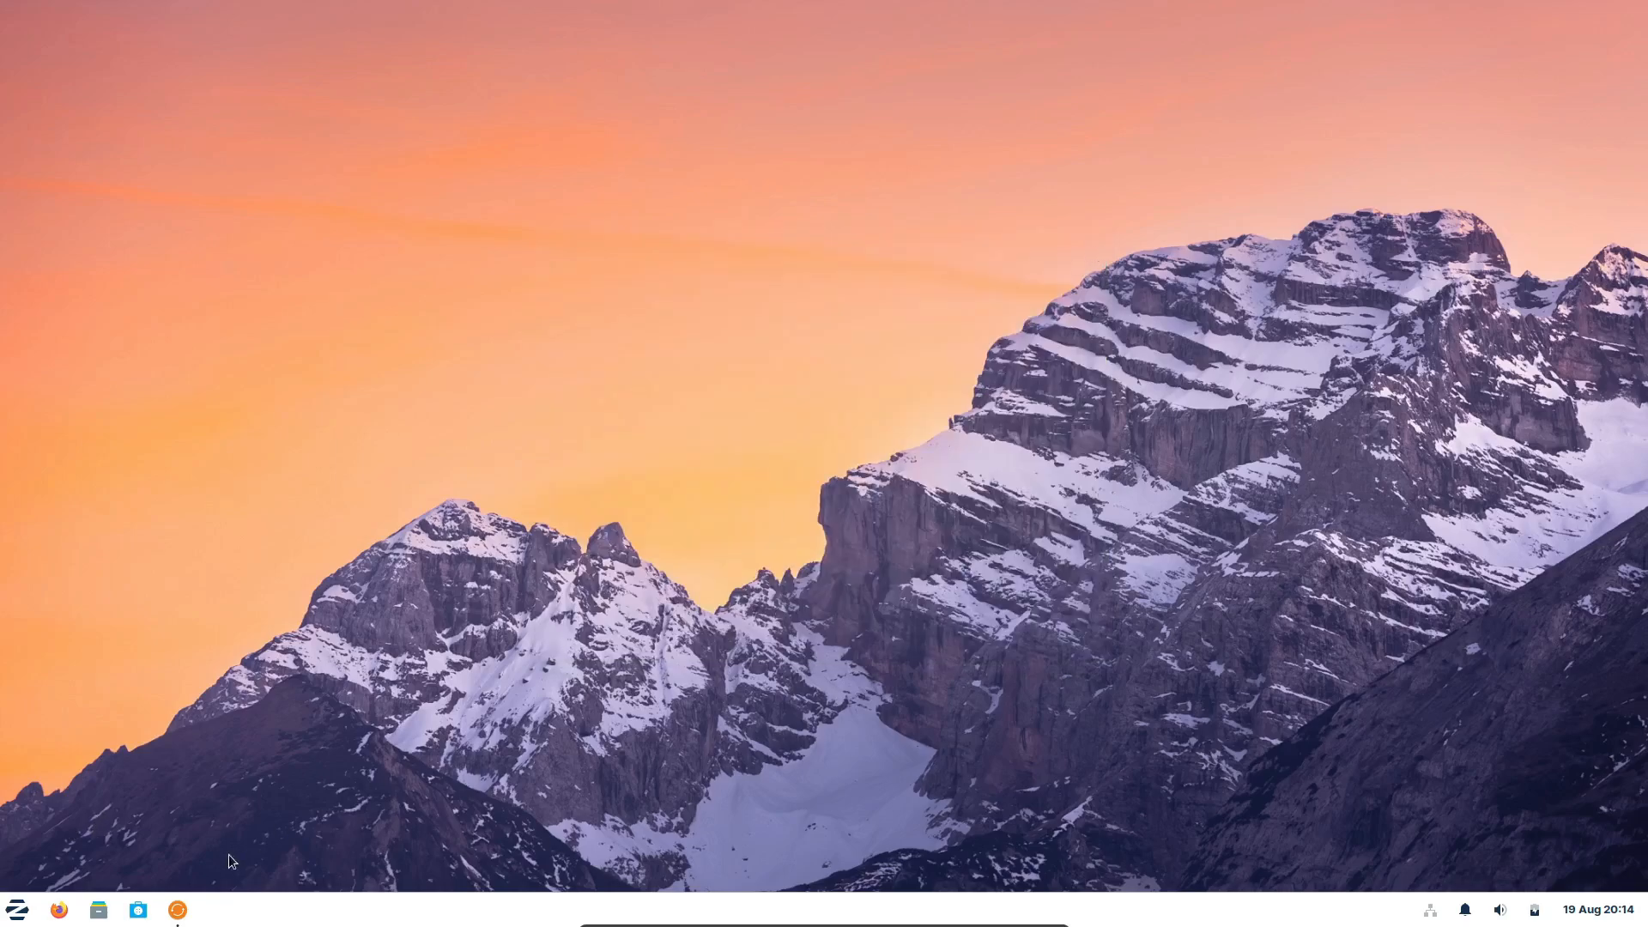
type("term")
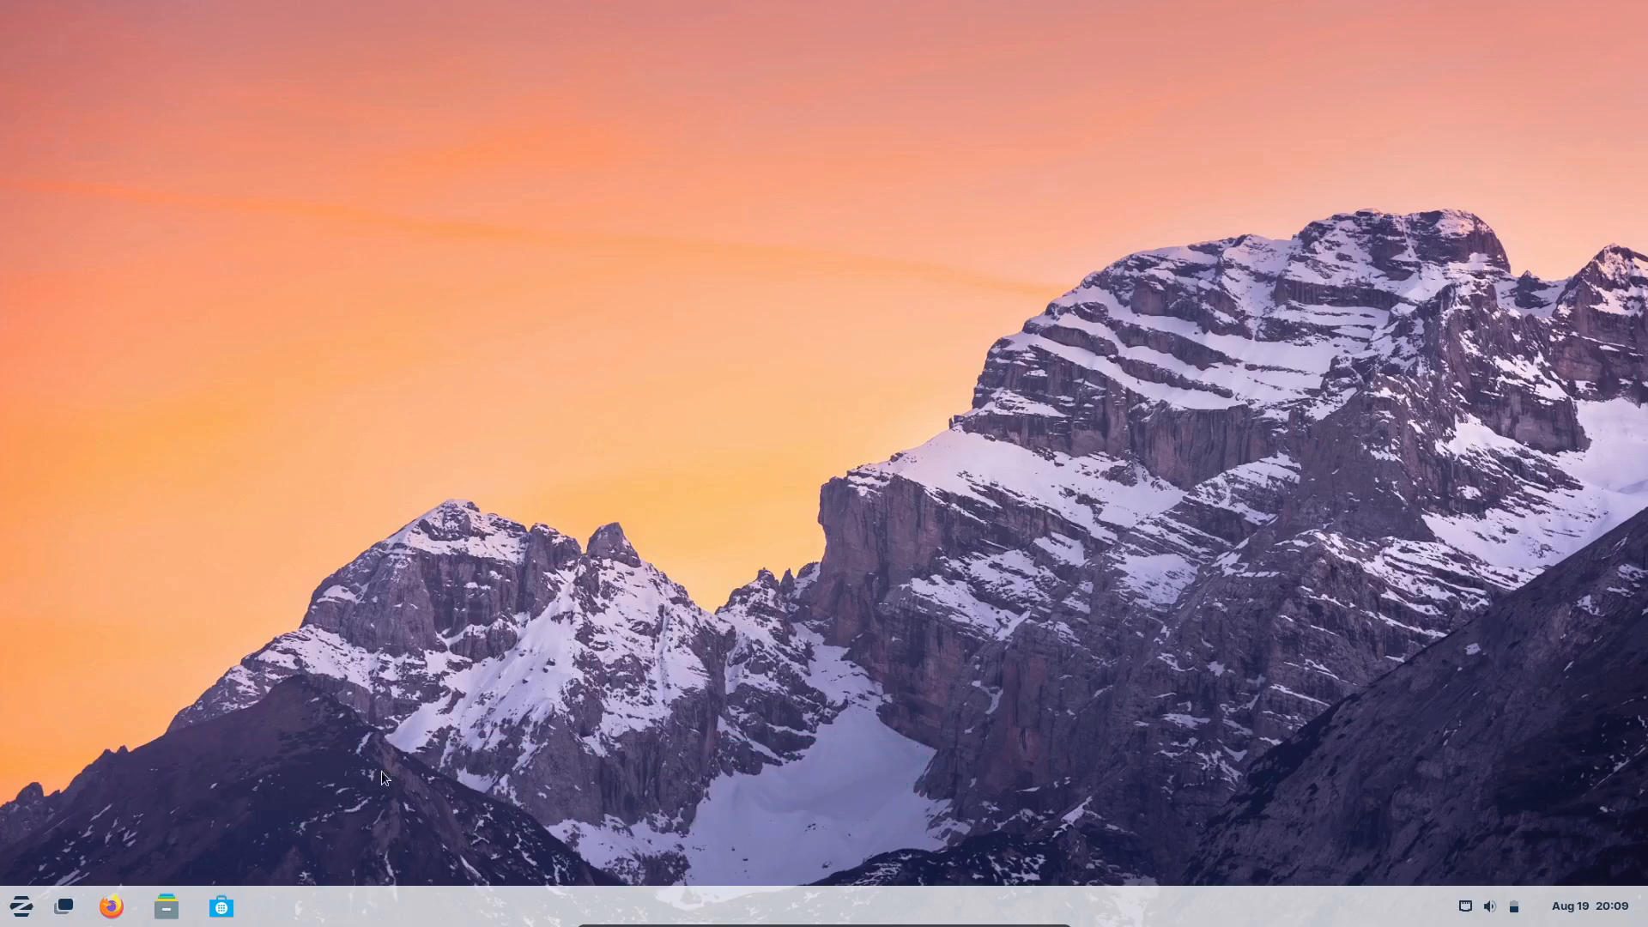
Step: Run neofetch in a terminal, close it and launch Zorin Appearance
left_click(20, 904)
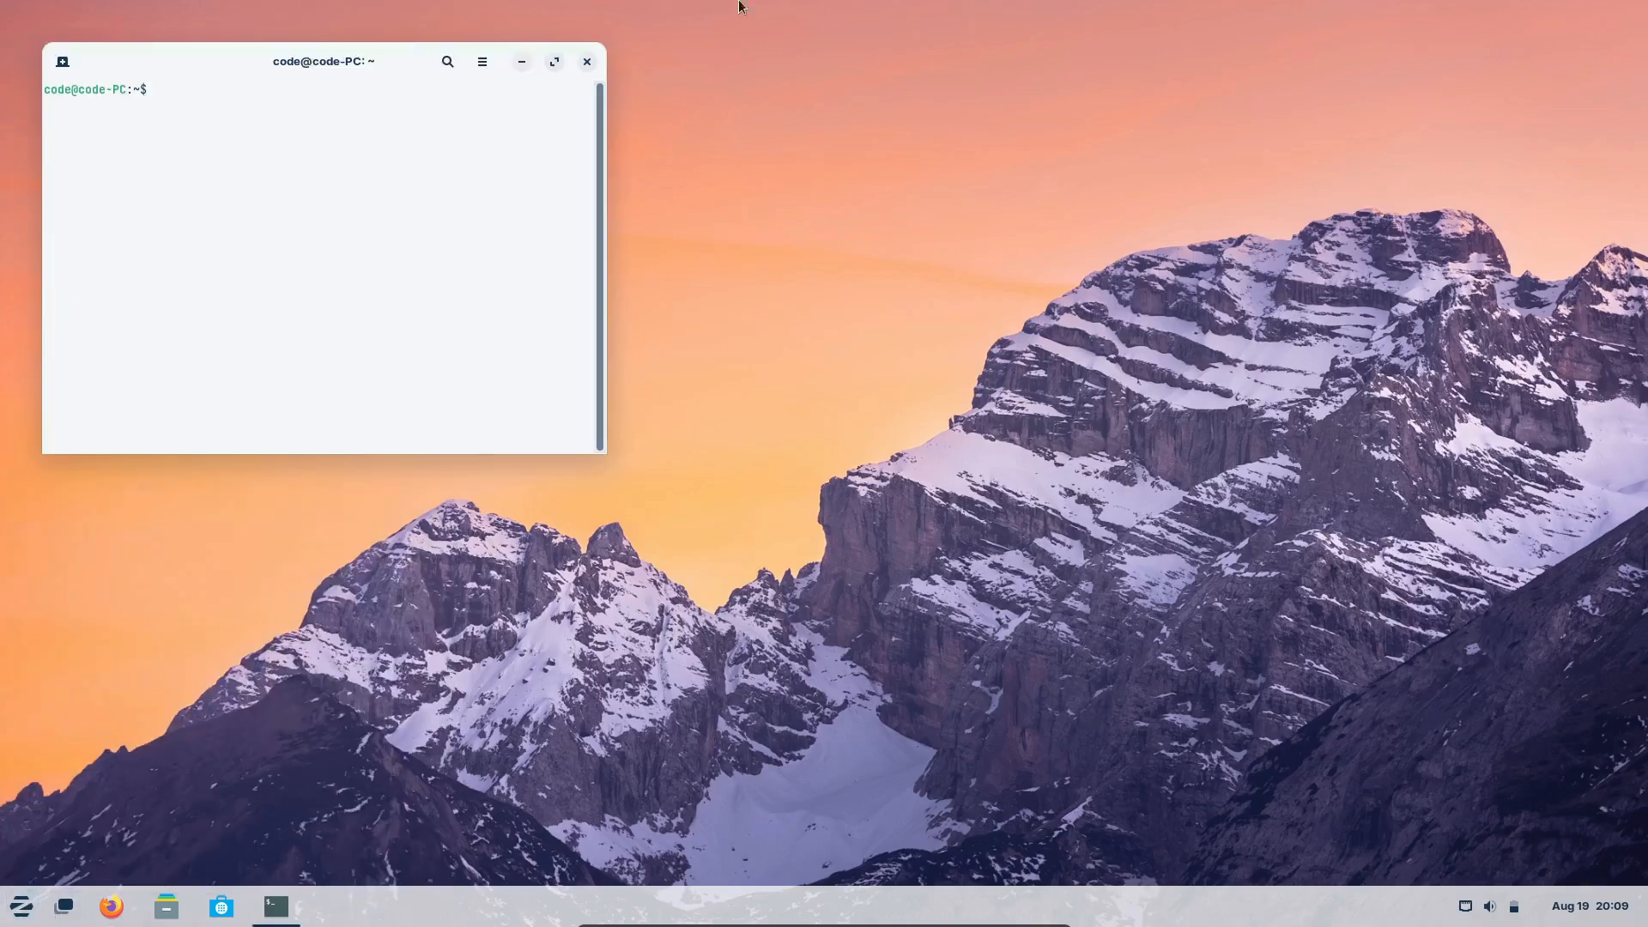
type("neofetch")
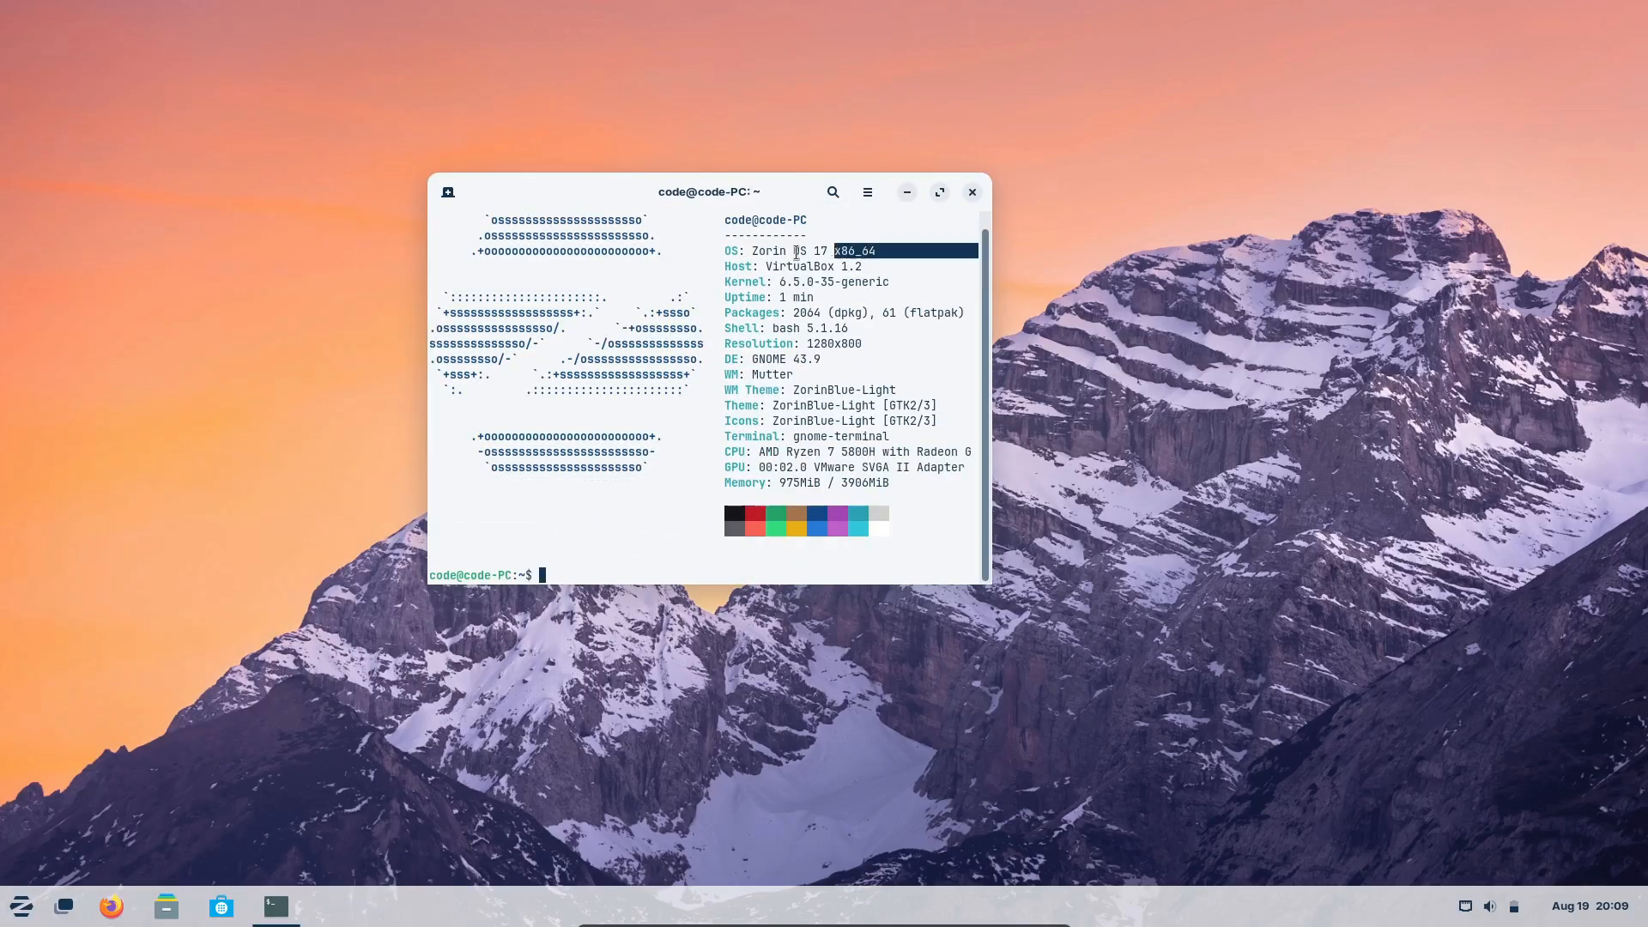
left_click(969, 191)
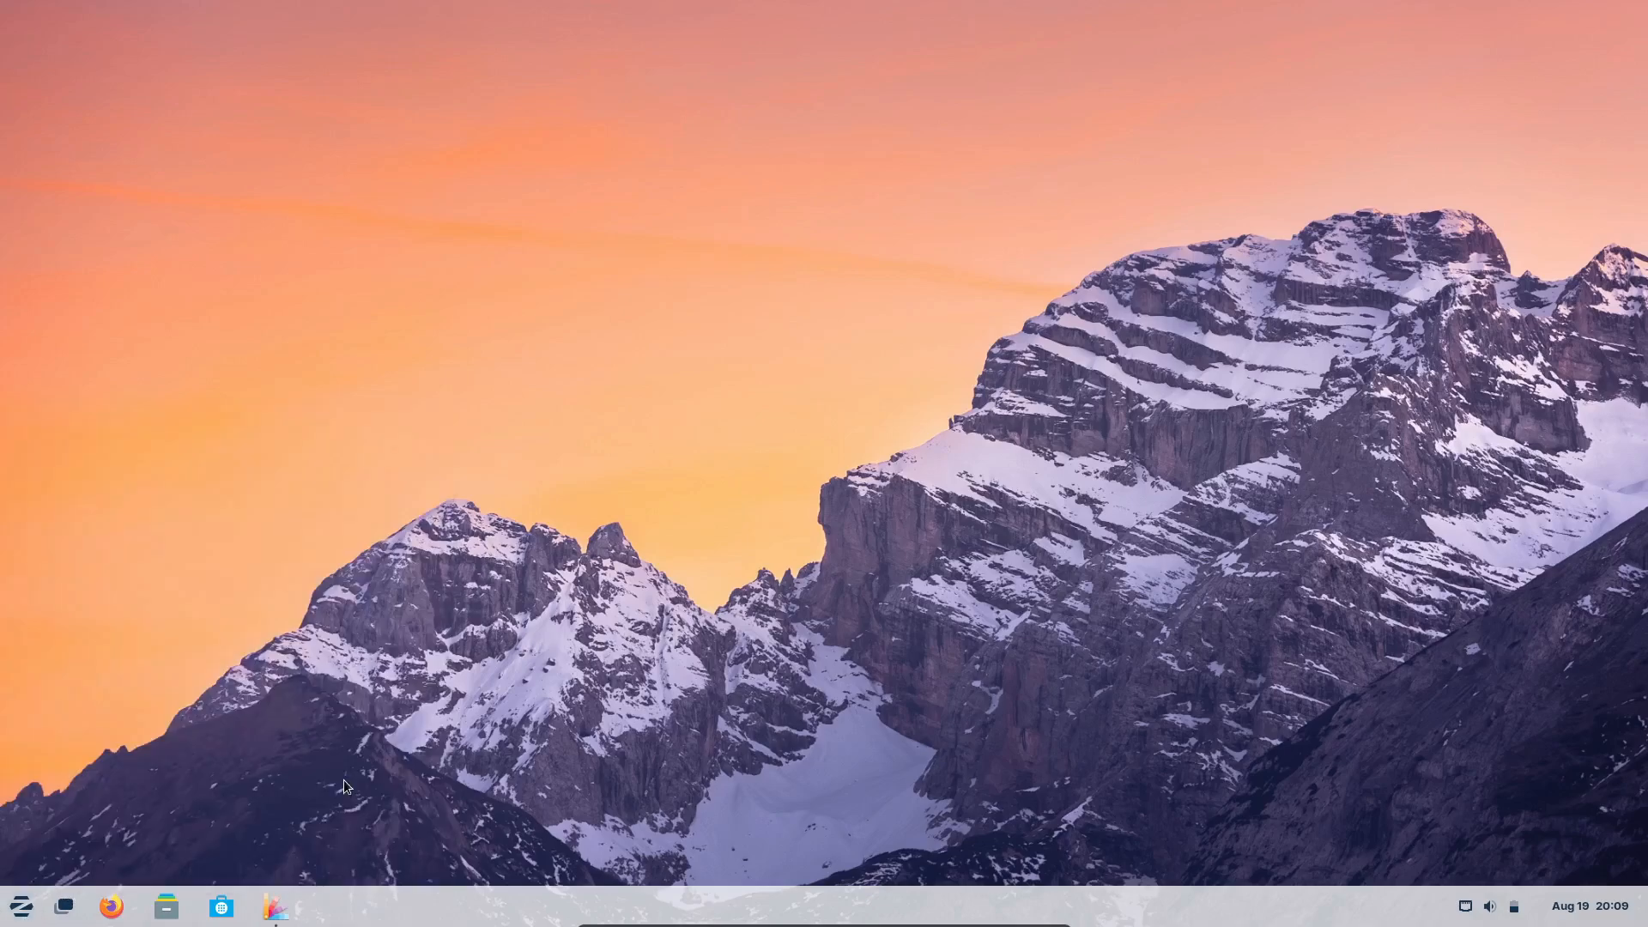
left_click(275, 904)
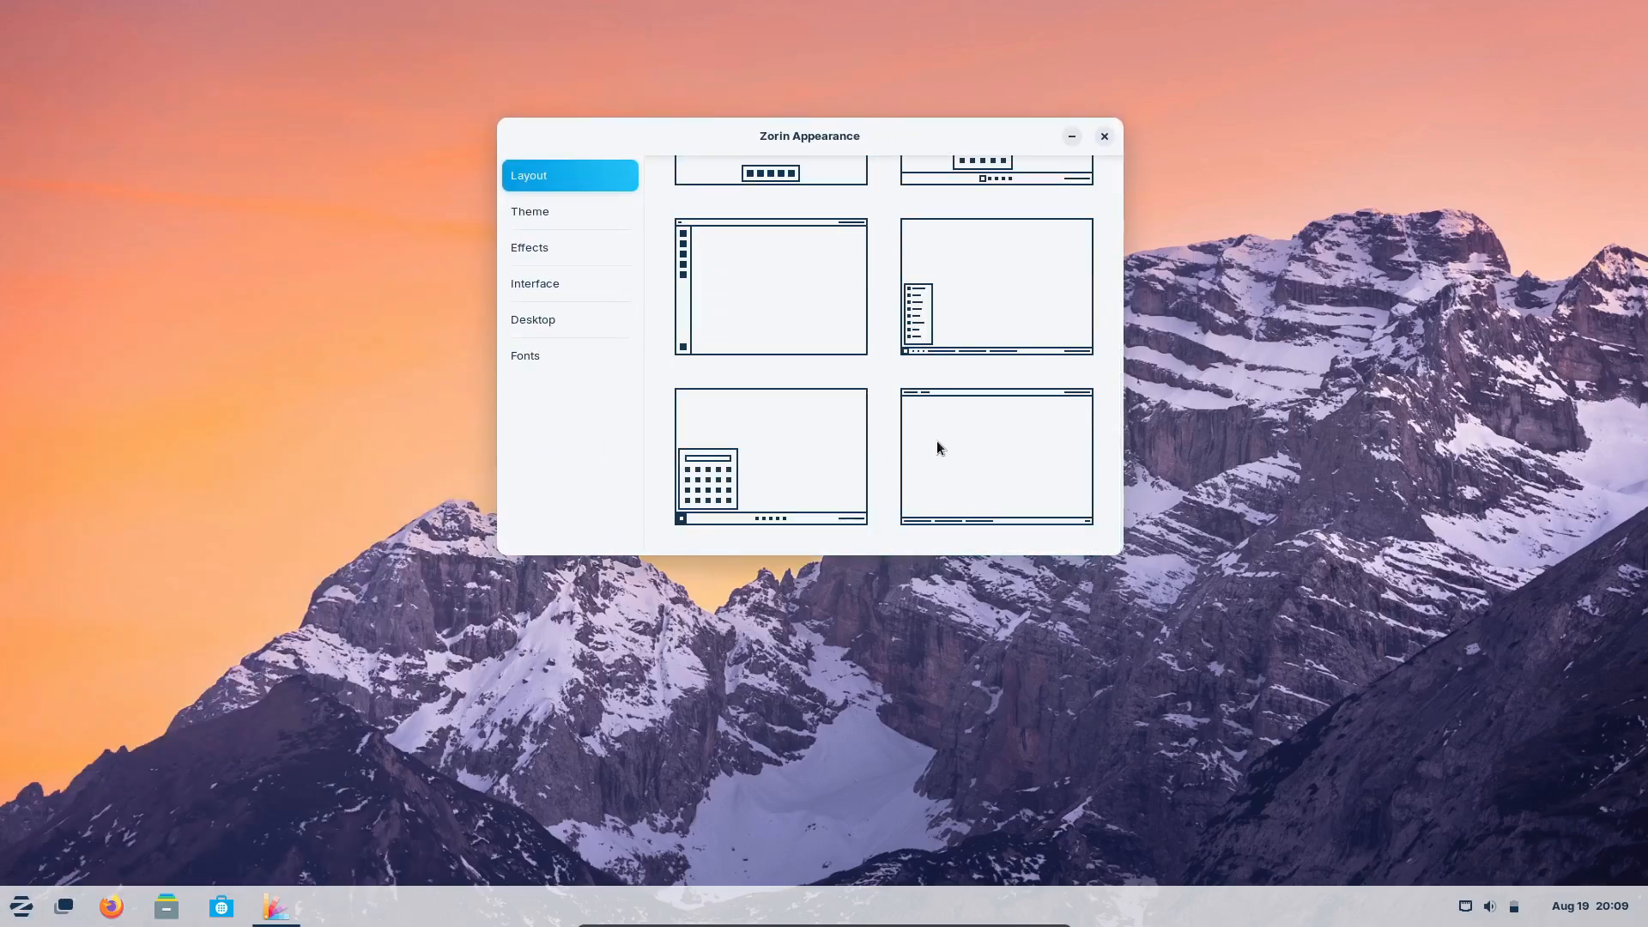
Step: Try the top menu bar, dock-style and centred-taskbar layouts, visit Interface and Fonts, then close
left_click(994, 455)
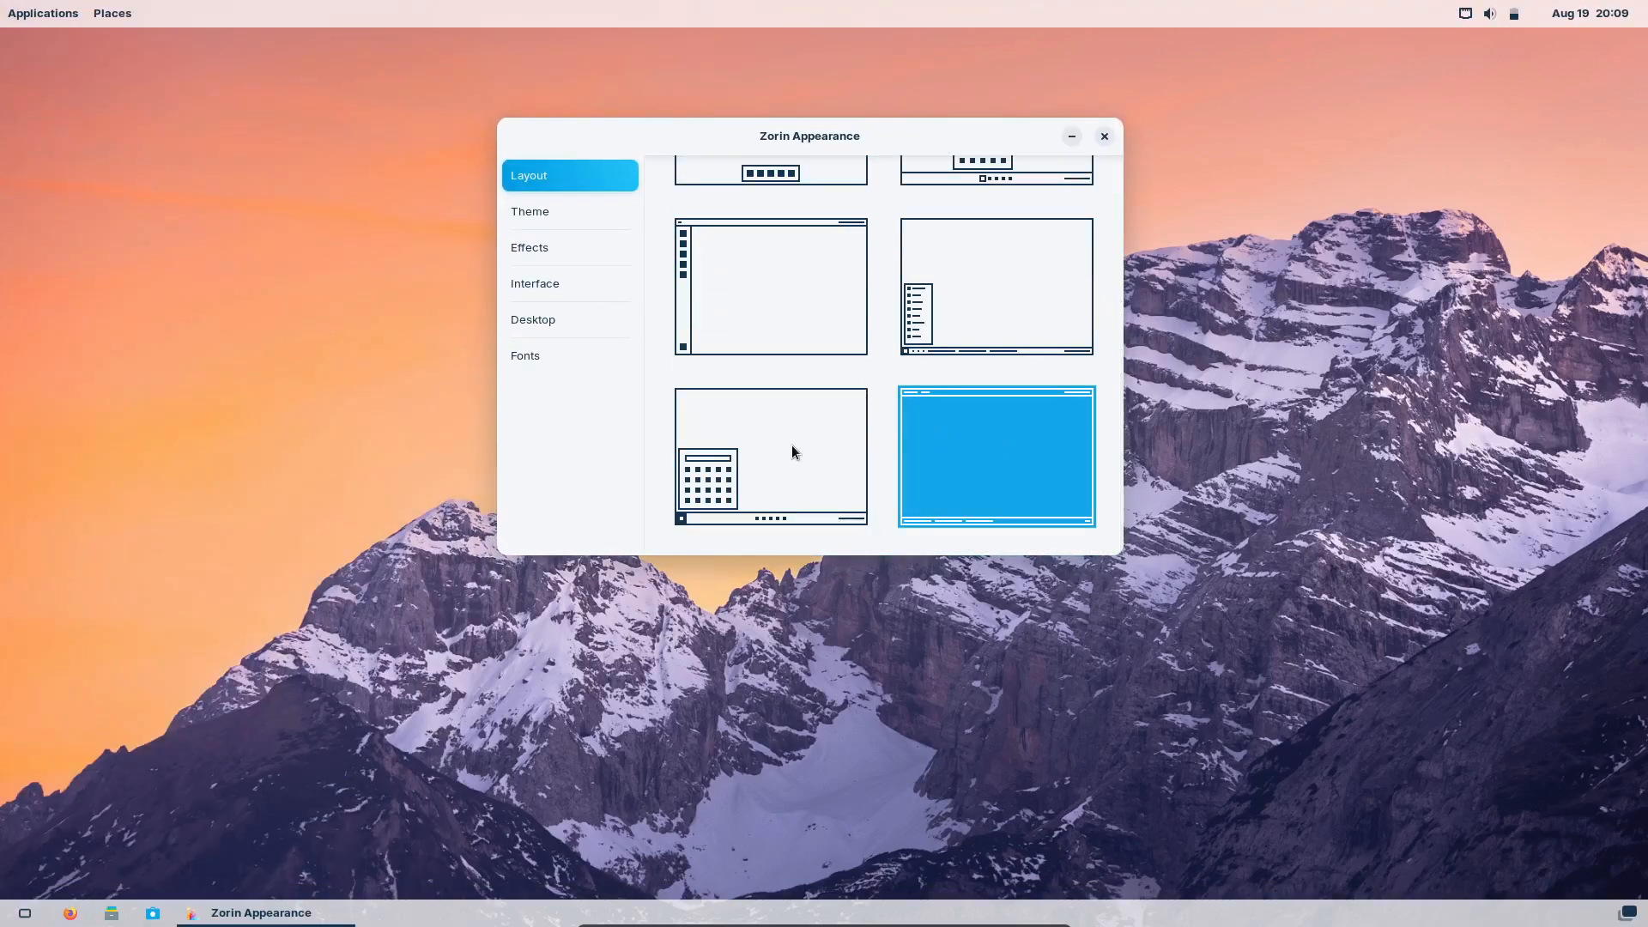
left_click(769, 457)
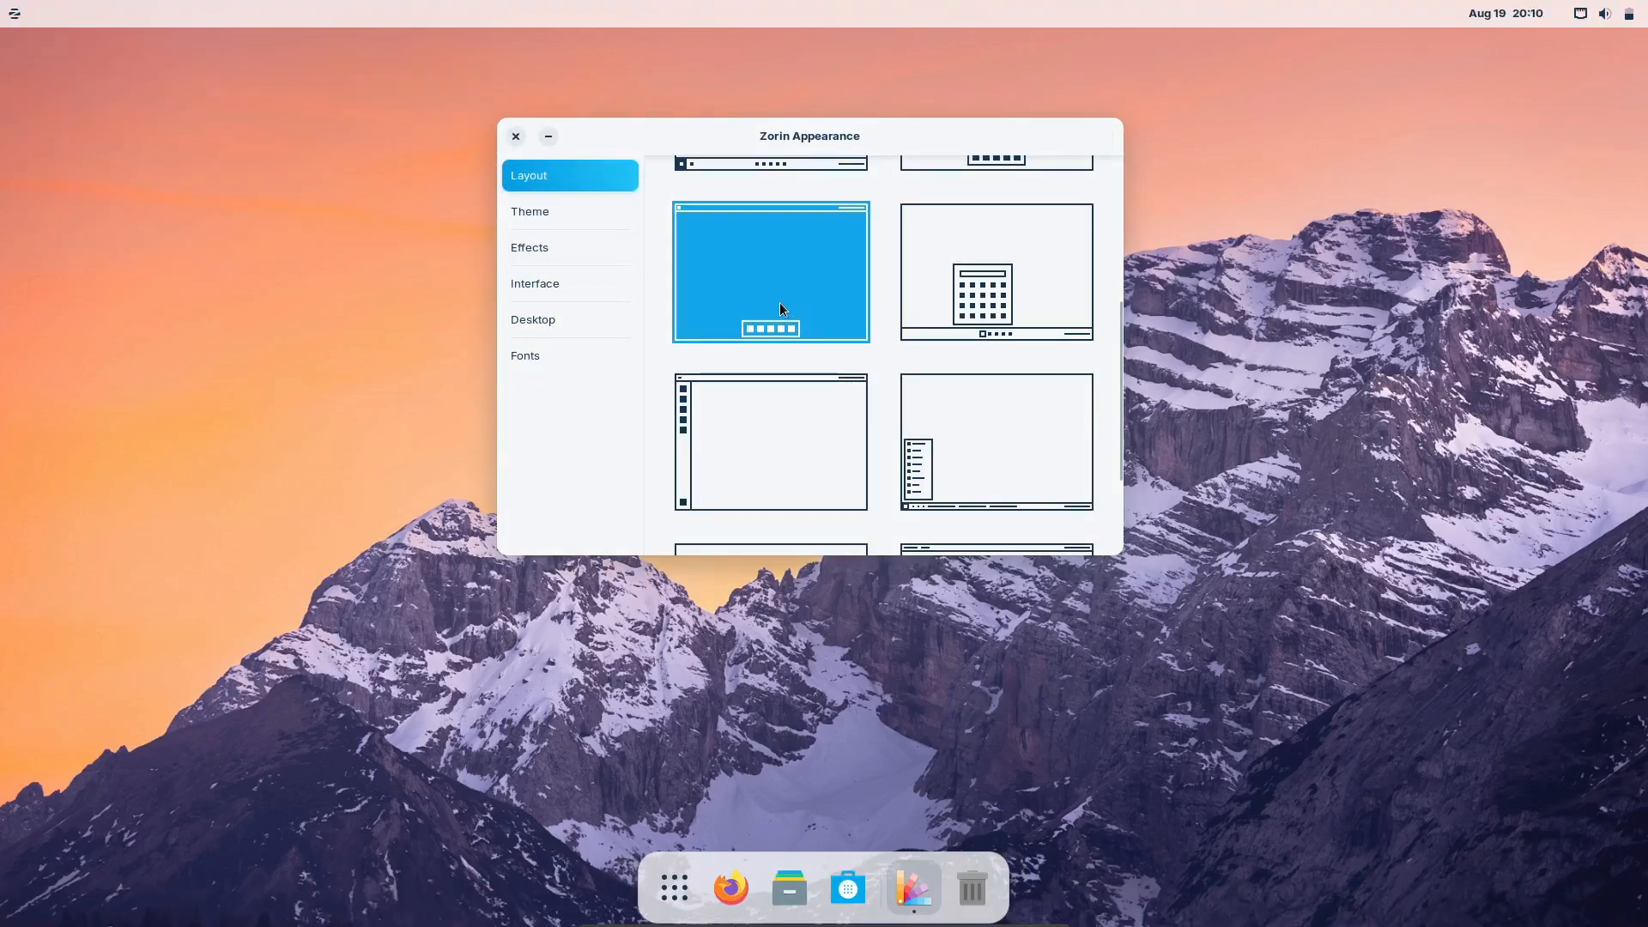
left_click(994, 426)
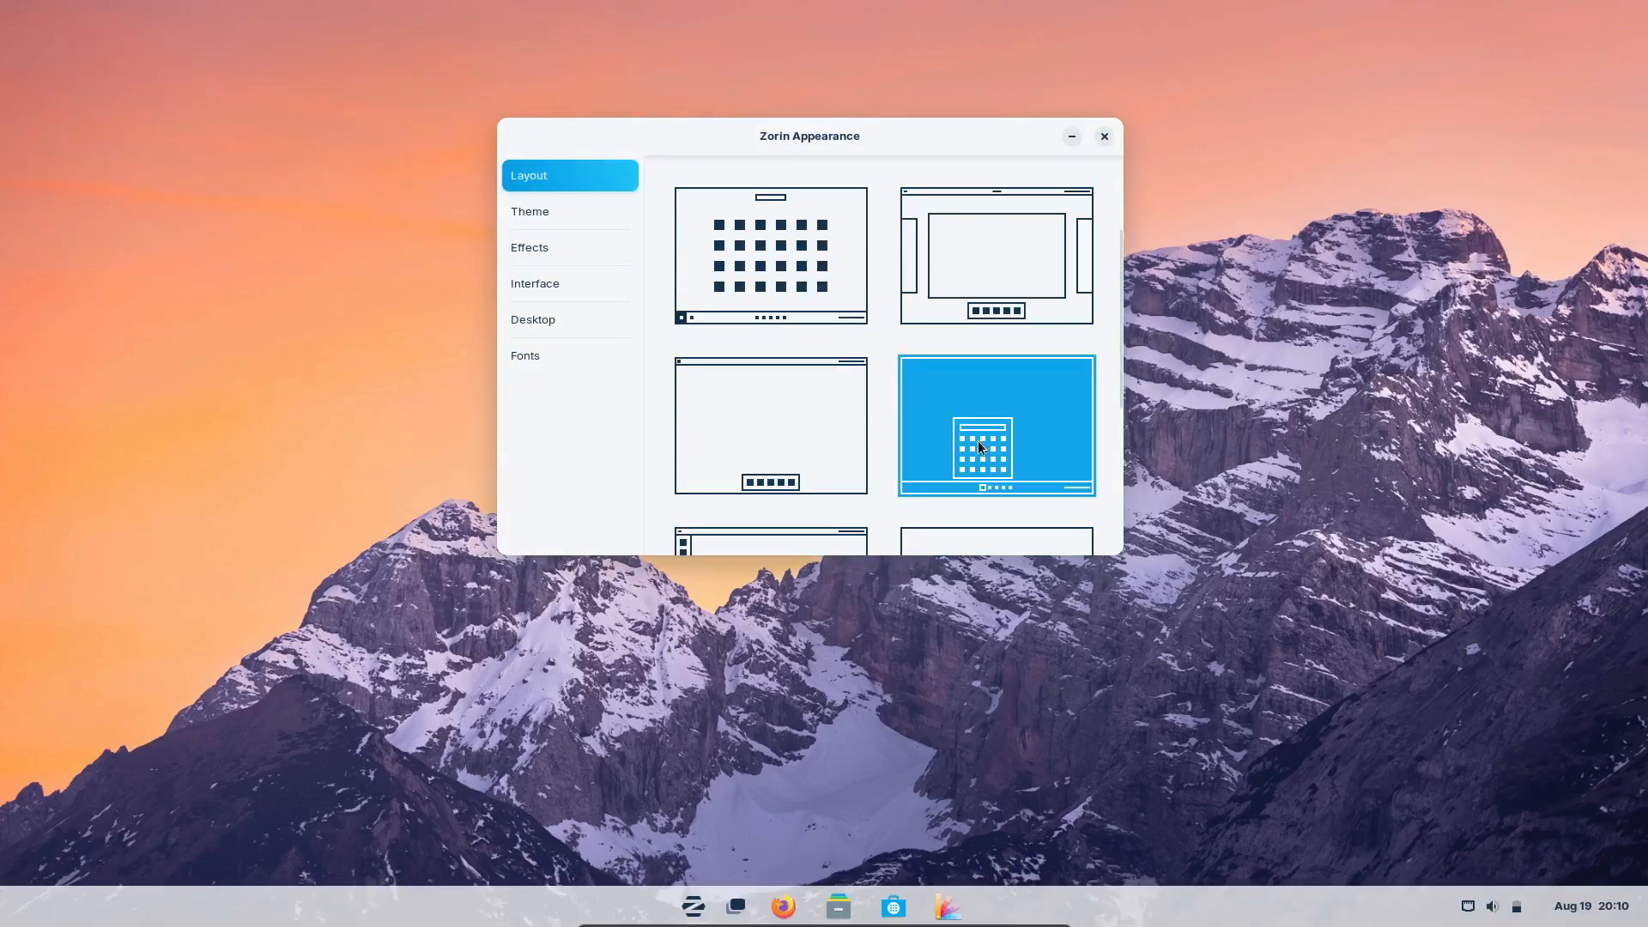
left_click(534, 284)
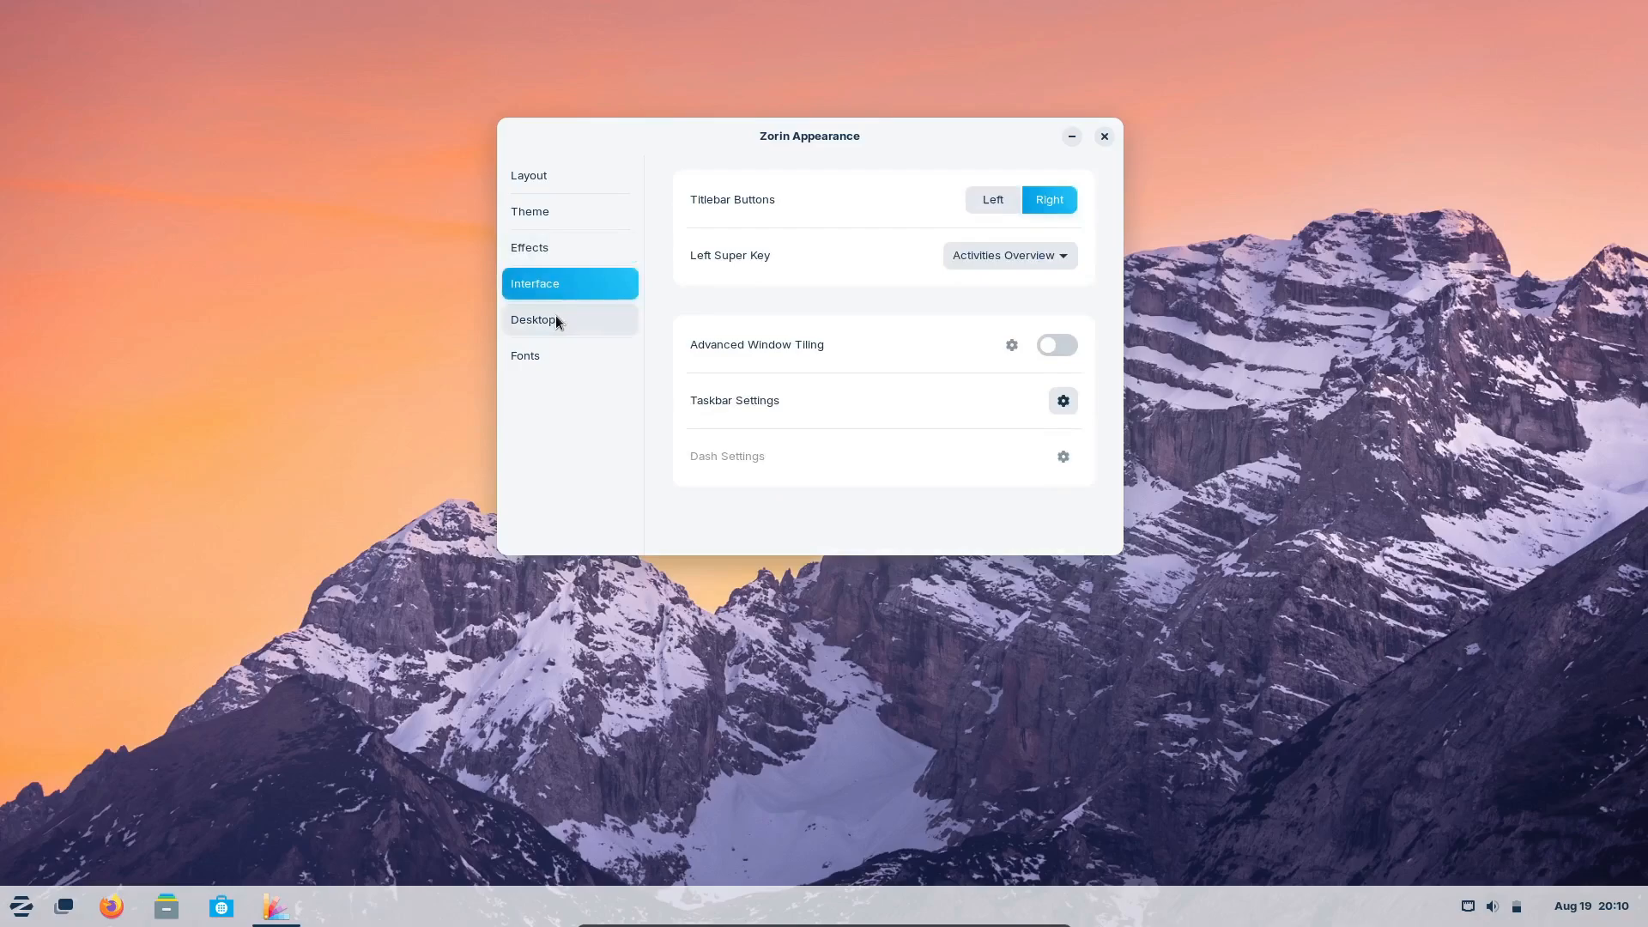
left_click(570, 355)
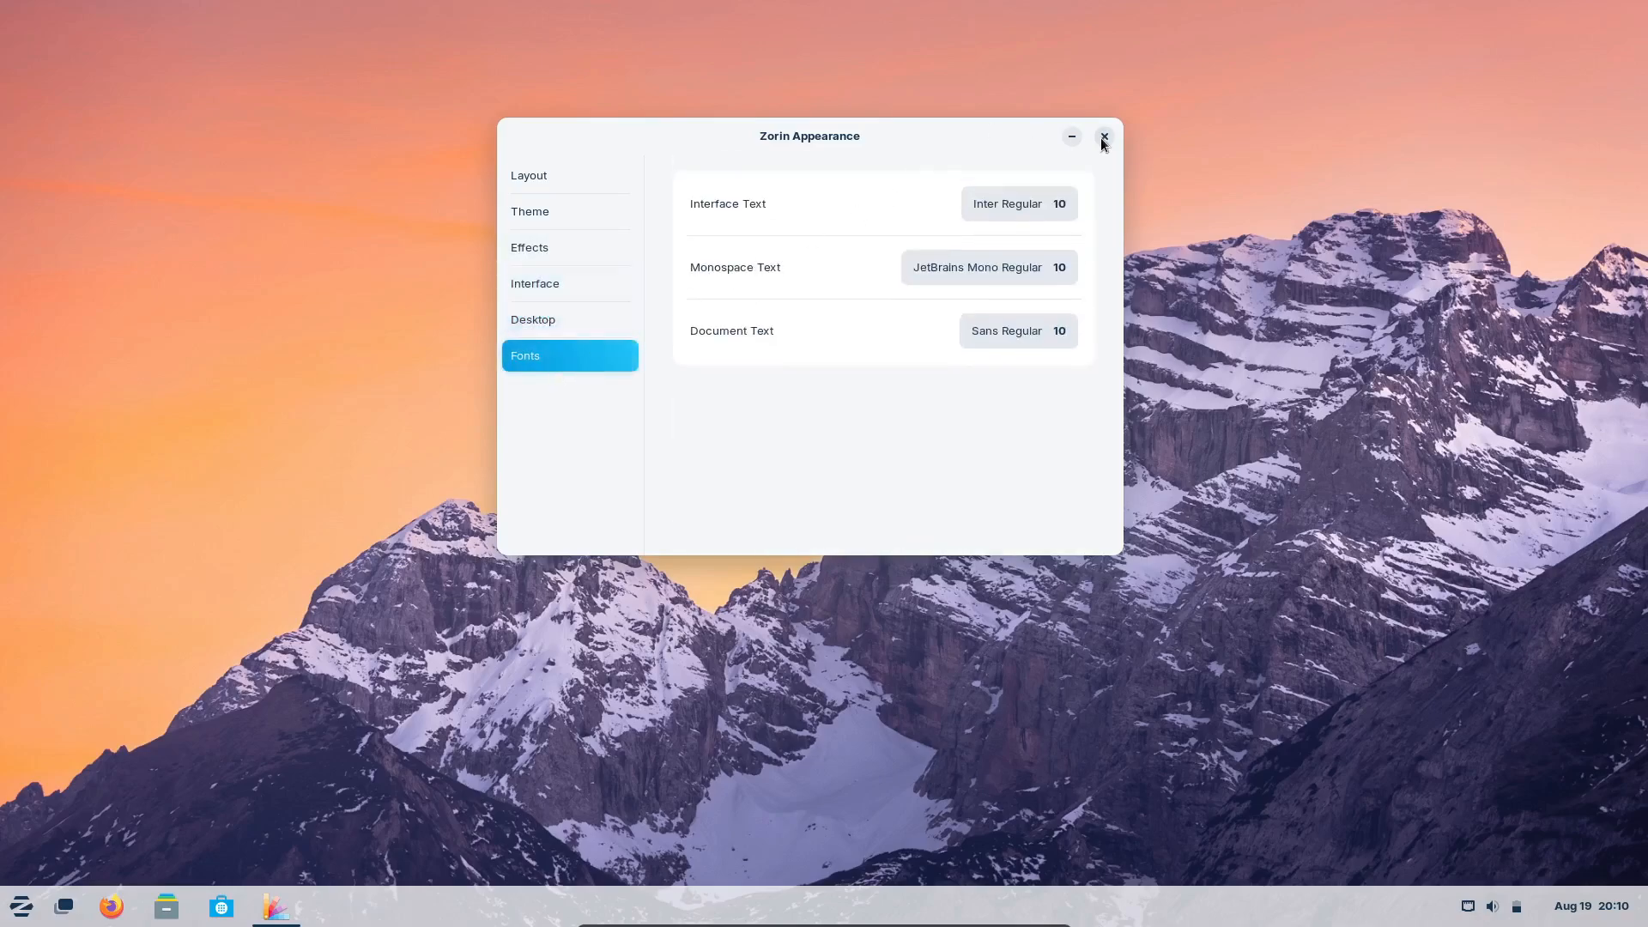
left_click(1103, 137)
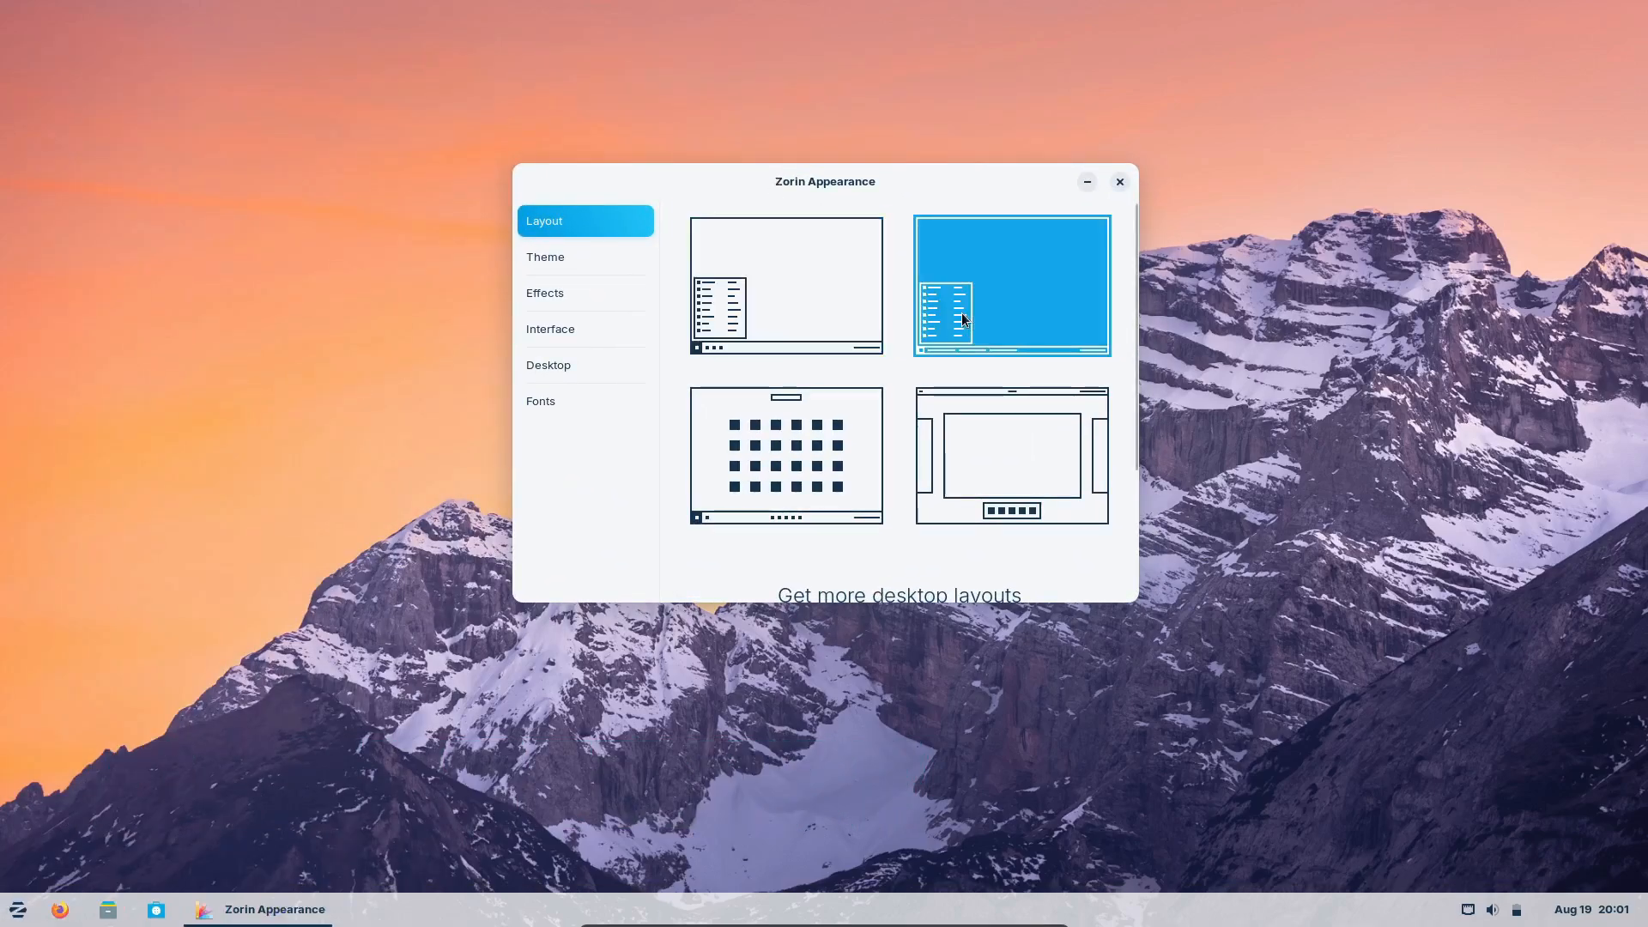
Step: Apply the single top bar and app-grid layouts, view the Theme accent colours, then show the Lite calendar
left_click(1010, 455)
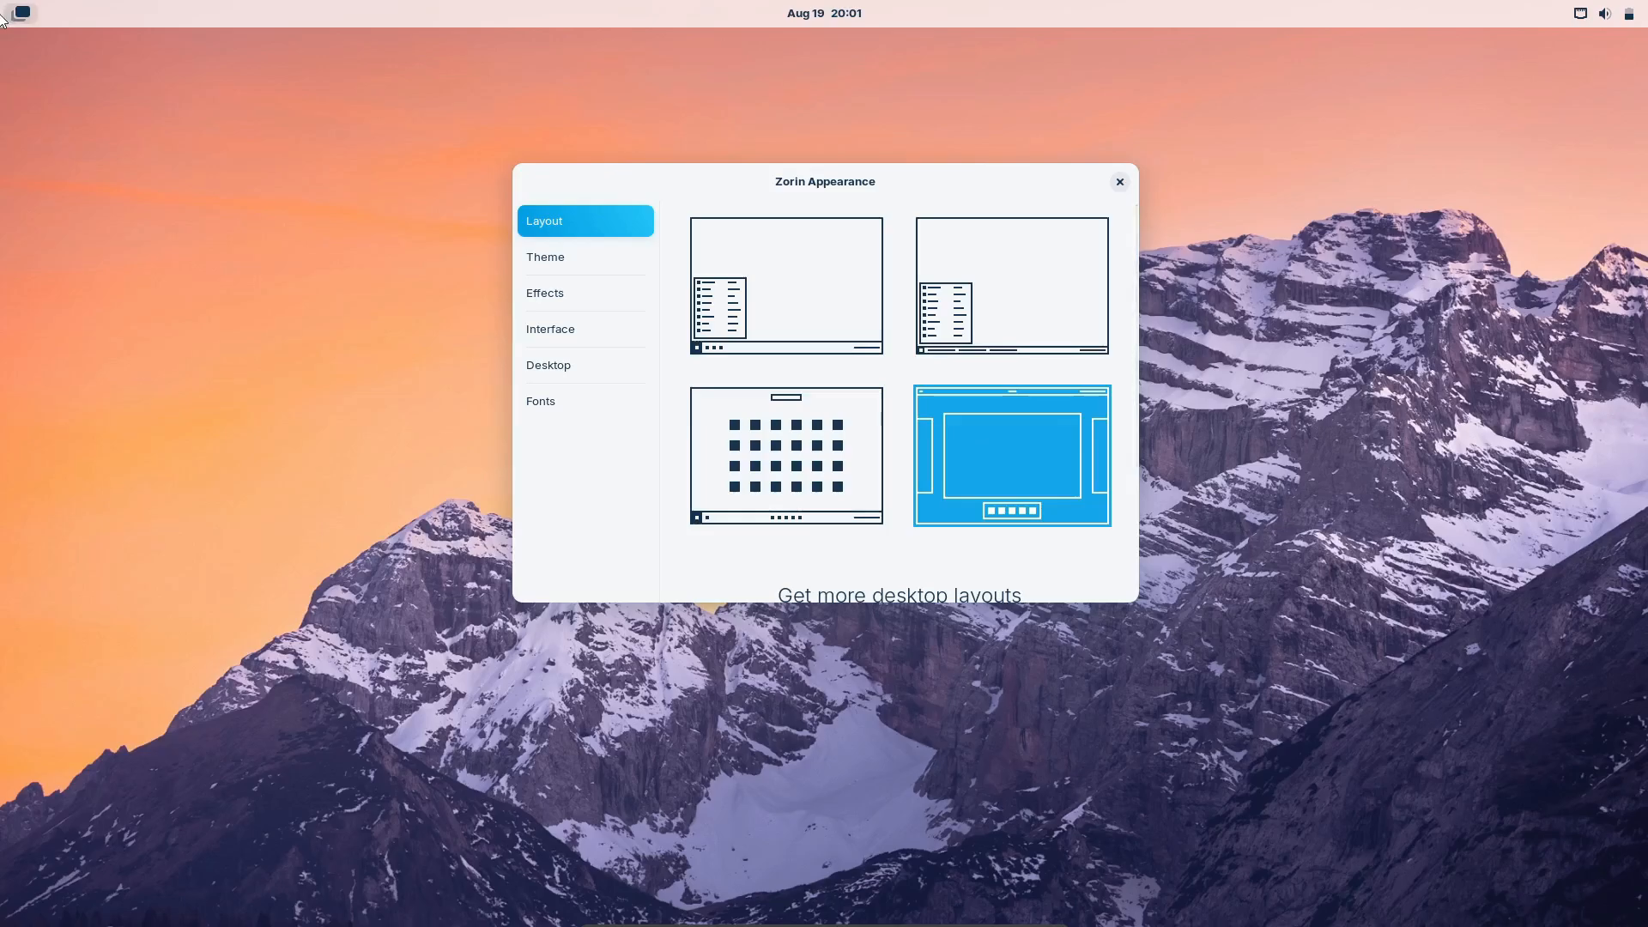
left_click(785, 457)
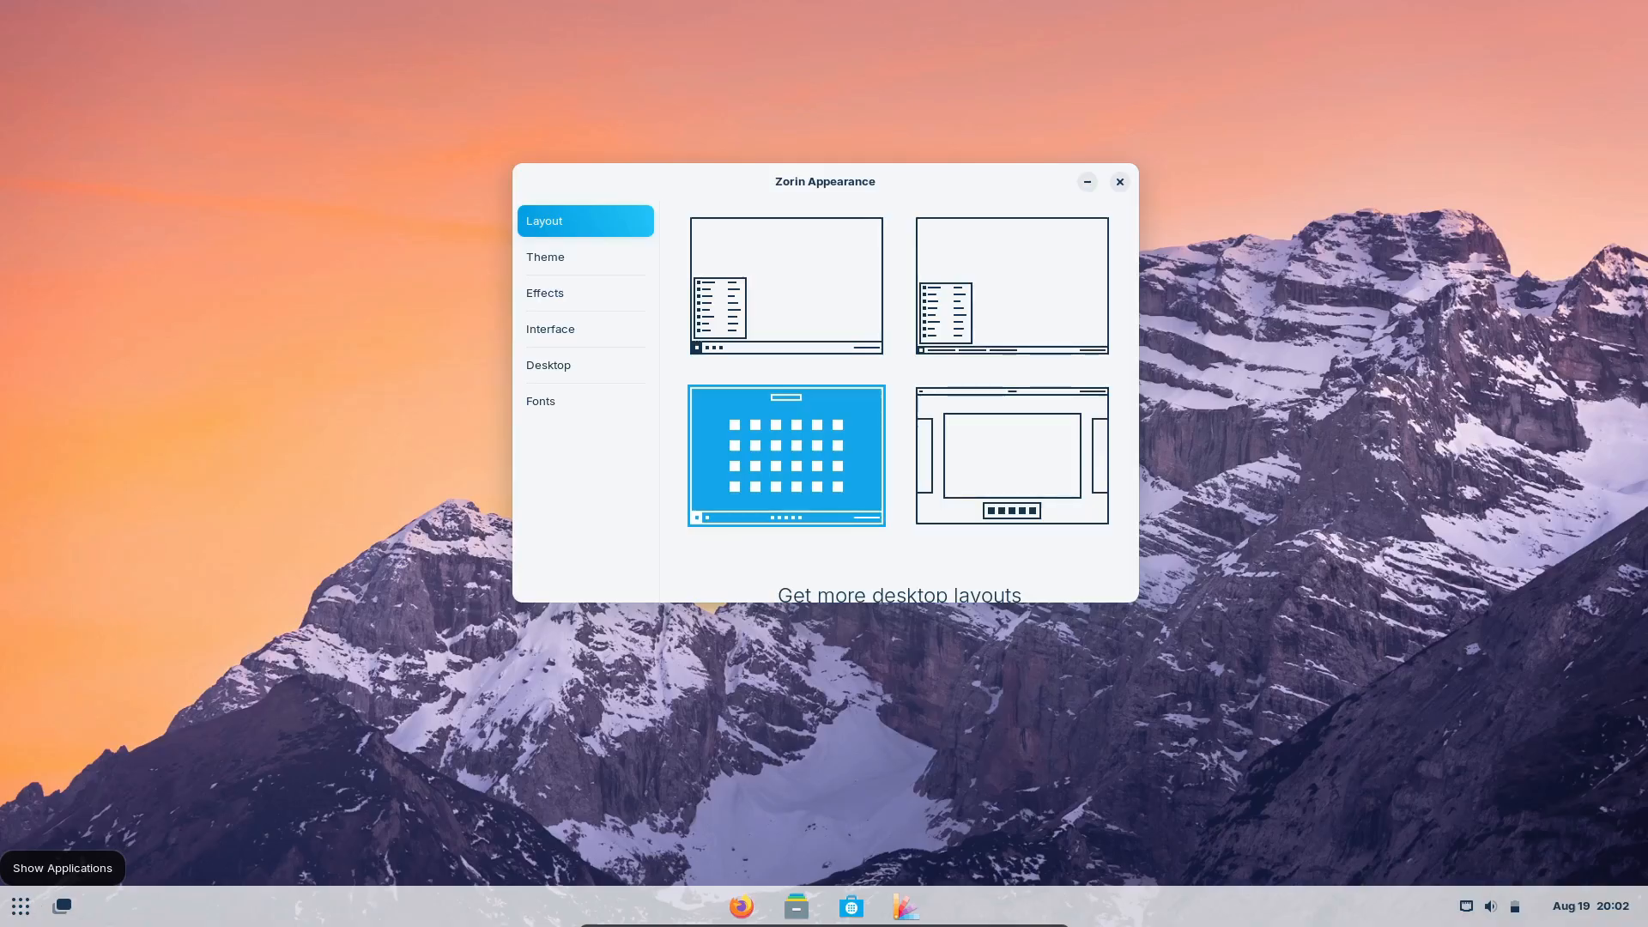
left_click(544, 255)
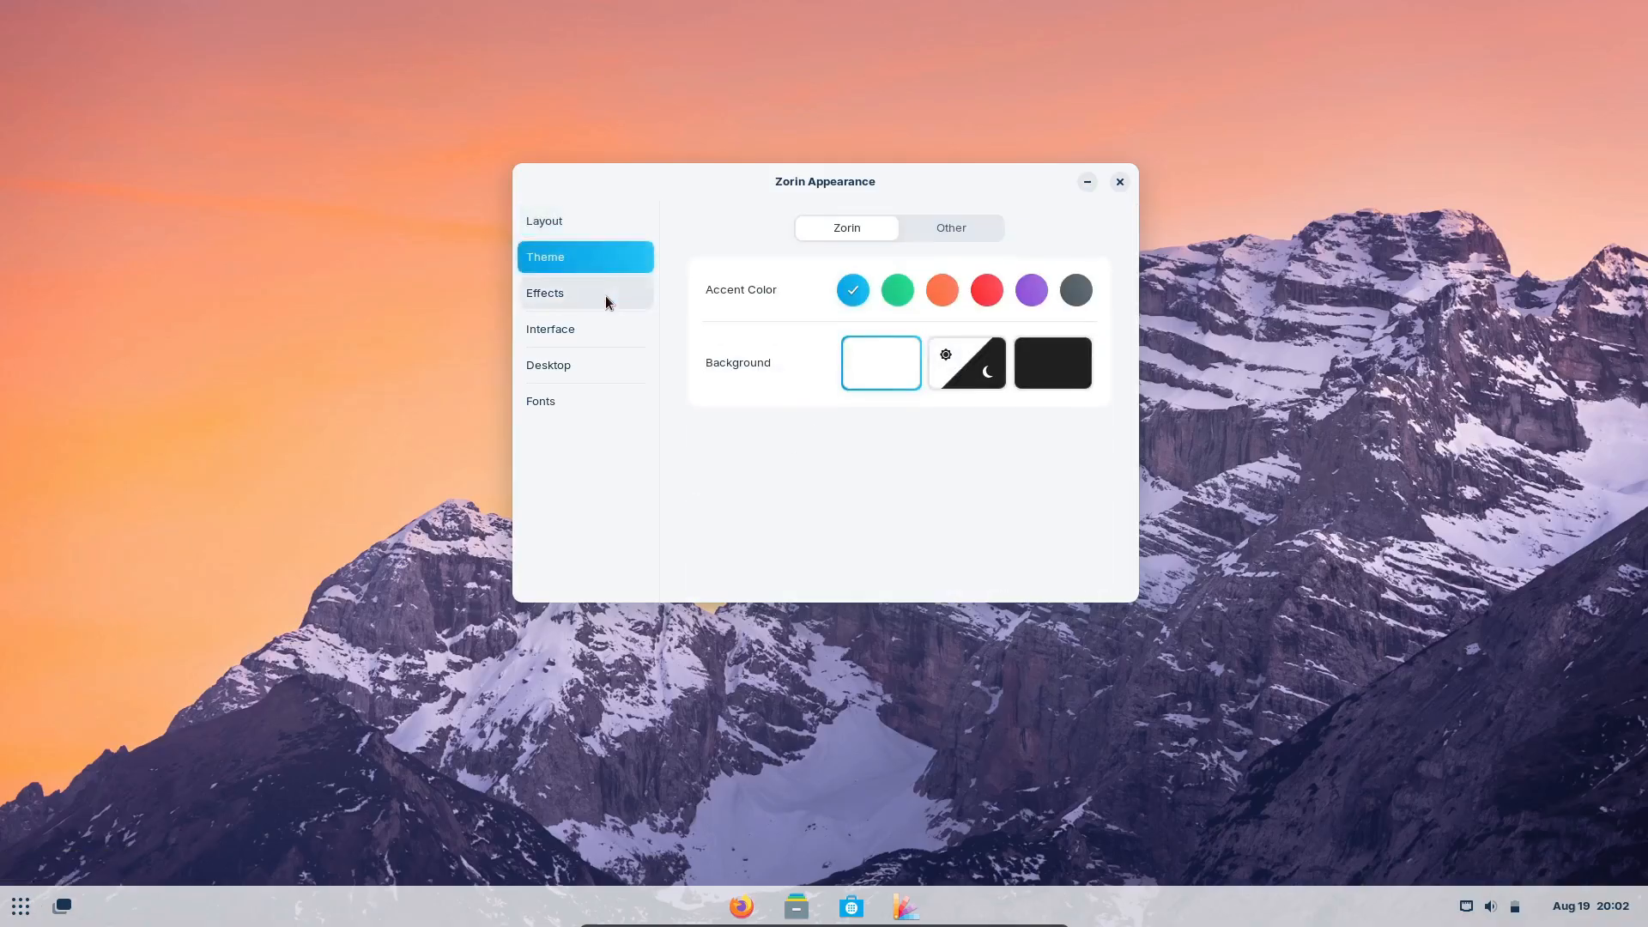
left_click(544, 292)
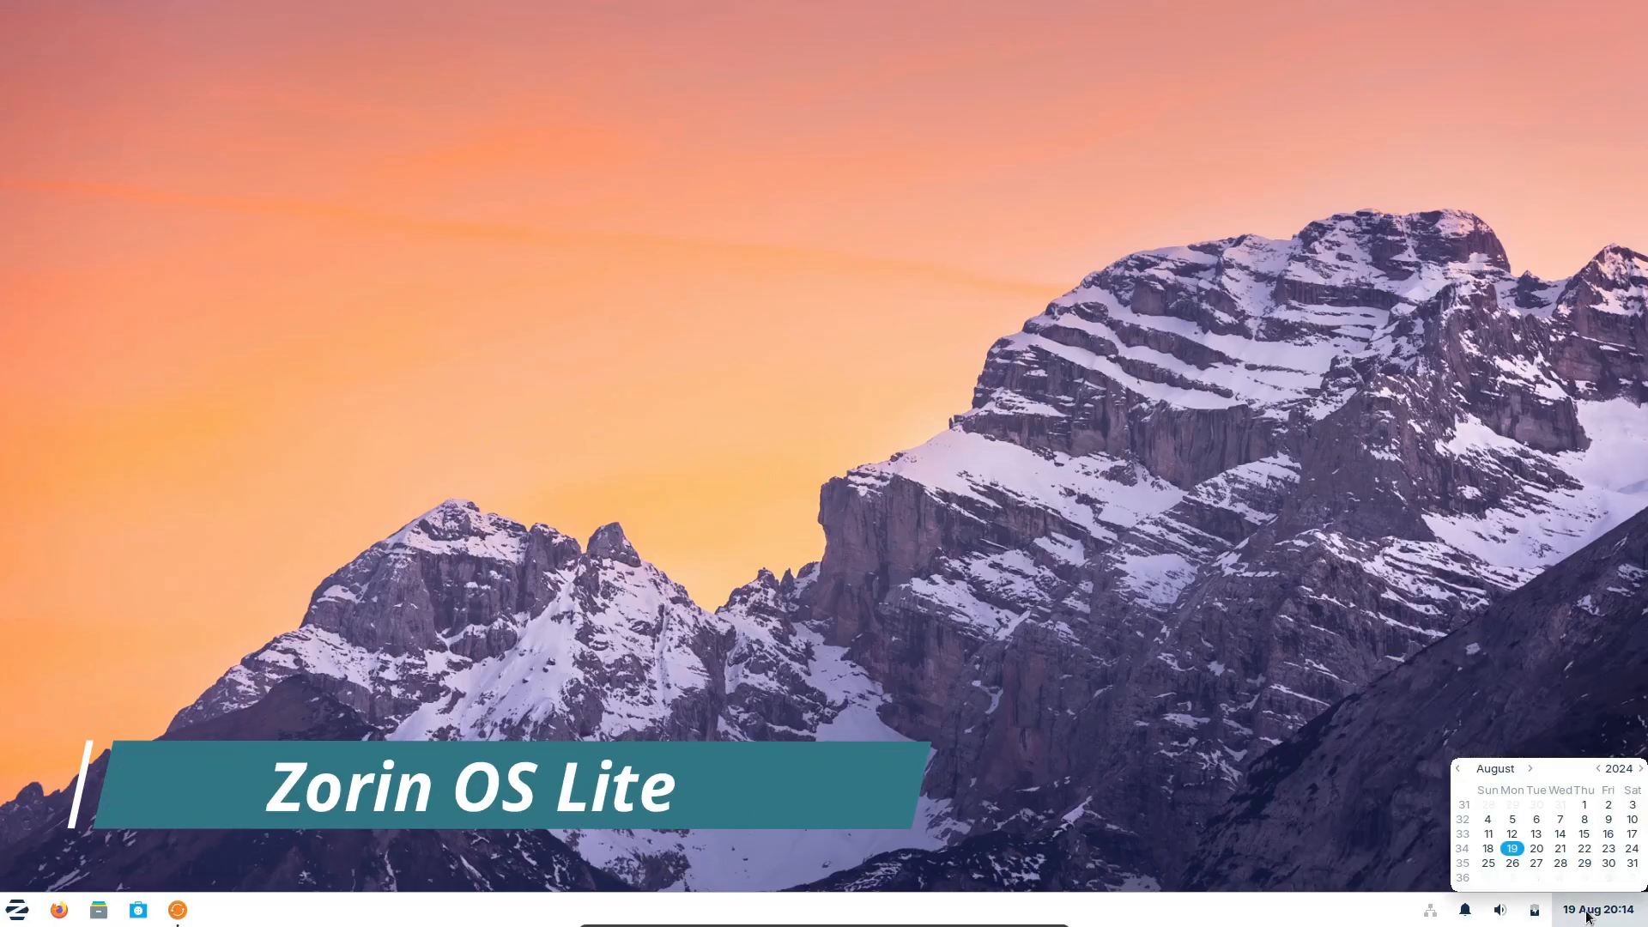
Step: On Zorin OS Lite, run neofetch in a terminal and bring up the Settings overview
left_click(18, 909)
type("neofetch")
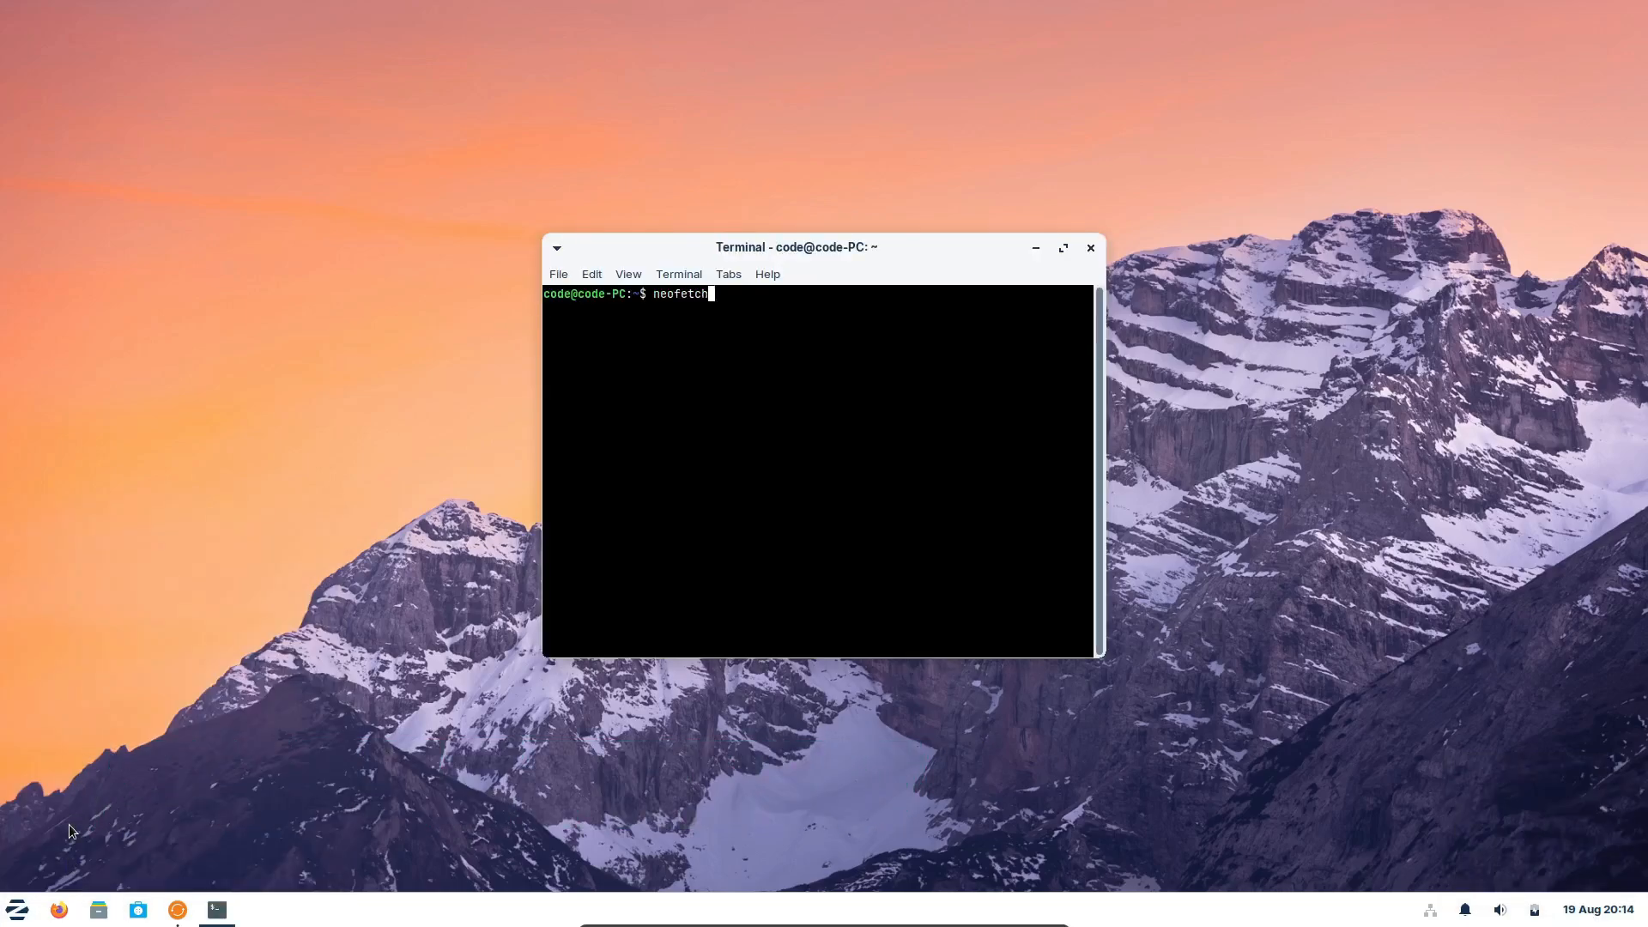
key("Return")
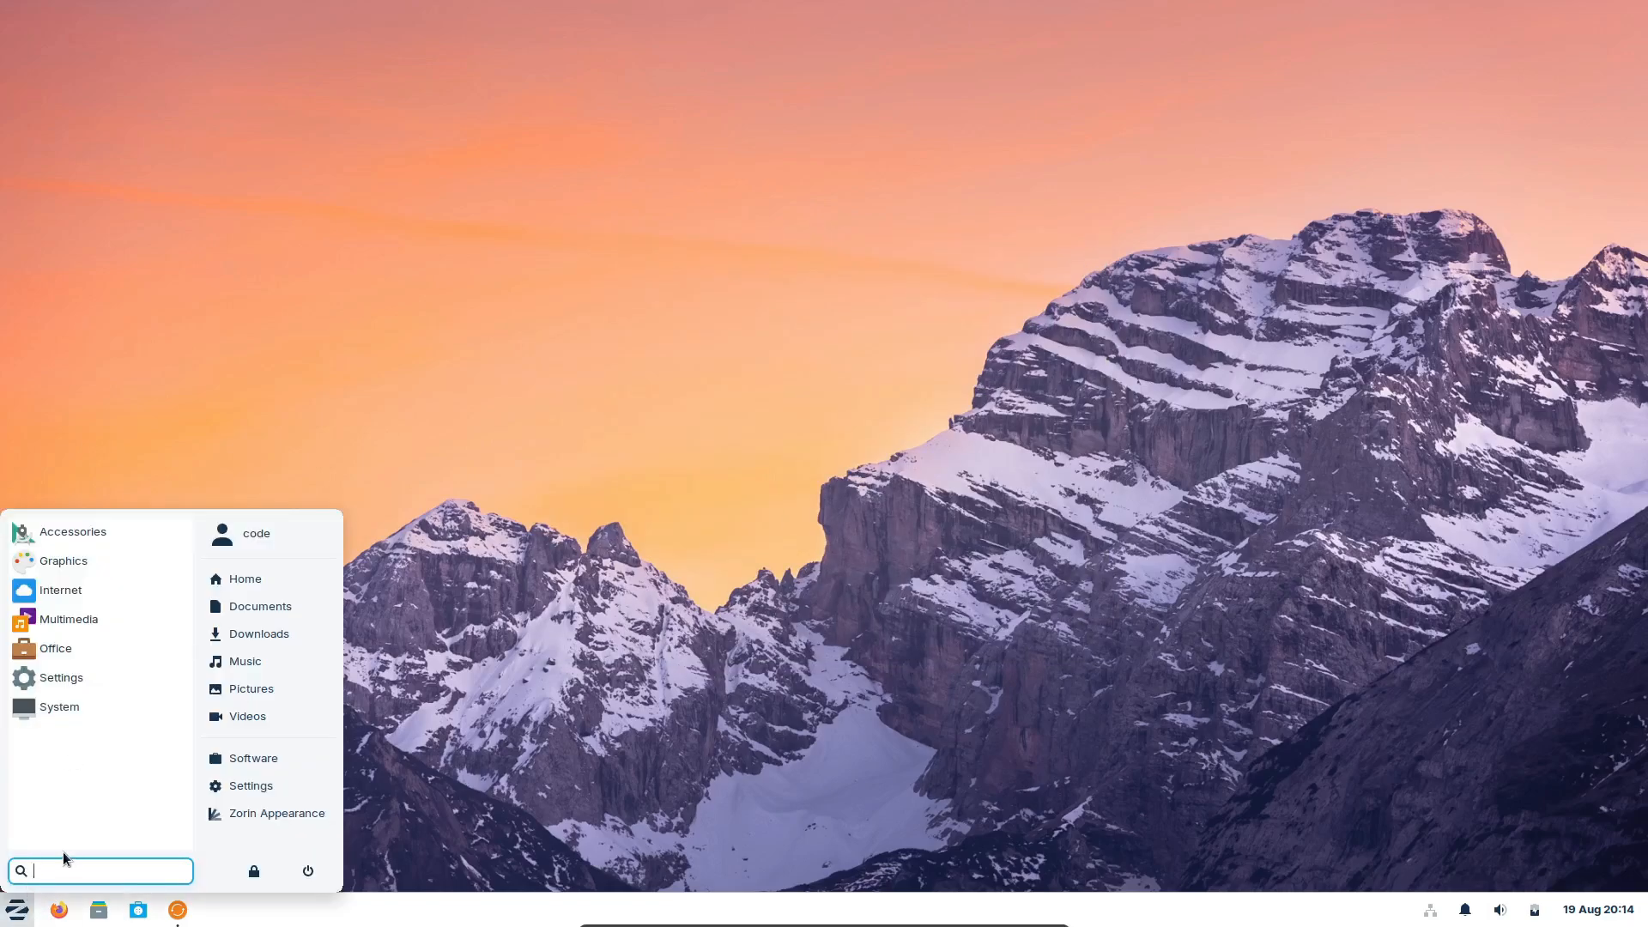
mouse_move(269, 812)
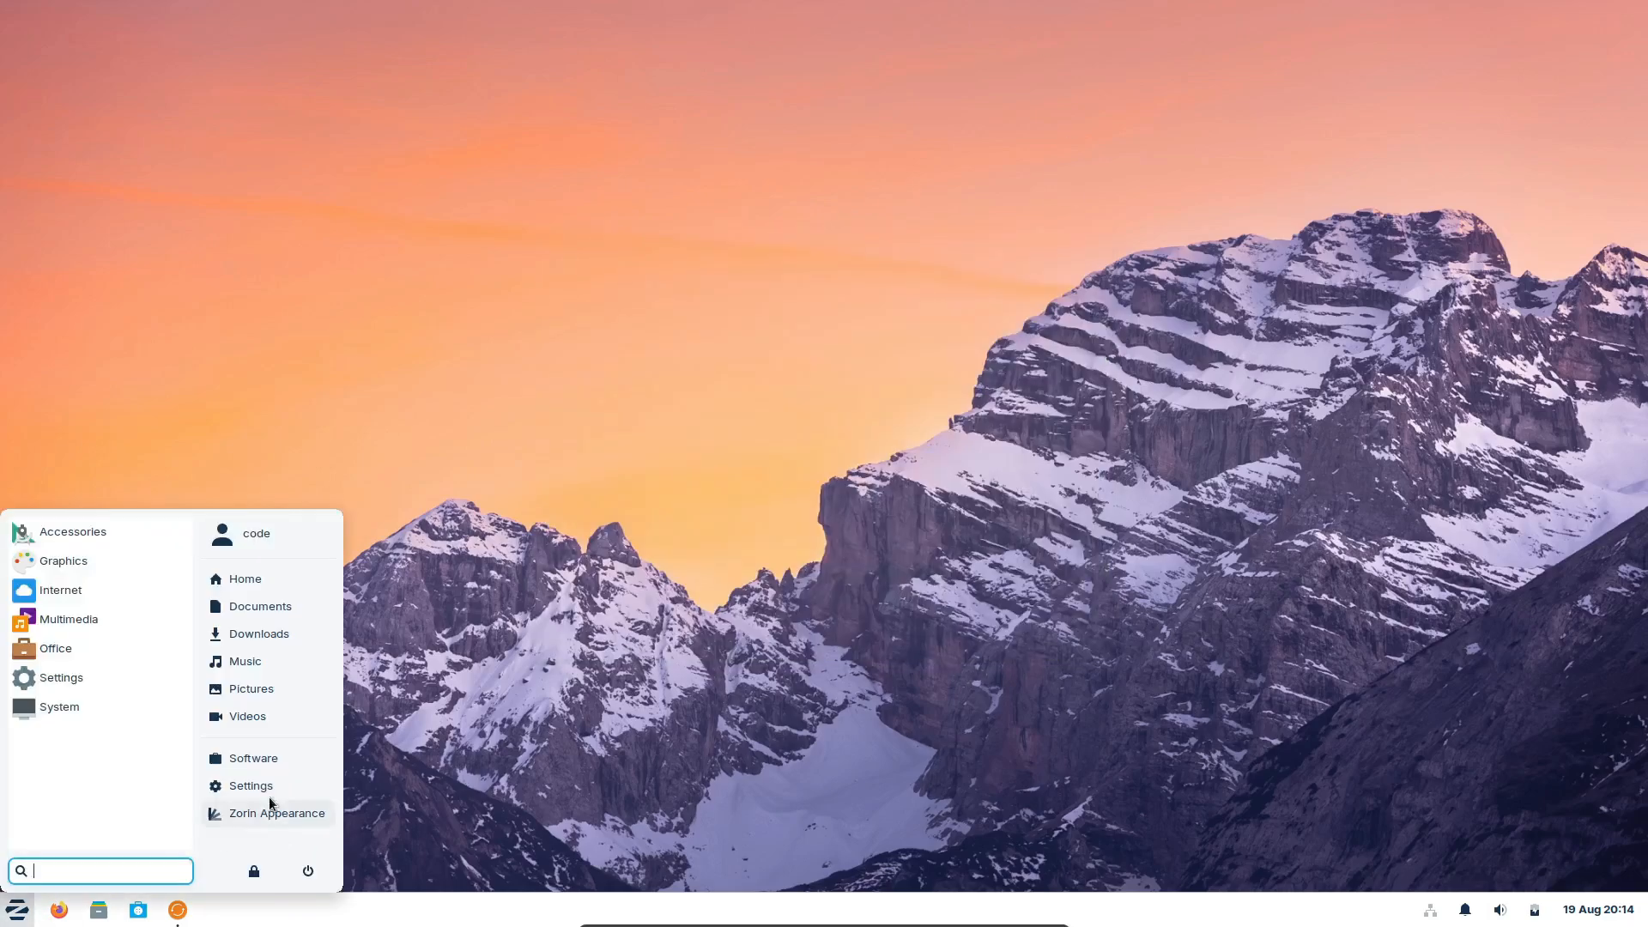
left_click(251, 784)
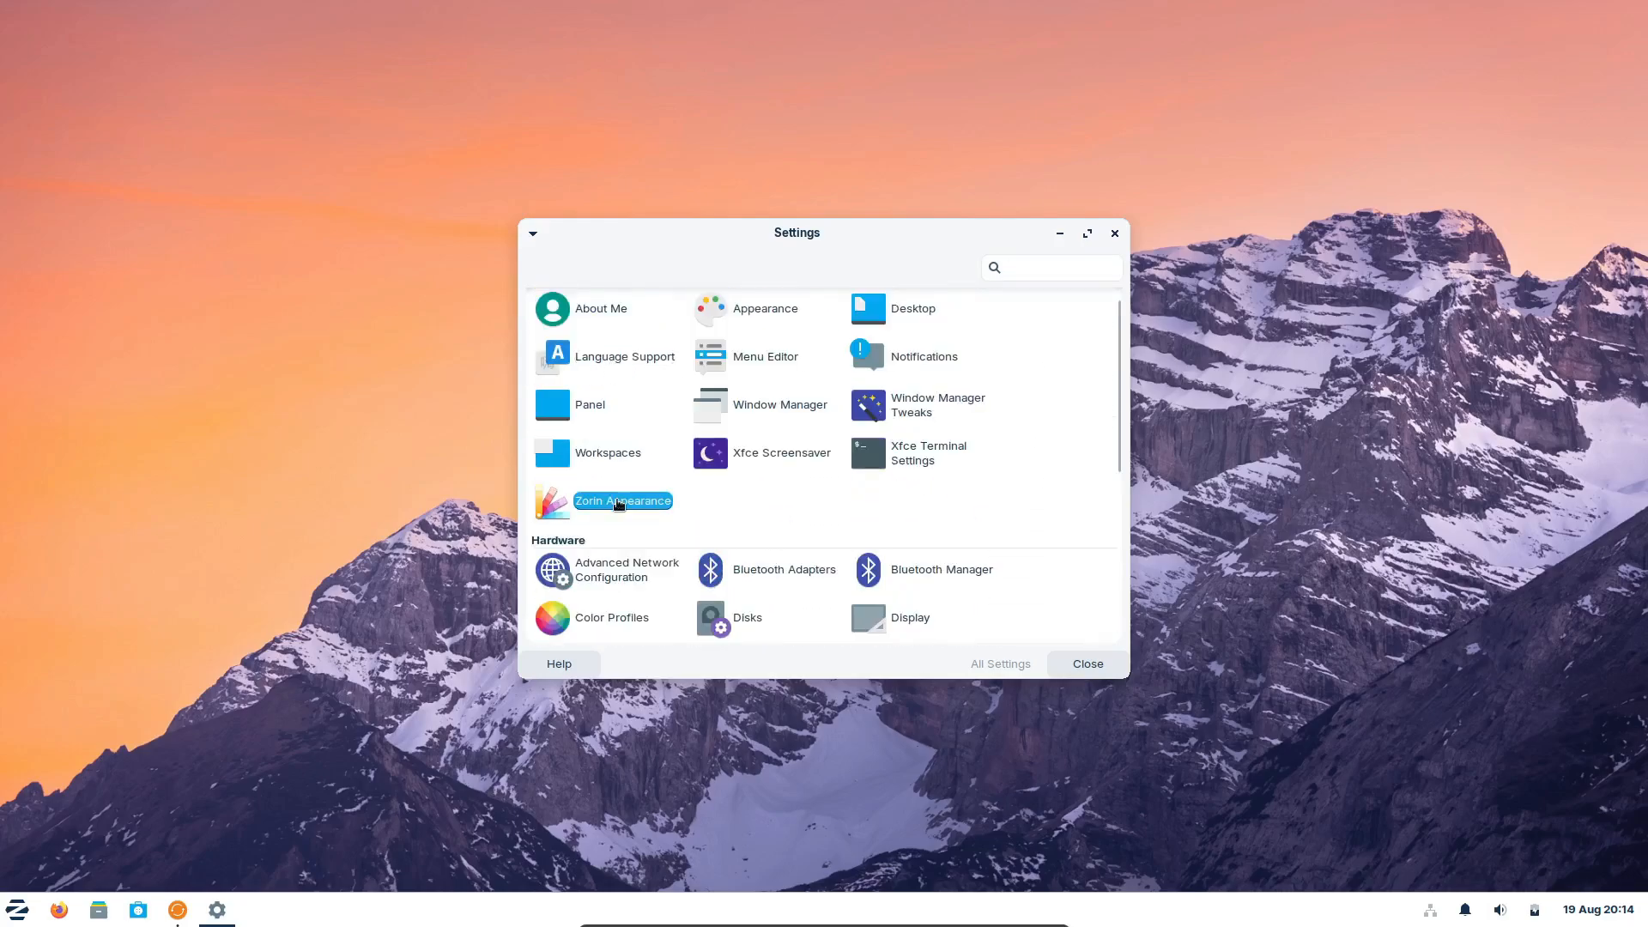
Step: View the Pro-only Lite layouts in Zorin Appearance, close it and launch Upgrade Zorin OS
double_click(621, 499)
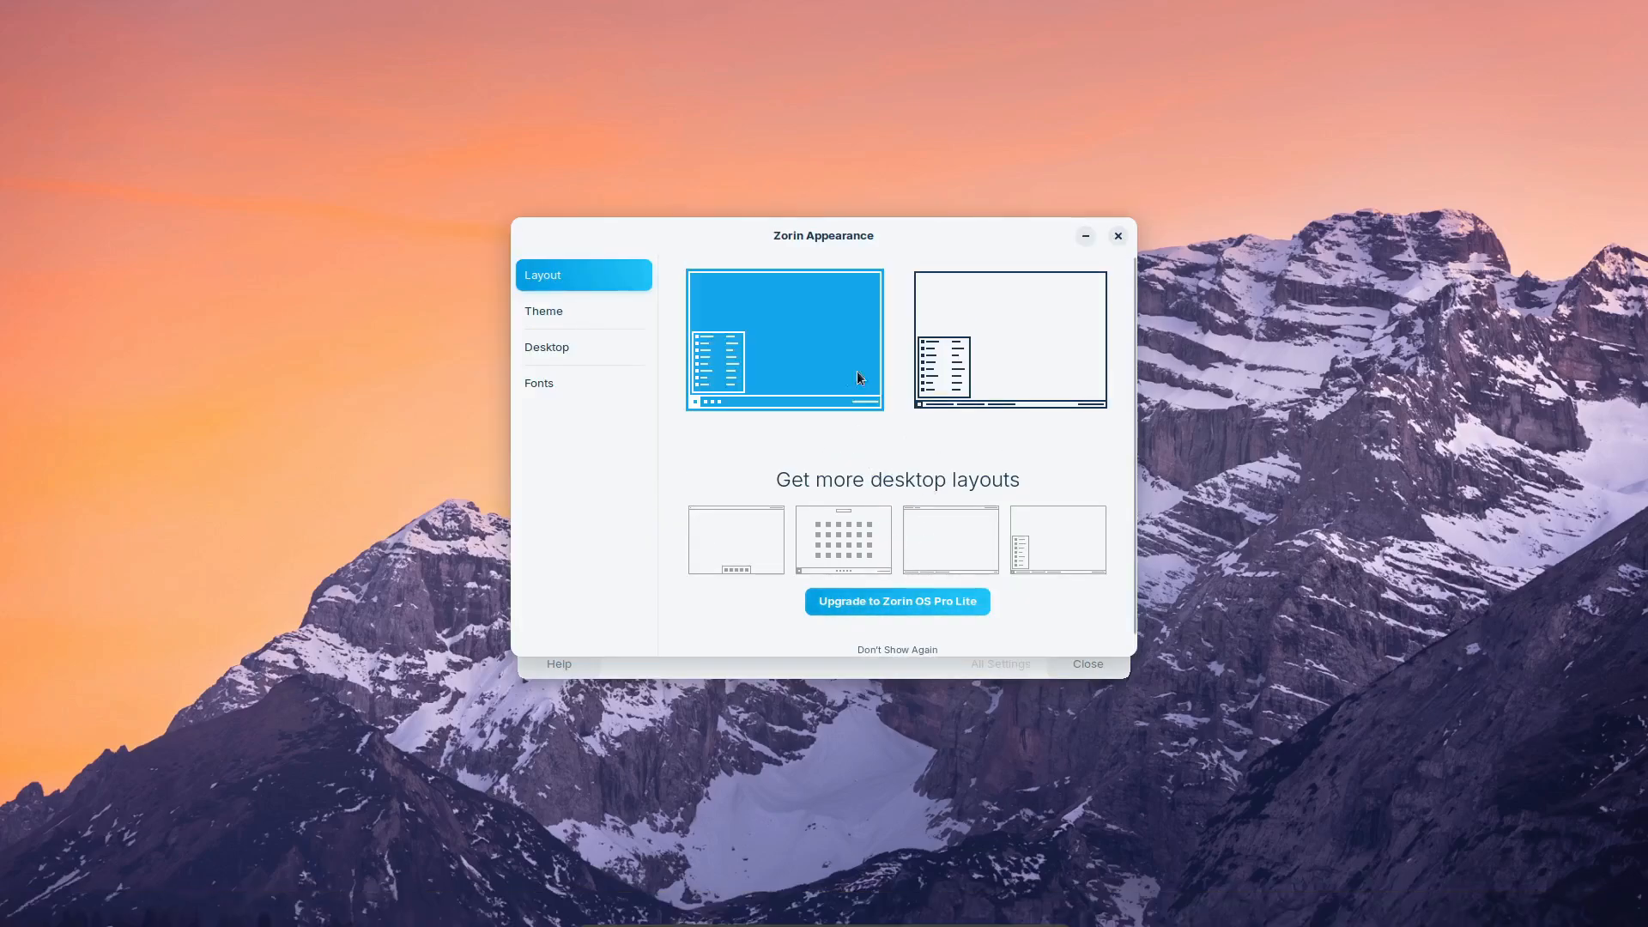
left_click(537, 383)
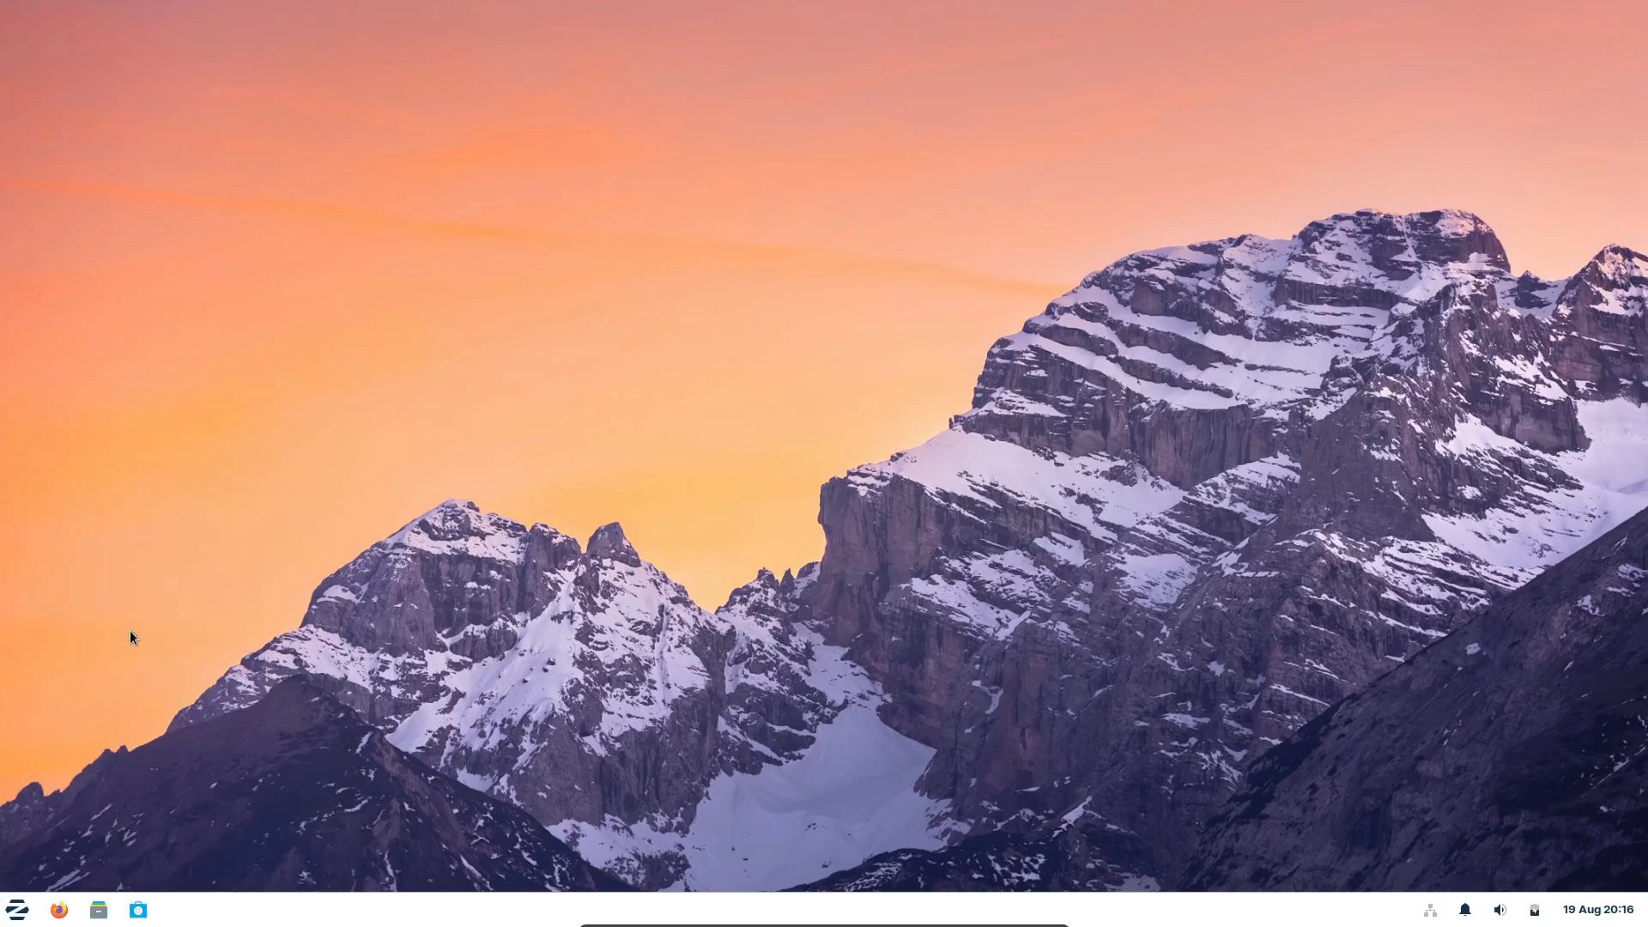
left_click(176, 909)
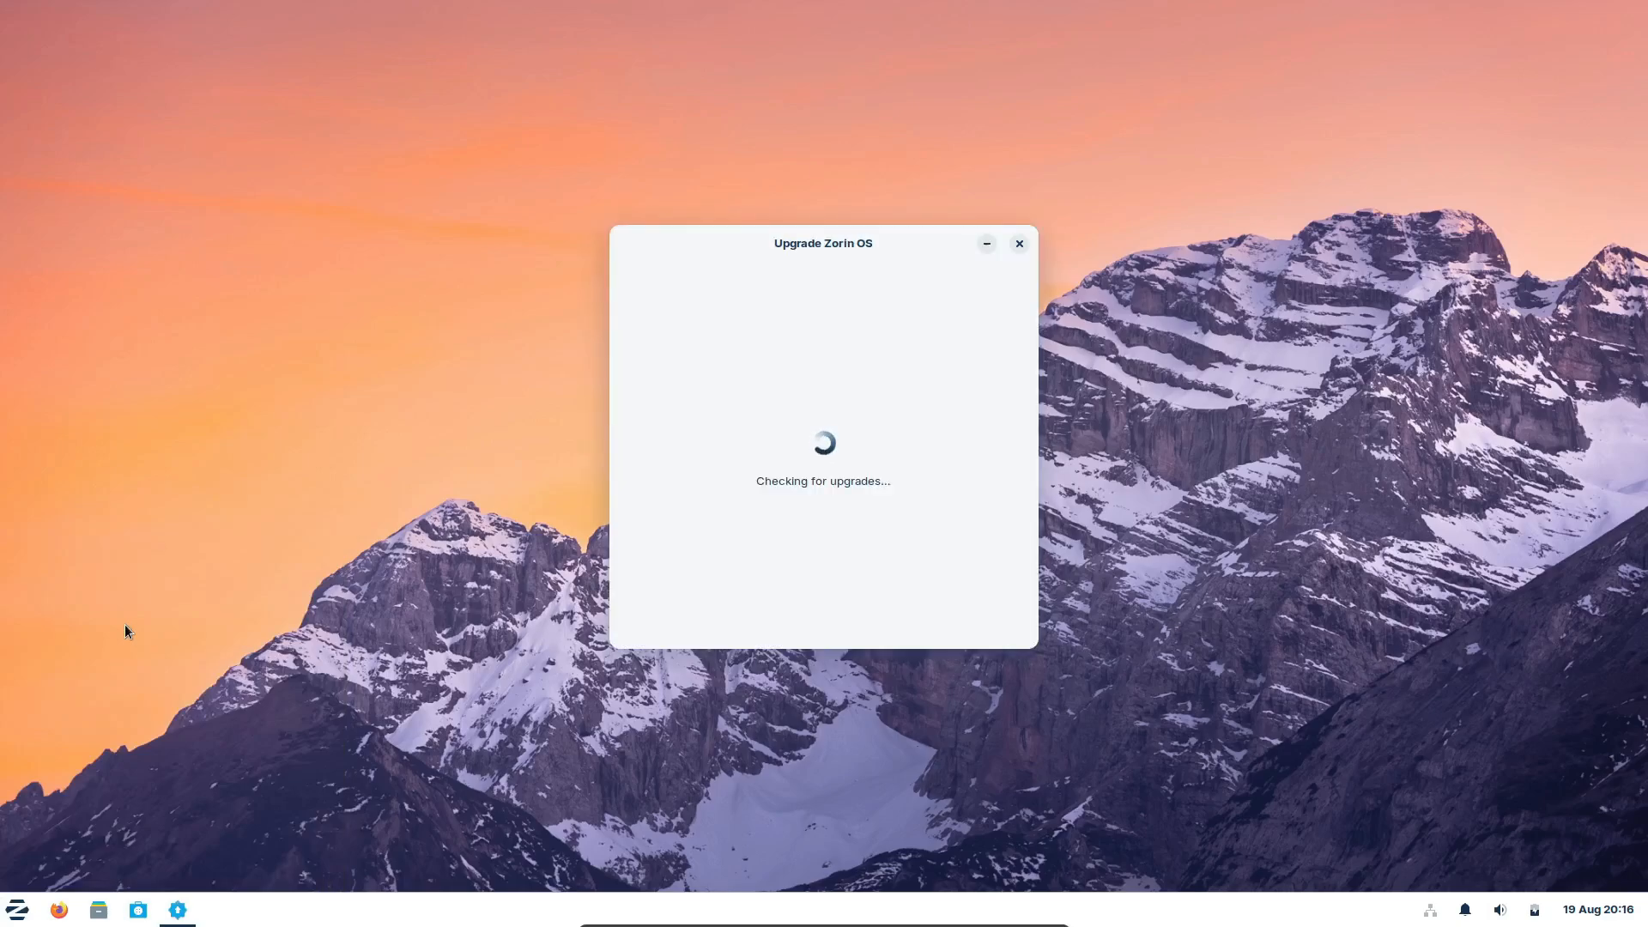